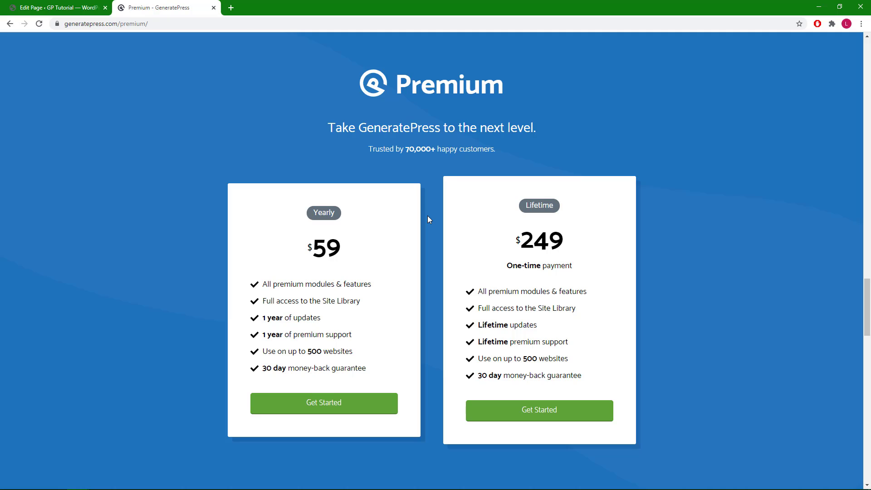
pyautogui.moveTo(864, 300)
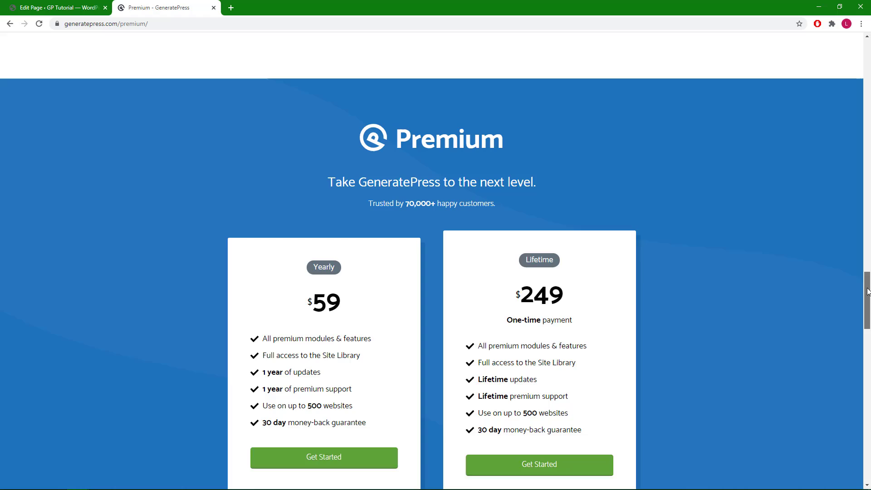
# Step: Insert an empty GenerateBlocks Container block at the page end, below the COLORS row
pyautogui.scroll(-3)
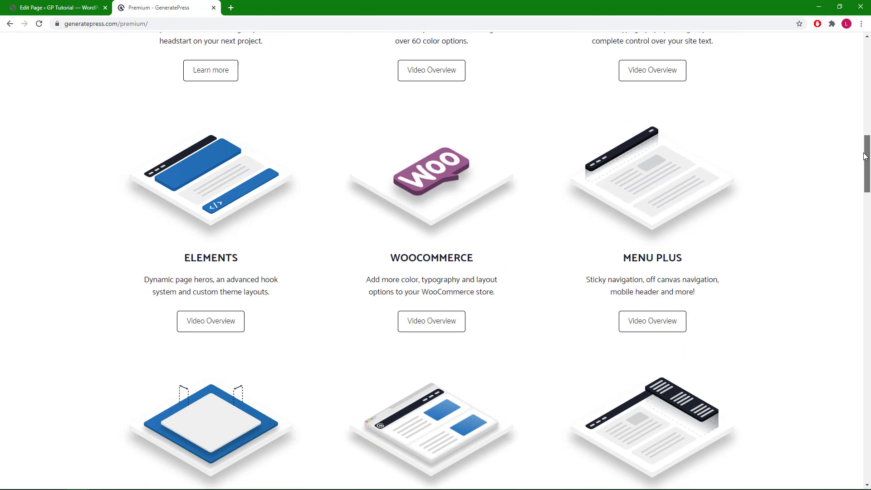
pyautogui.scroll(3)
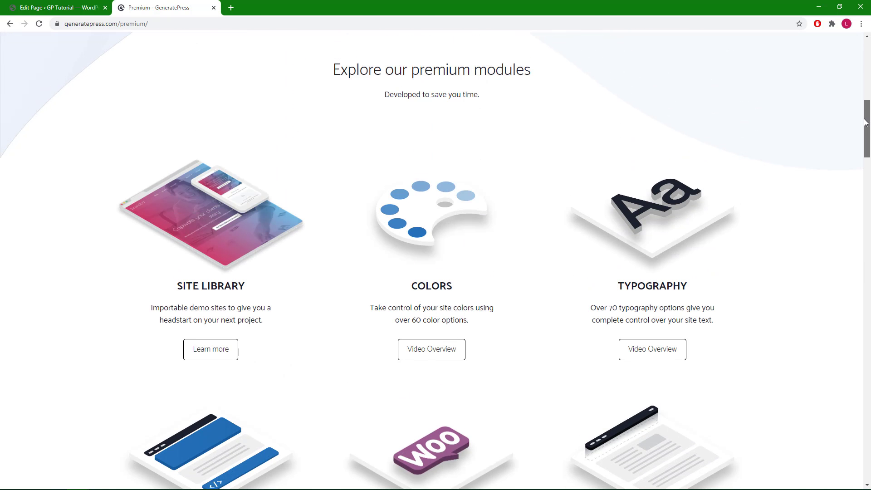
pyautogui.scroll(-3)
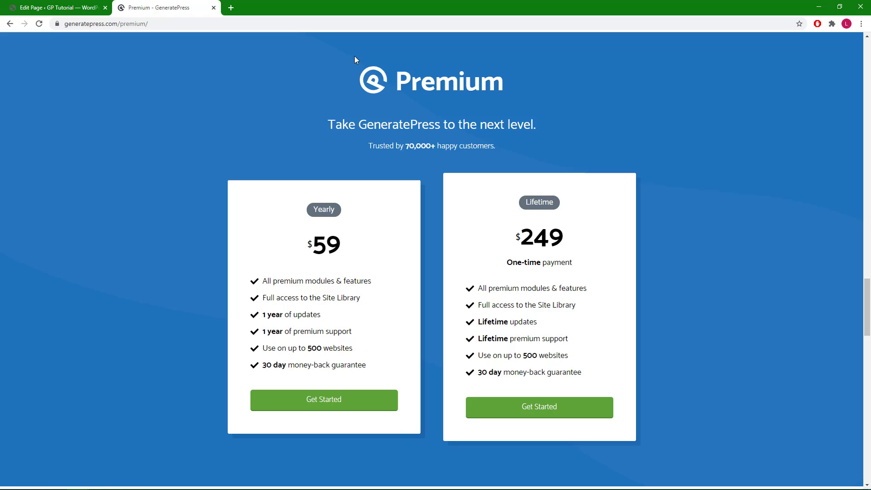
pyautogui.moveTo(394, 61)
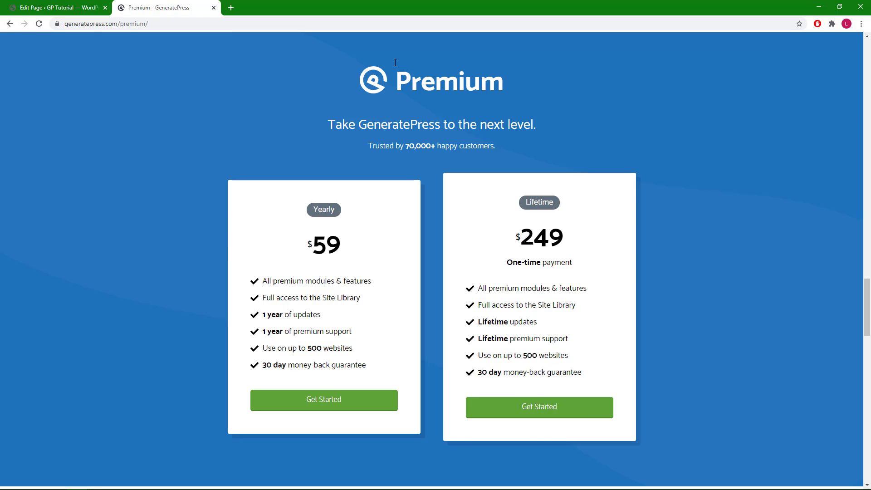
pyautogui.moveTo(216, 44)
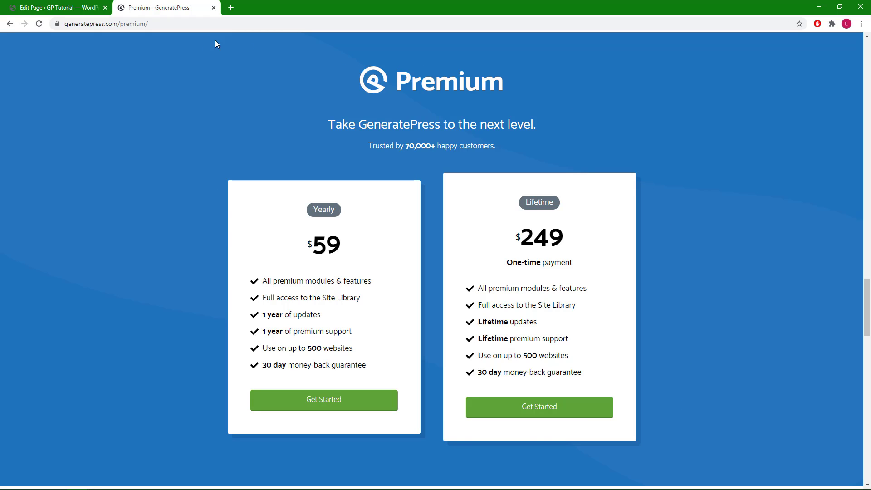
pyautogui.click(56, 7)
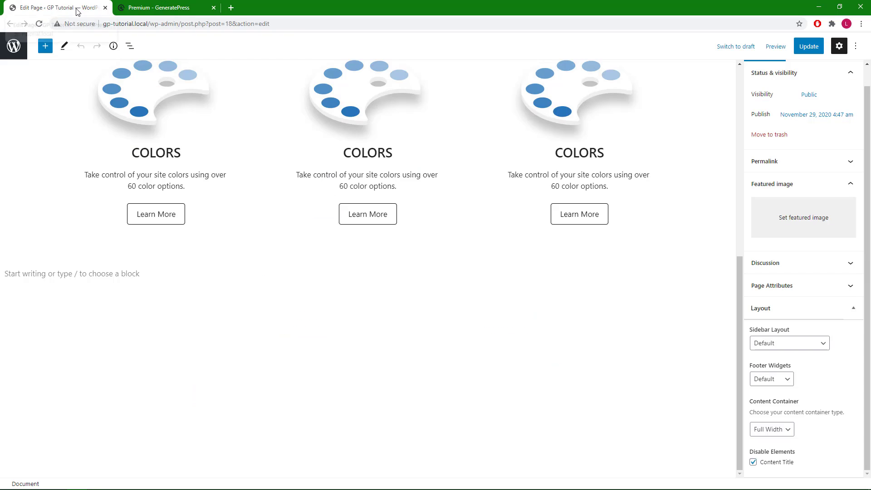
pyautogui.moveTo(55, 8)
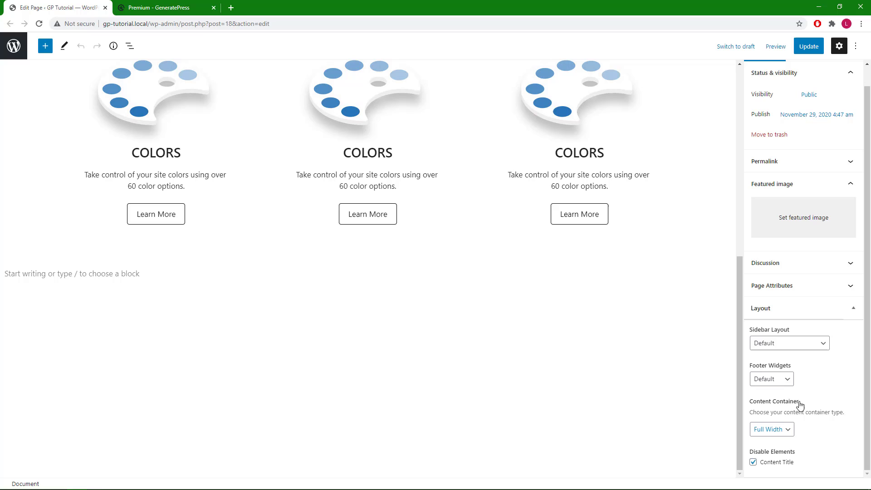
pyautogui.moveTo(754, 438)
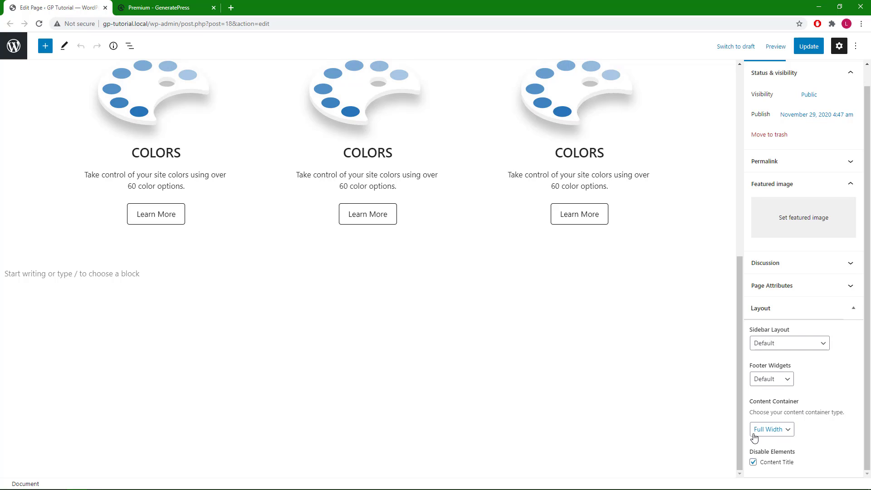
pyautogui.moveTo(133, 277)
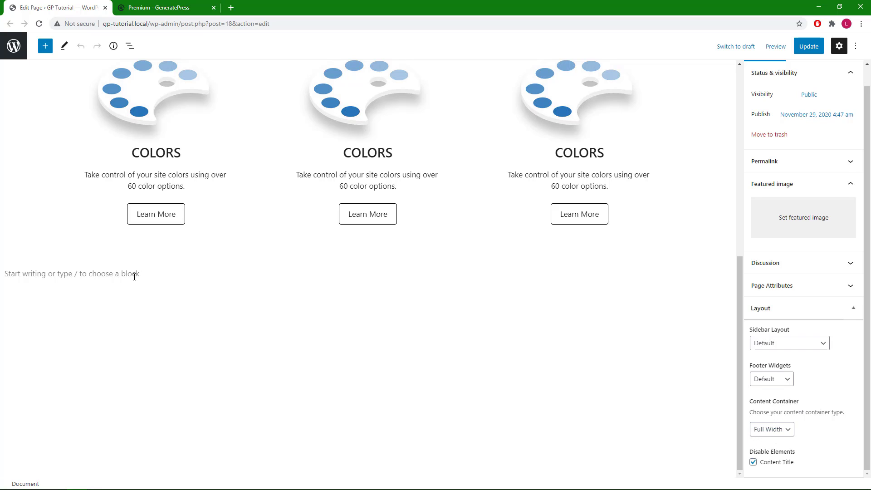
pyautogui.click(72, 273)
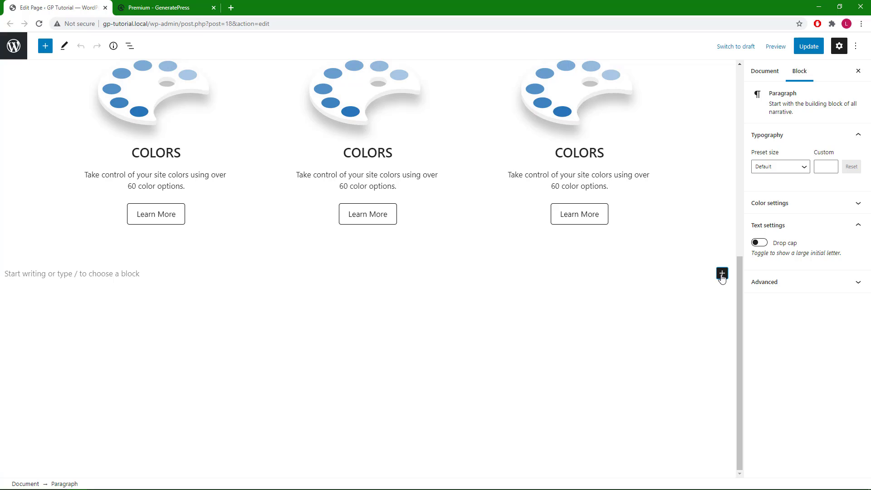
pyautogui.click(722, 272)
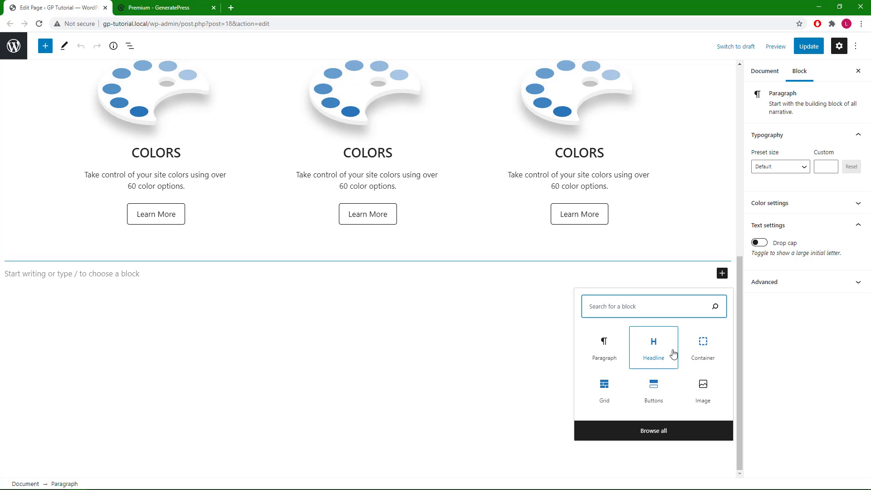
pyautogui.click(702, 344)
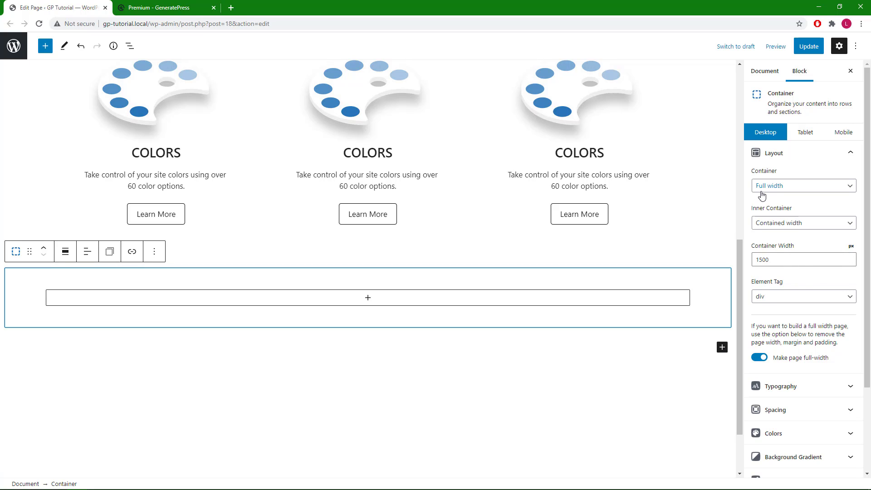
pyautogui.moveTo(777, 193)
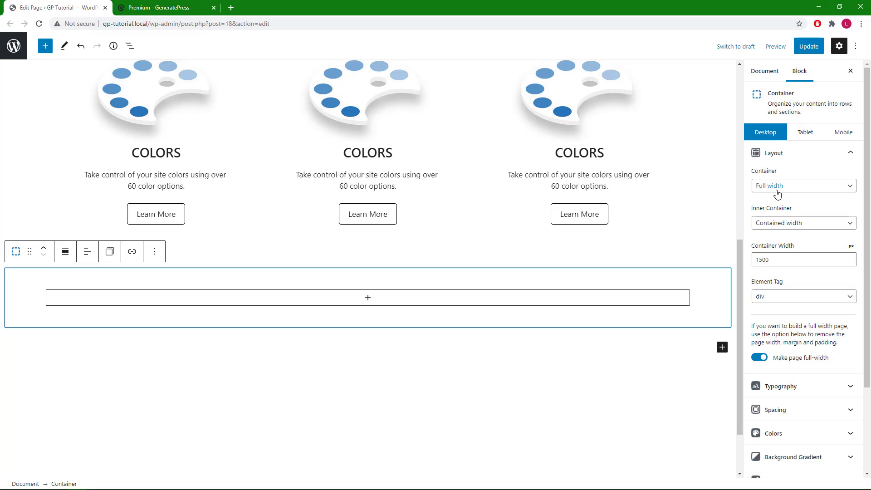
pyautogui.moveTo(806, 232)
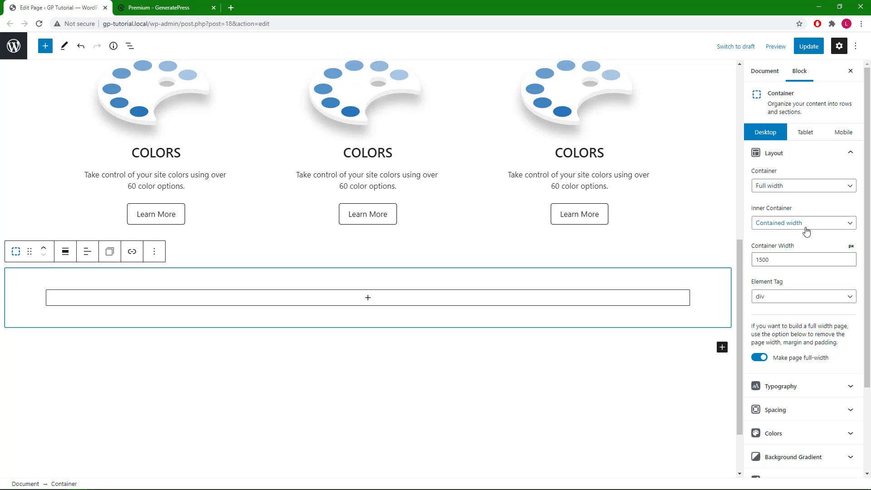
# Step: Set the new container's inner width to 1000 px
pyautogui.tripleClick(803, 259)
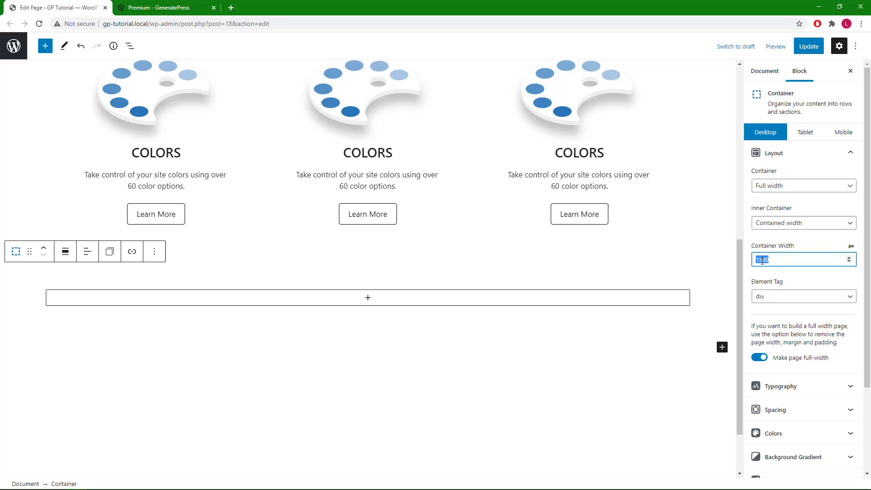
pyautogui.write('100')
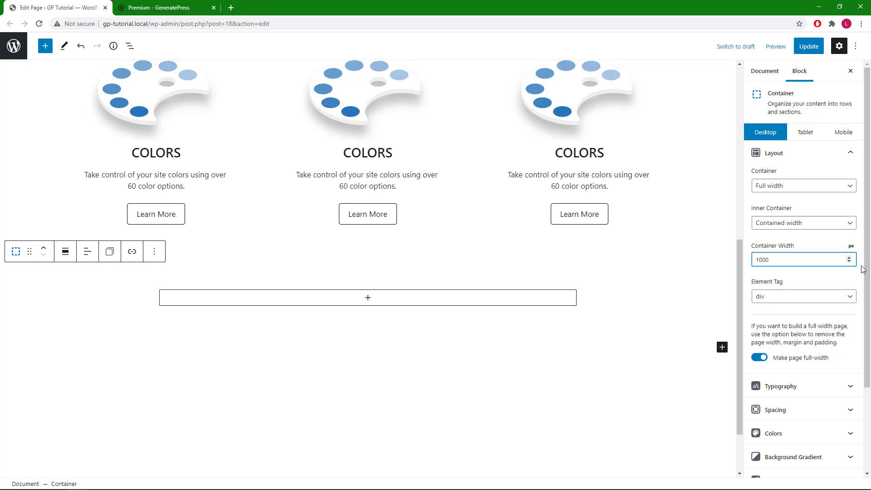
pyautogui.scroll(-3)
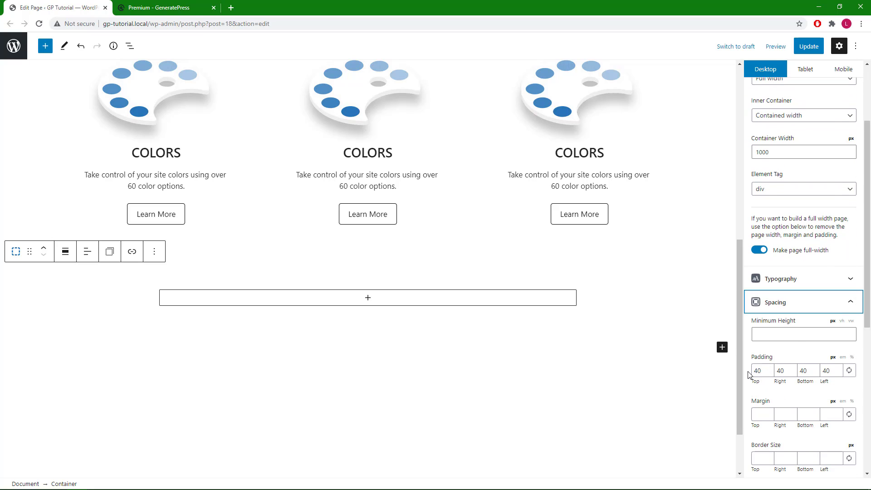
pyautogui.moveTo(836, 370)
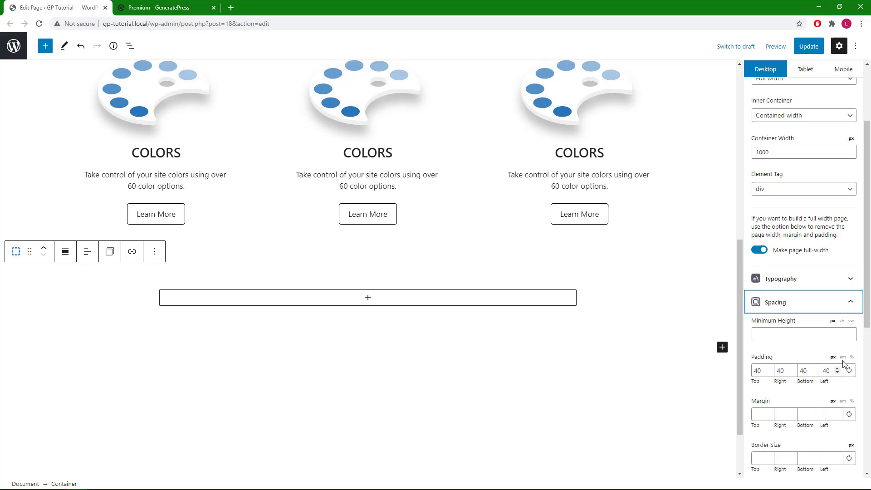
# Step: Give the container a #1e72bd blue background color
pyautogui.scroll(-3)
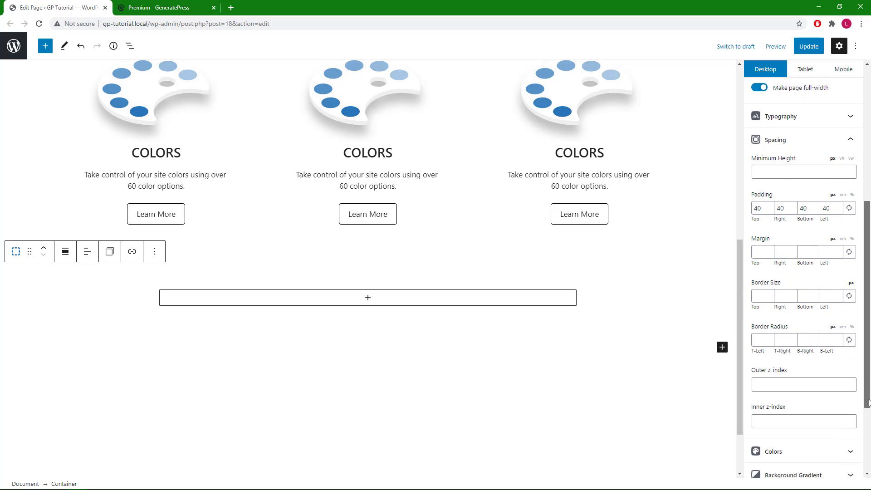
pyautogui.scroll(-3)
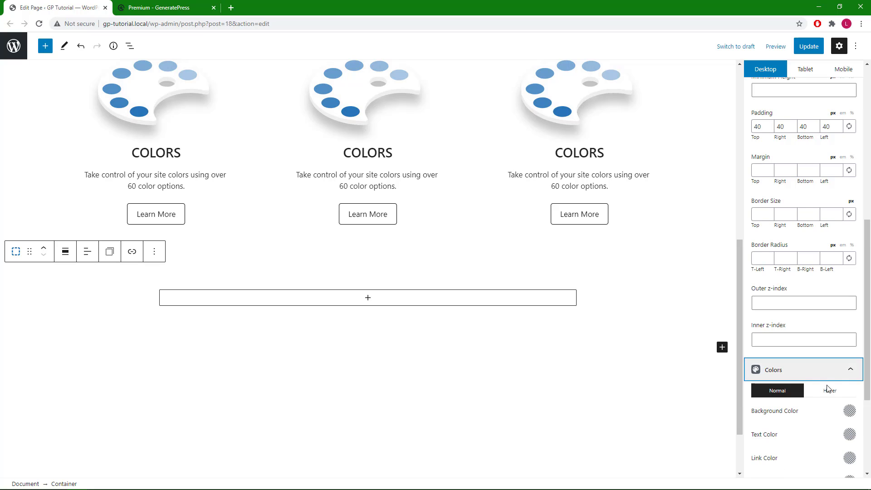
pyautogui.click(849, 411)
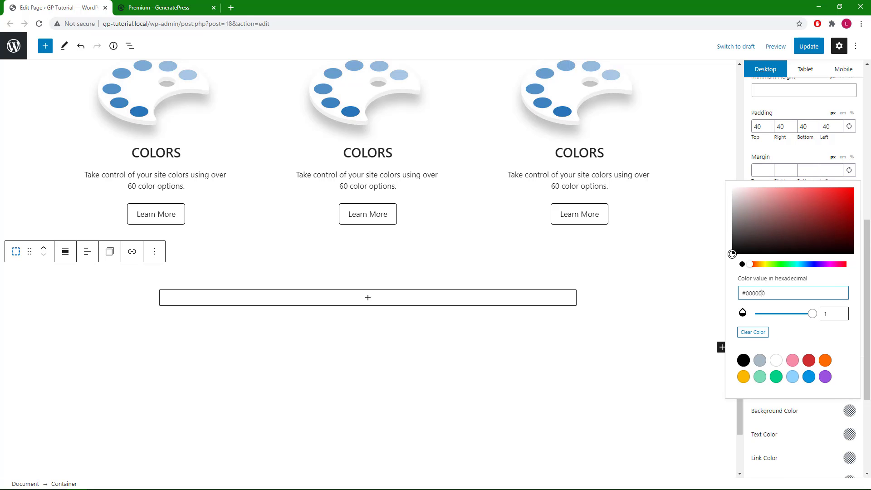
pyautogui.write('#1e73bd')
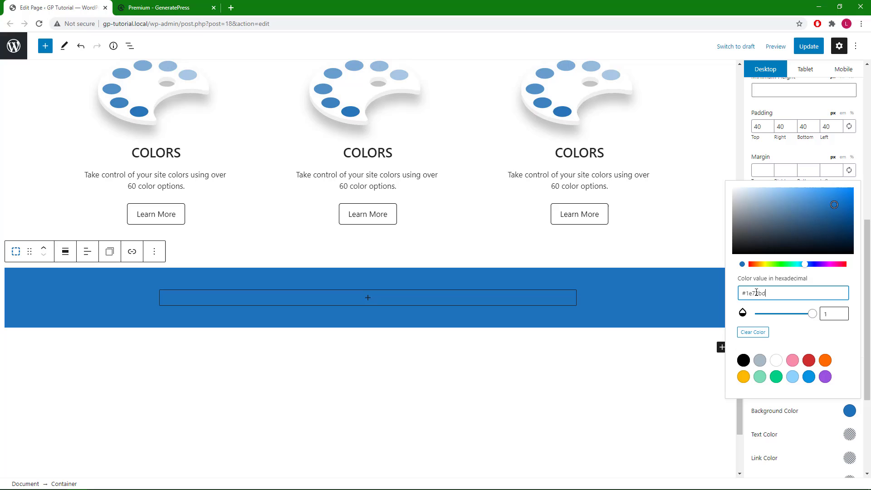
pyautogui.scroll(-3)
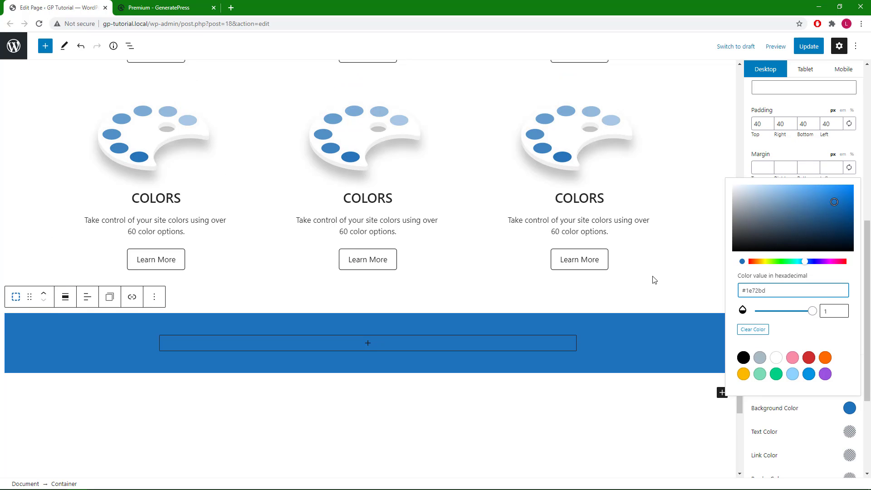
# Step: Switch to the Premium – GeneratePress tab to view the reference pricing cards
pyautogui.click(164, 8)
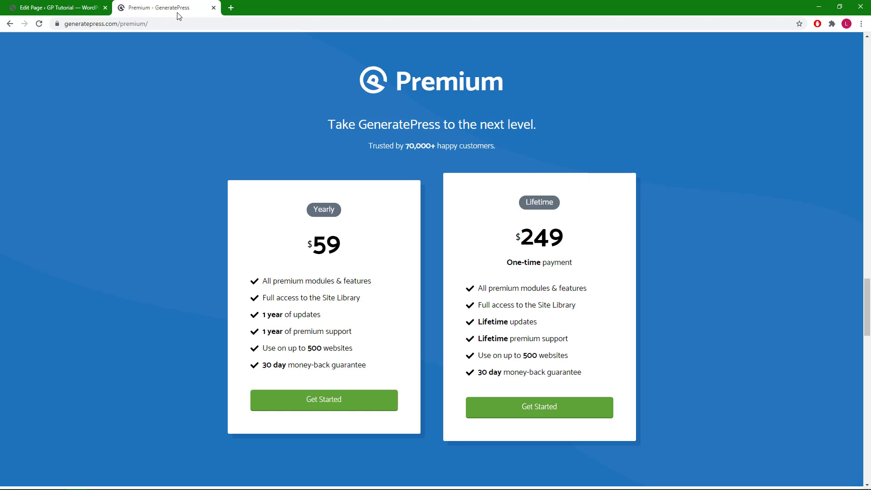
pyautogui.moveTo(293, 79)
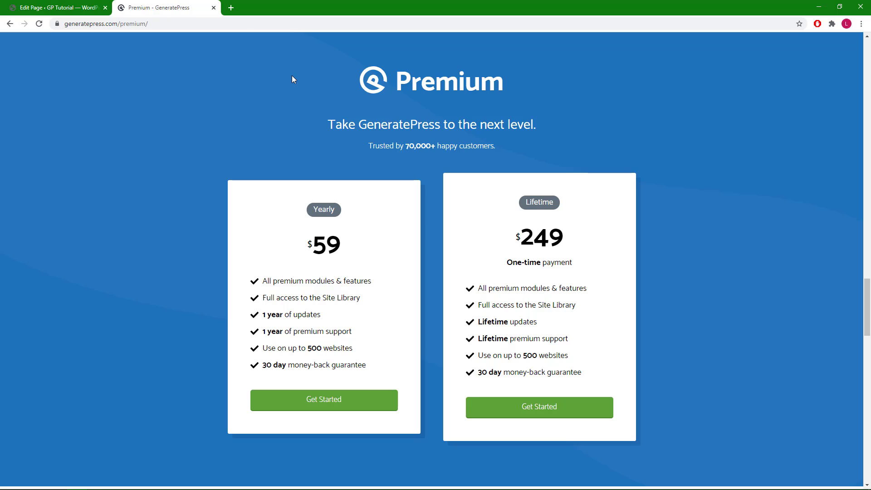
pyautogui.moveTo(368, 85)
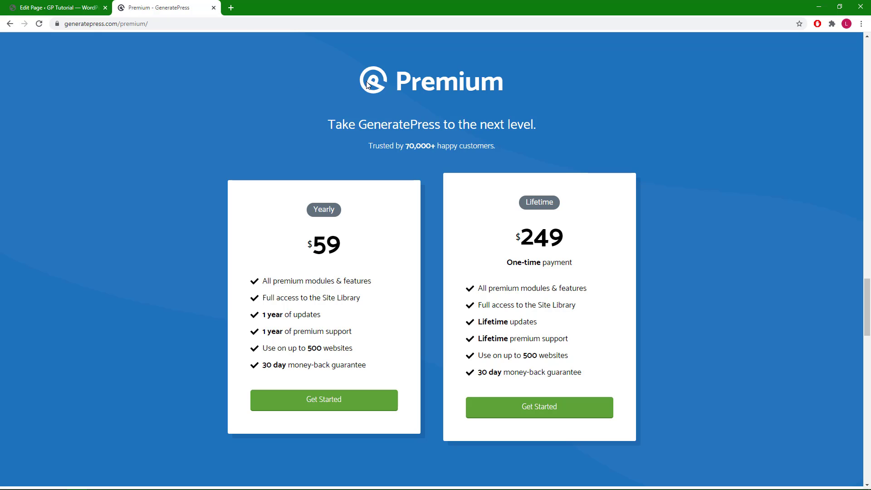
pyautogui.moveTo(376, 95)
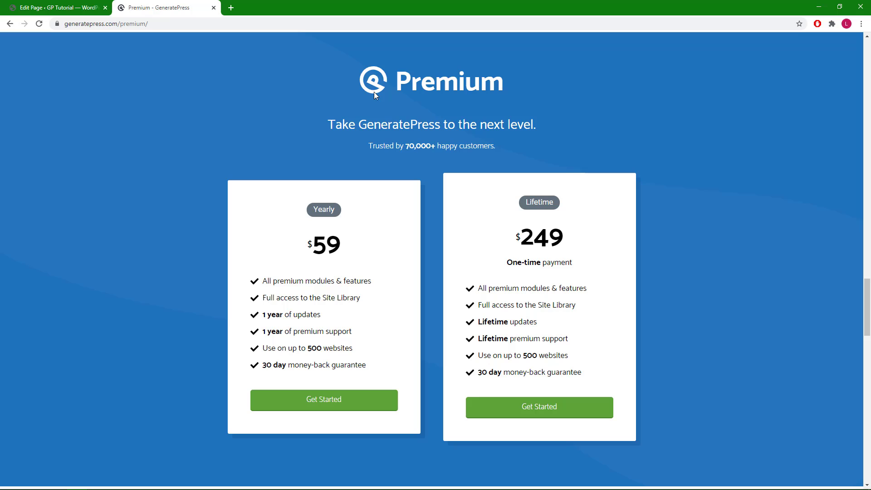
pyautogui.moveTo(354, 94)
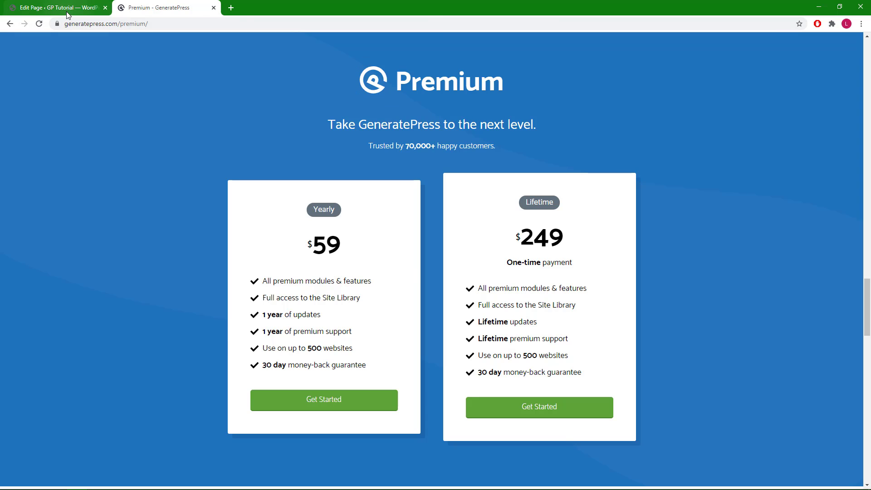
# Step: Add a centred 'Premium' headline inside the blue container
pyautogui.click(55, 7)
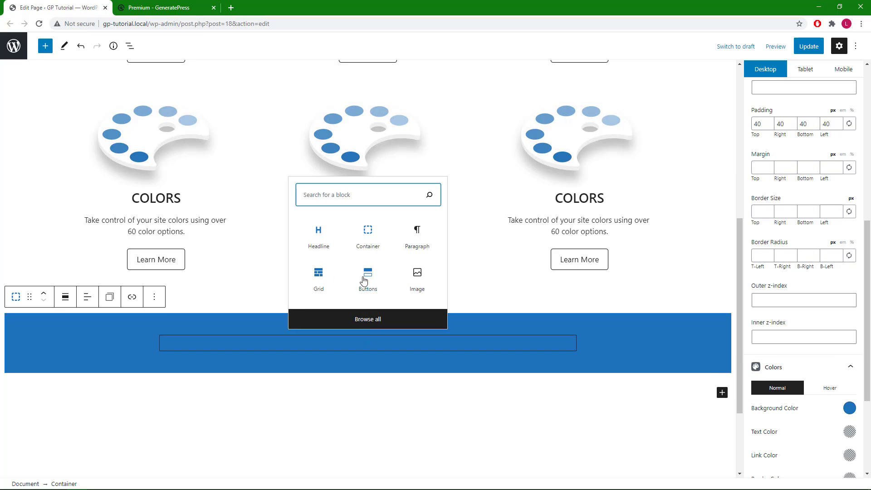
pyautogui.click(318, 233)
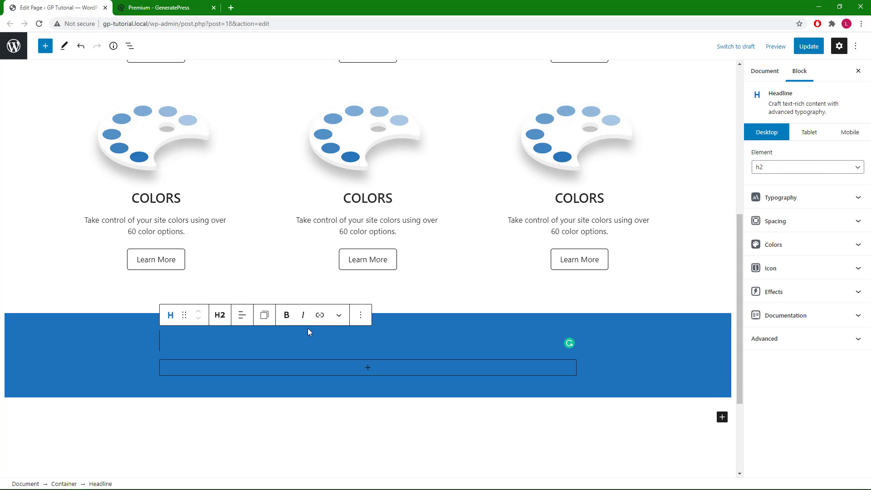
pyautogui.write('Premium')
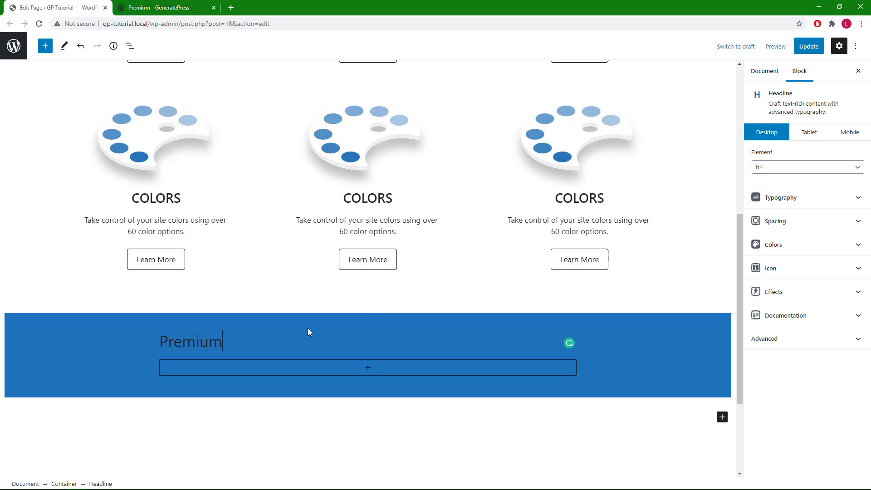
pyautogui.click(190, 341)
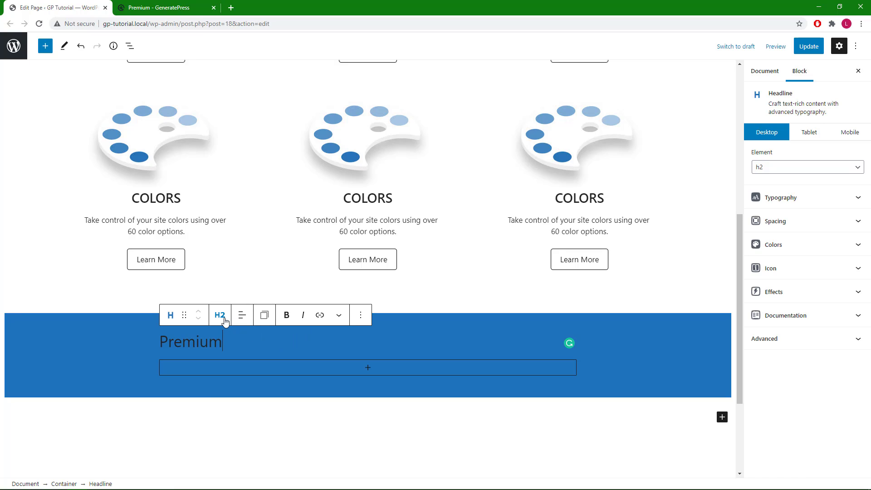
pyautogui.click(242, 315)
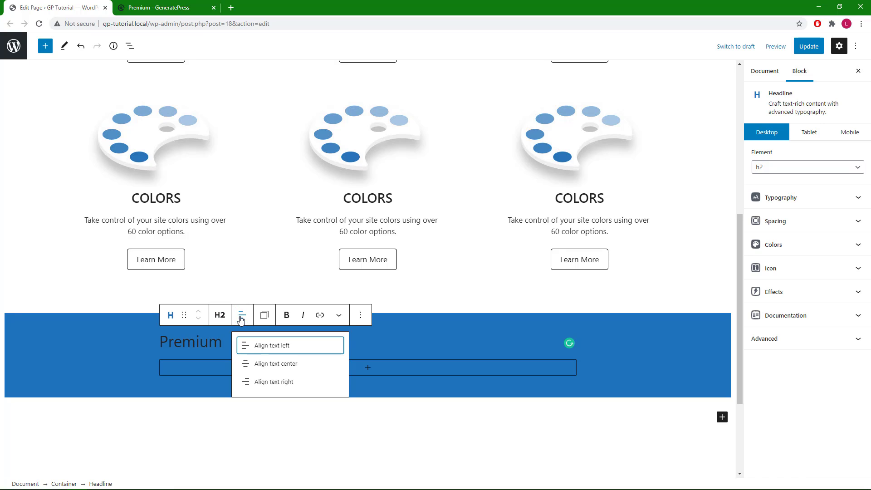
pyautogui.click(274, 363)
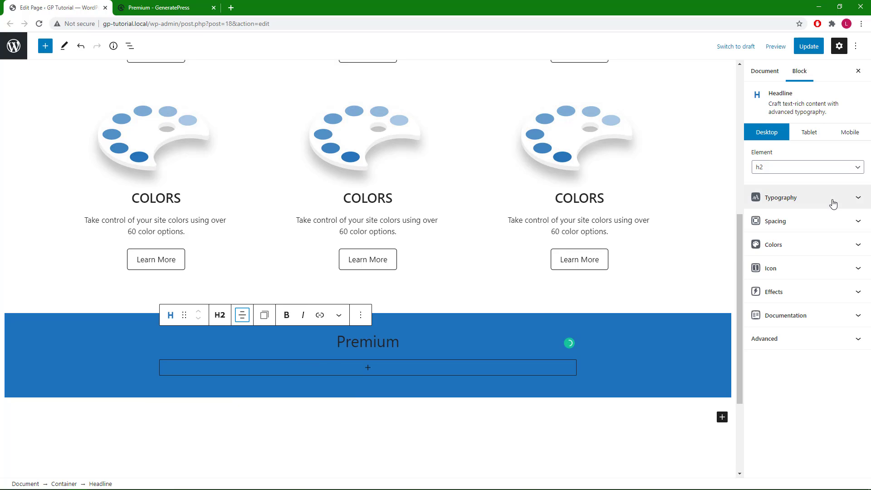
# Step: Style the Premium heading with weight 600, size 60, line height 1 and white text
pyautogui.click(804, 197)
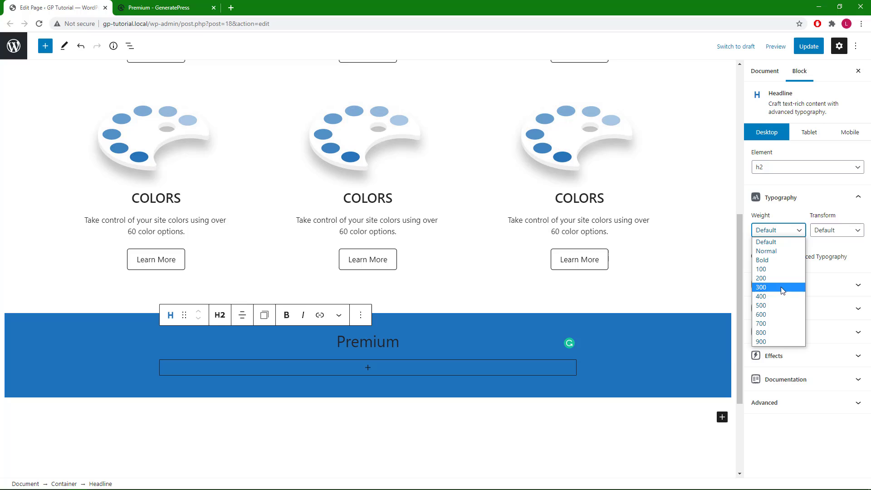
pyautogui.click(760, 314)
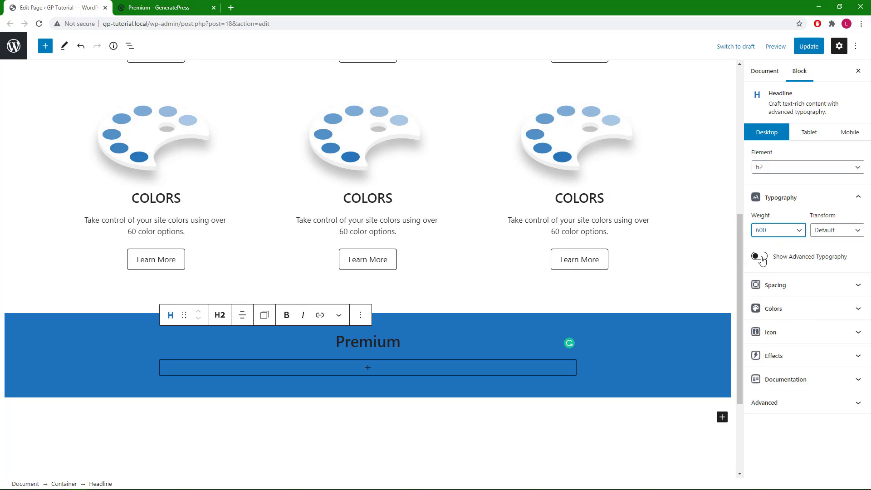
pyautogui.click(759, 257)
pyautogui.write('60')
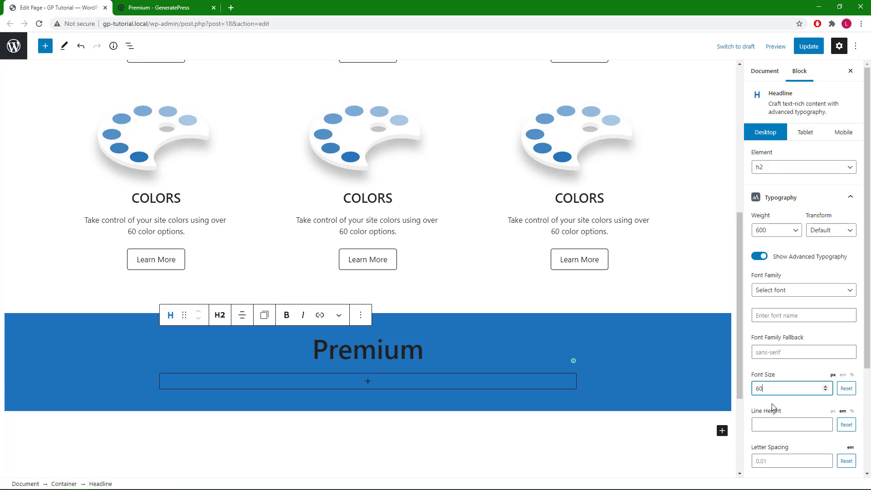
pyautogui.click(789, 424)
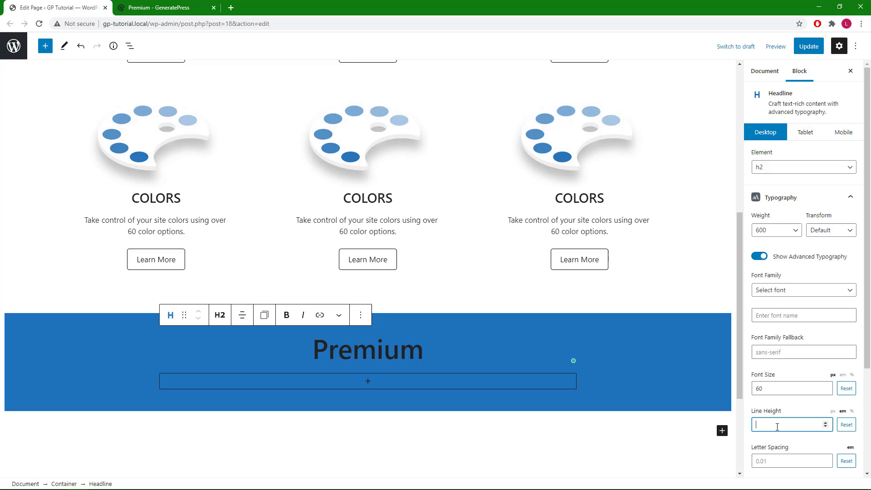
pyautogui.write('1')
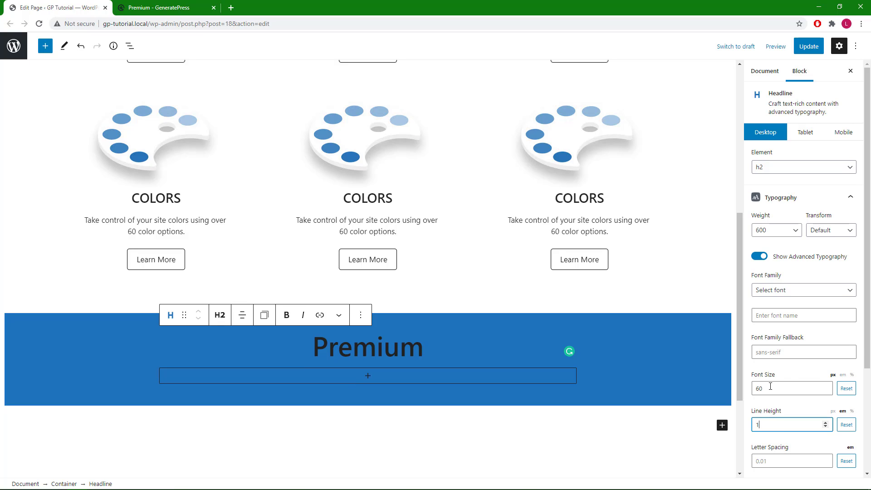
pyautogui.scroll(-3)
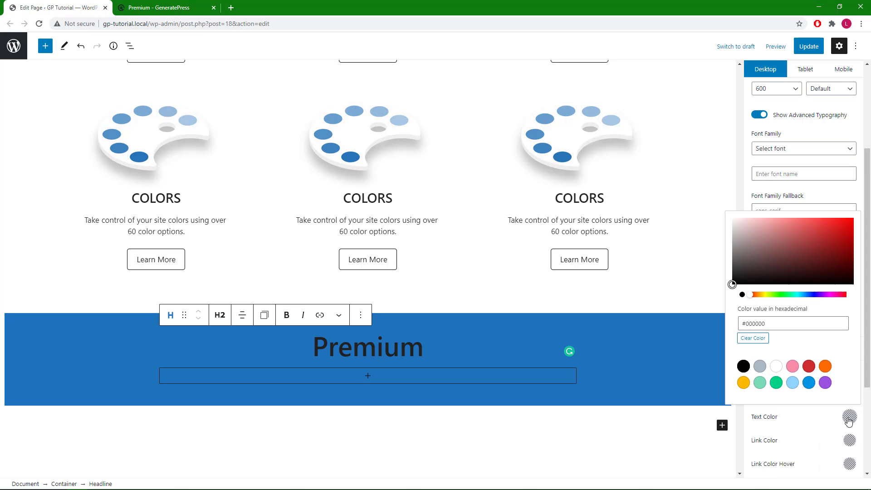
pyautogui.moveTo(776, 366)
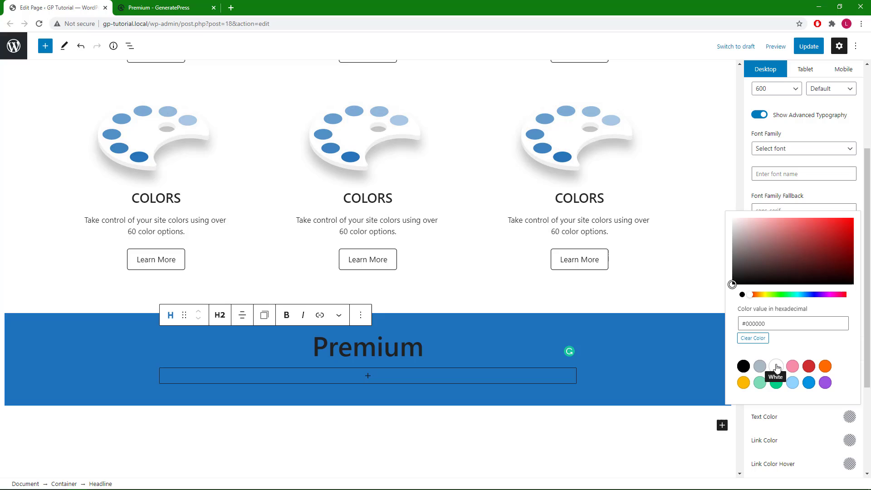
pyautogui.click(775, 366)
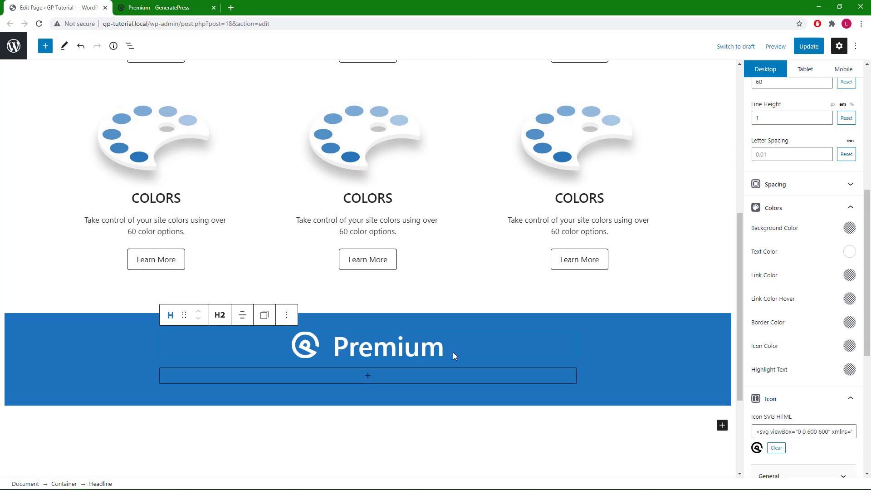
pyautogui.click(367, 376)
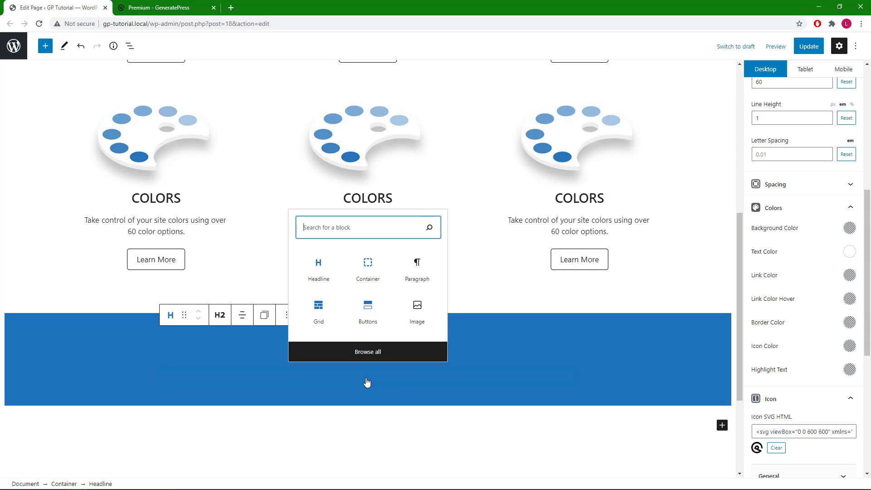
# Step: Add a centred H3 headline reading 'Take GeneratePress to the next level.'
pyautogui.click(318, 277)
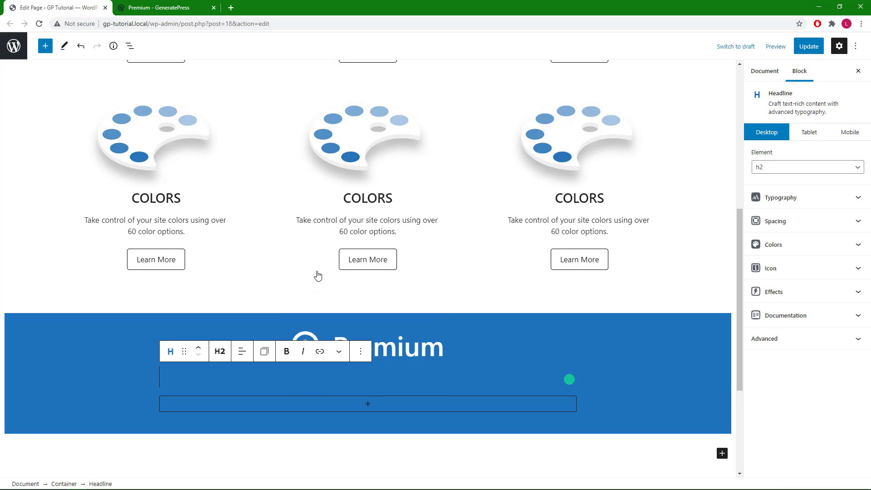
pyautogui.click(220, 351)
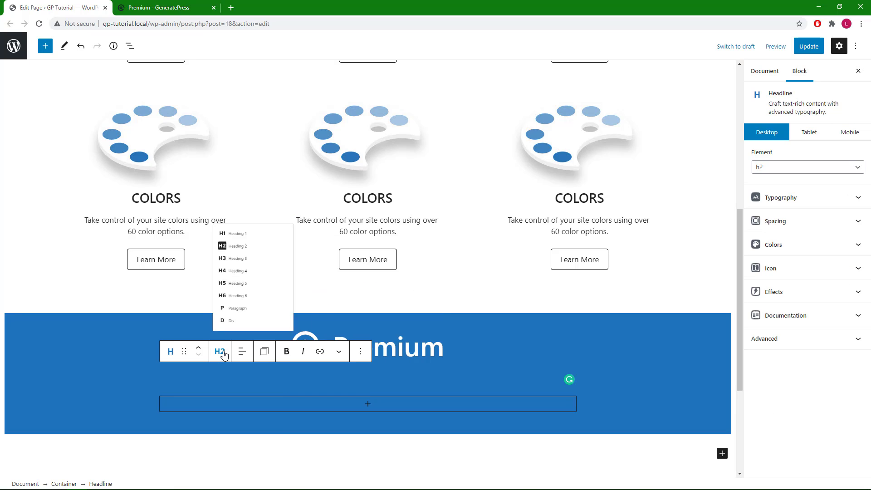
pyautogui.click(237, 257)
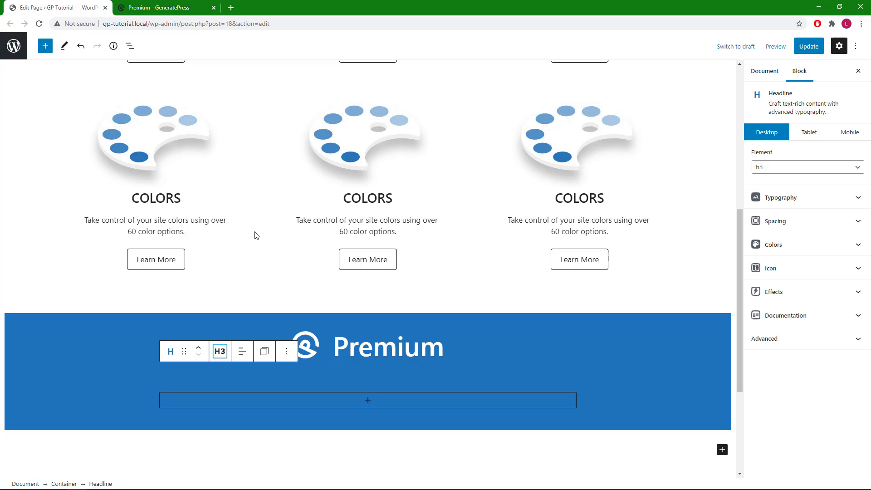
pyautogui.rightClick(254, 235)
pyautogui.write('Take GeneratePress to the next level.')
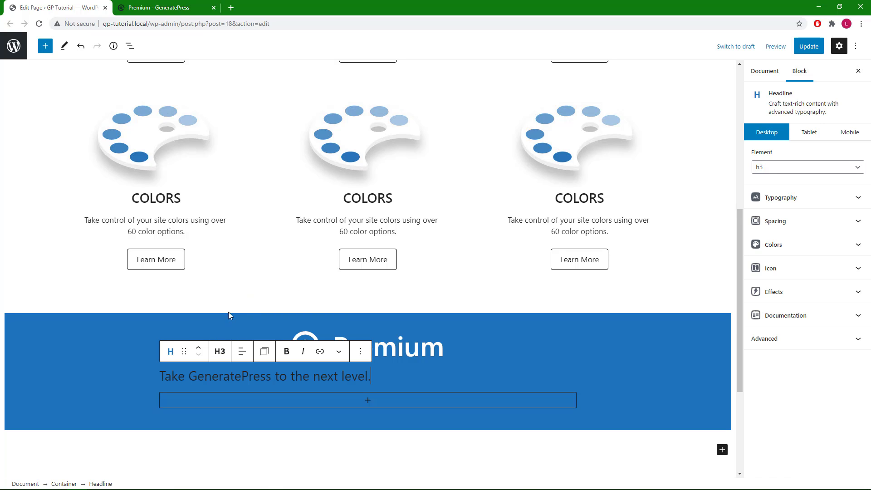
pyautogui.click(242, 350)
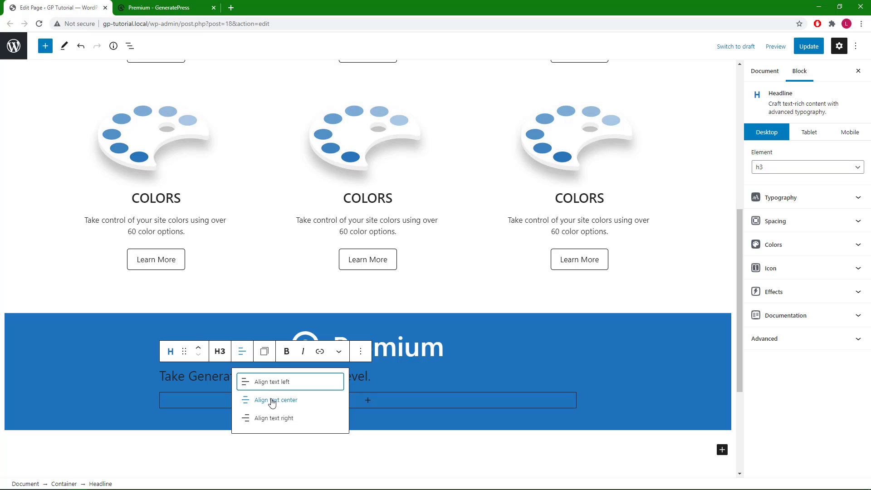
pyautogui.click(276, 401)
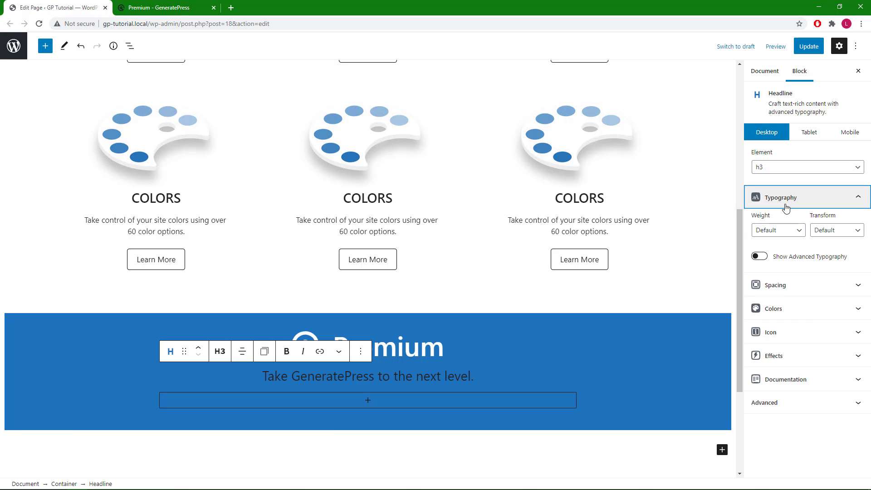
# Step: Set the subtitle's text color to white
pyautogui.click(759, 256)
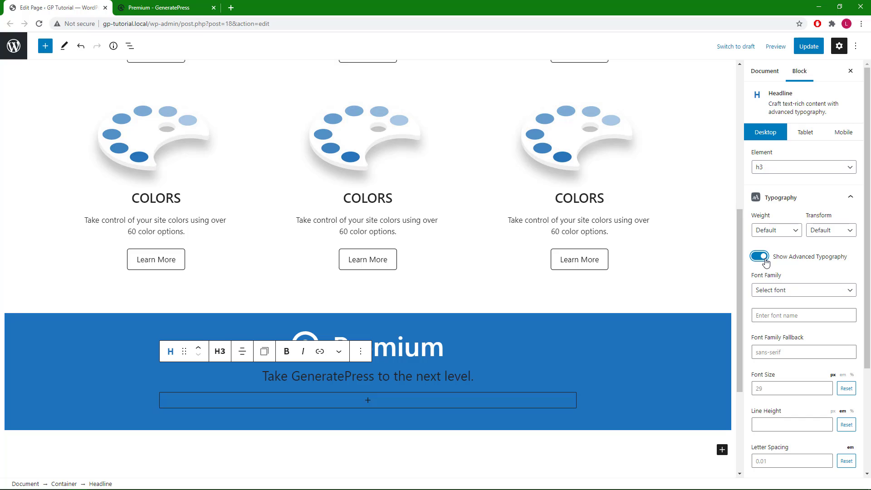
pyautogui.click(758, 256)
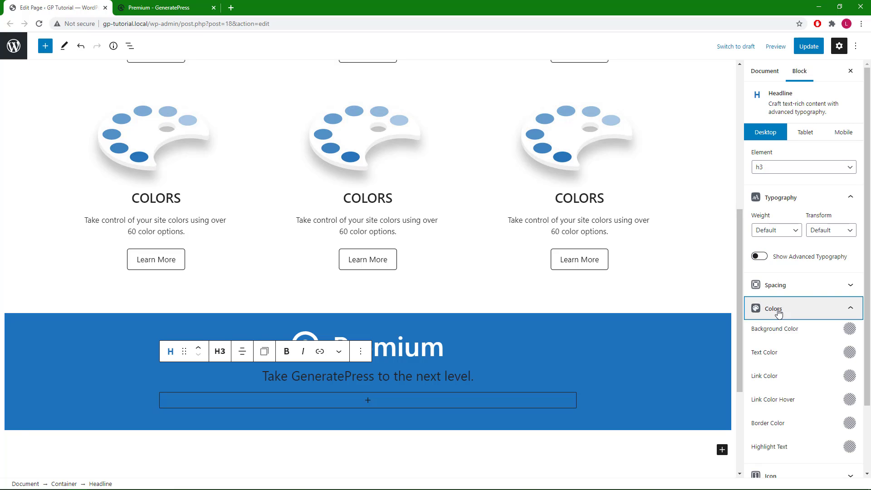
pyautogui.click(849, 328)
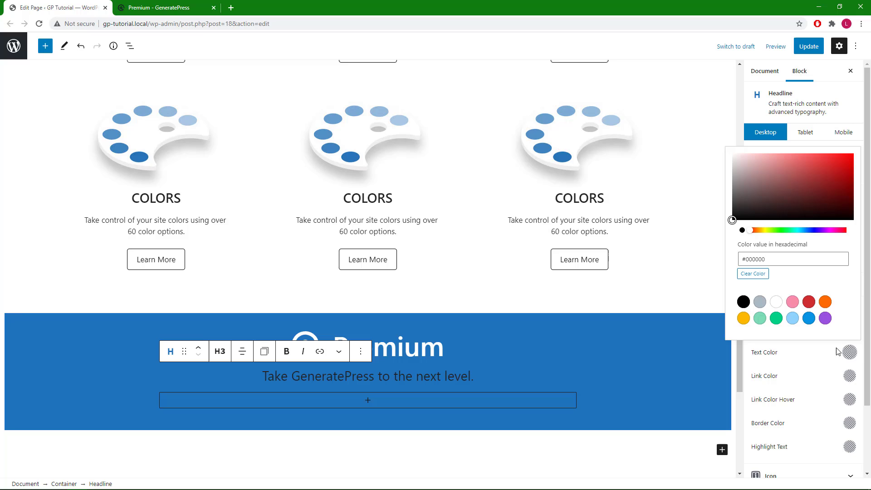
pyautogui.click(776, 302)
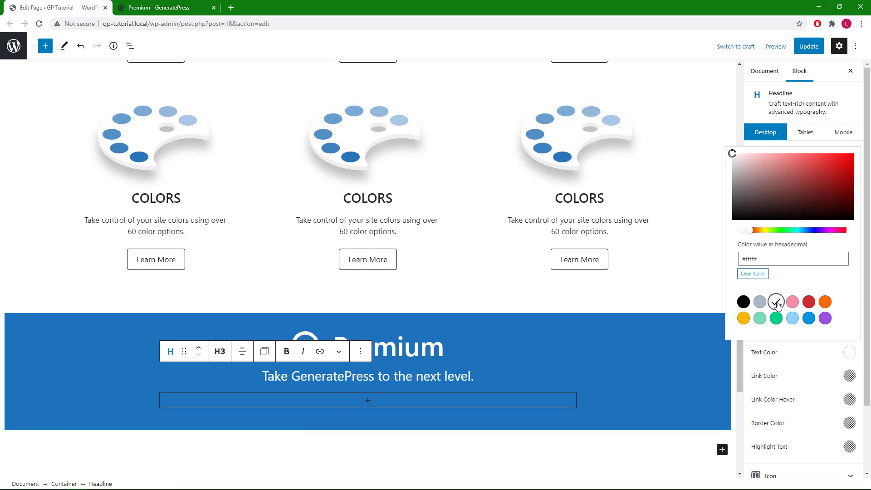
pyautogui.click(375, 403)
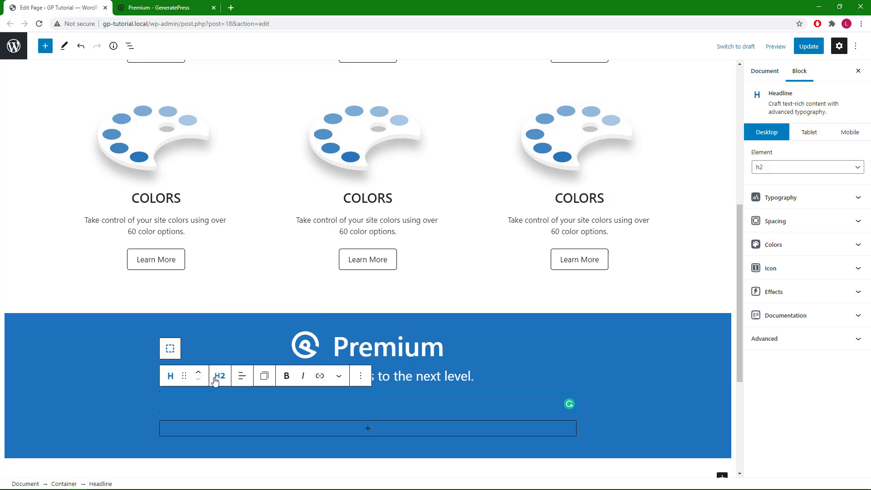
# Step: Turn the new headline into a centred paragraph reading 'Trusted by 70,000+ happy customers.'
pyautogui.click(220, 376)
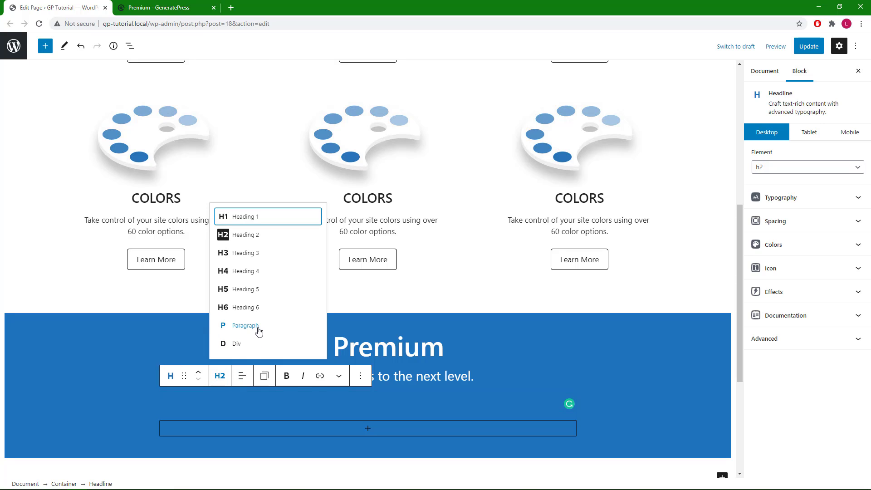
pyautogui.click(244, 326)
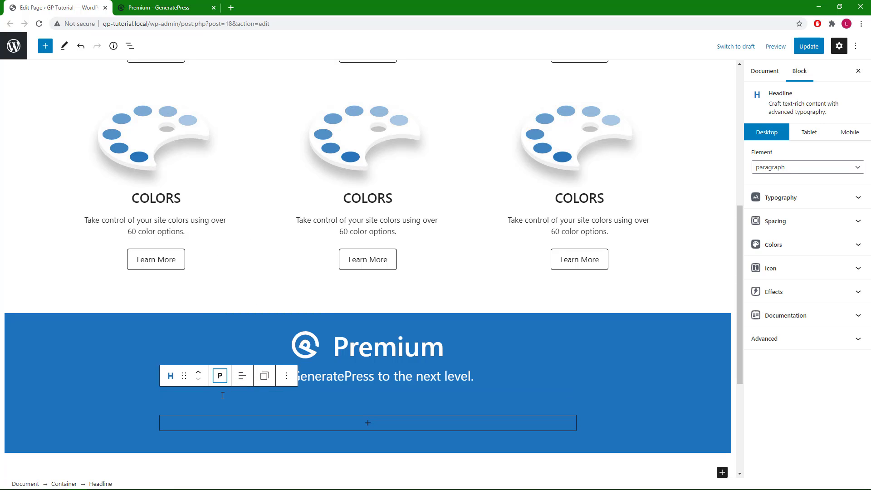
pyautogui.rightClick(222, 396)
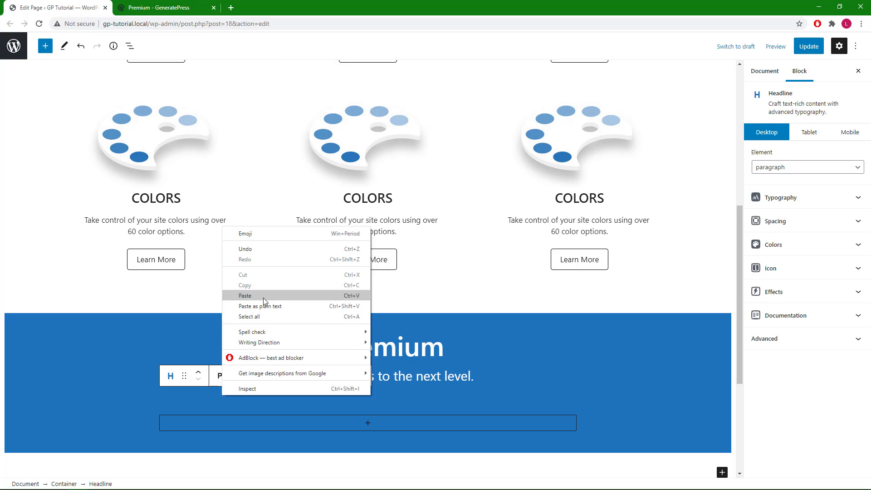
pyautogui.click(242, 375)
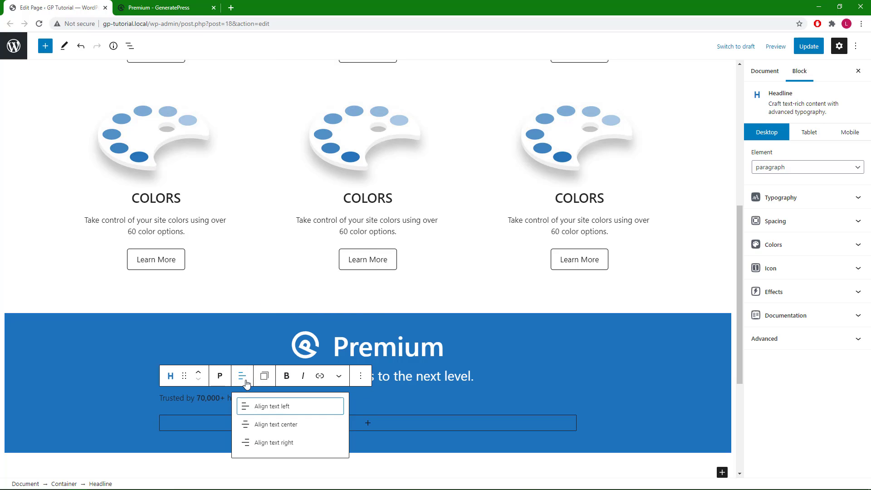
pyautogui.click(276, 423)
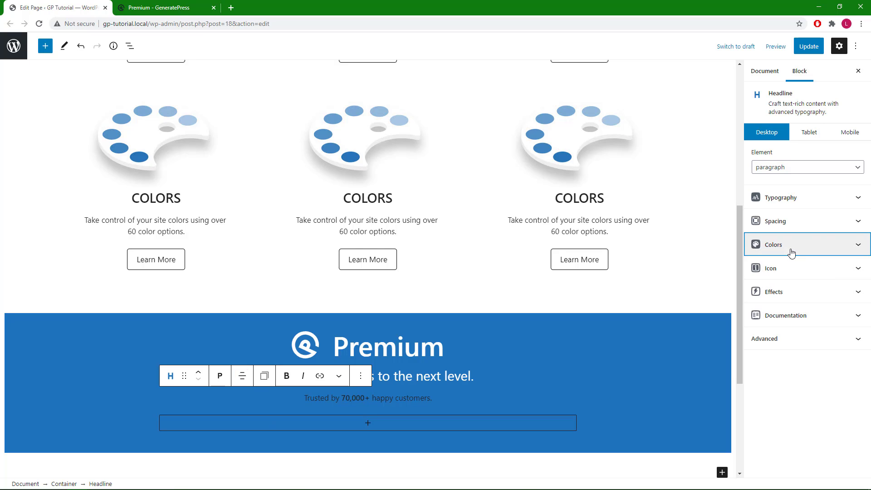
# Step: Set the customers line's text color to white
pyautogui.click(806, 245)
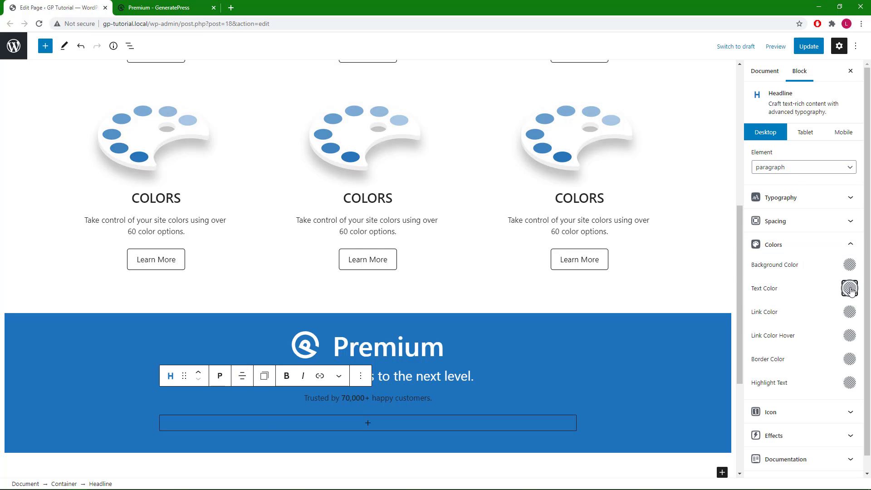
pyautogui.click(849, 288)
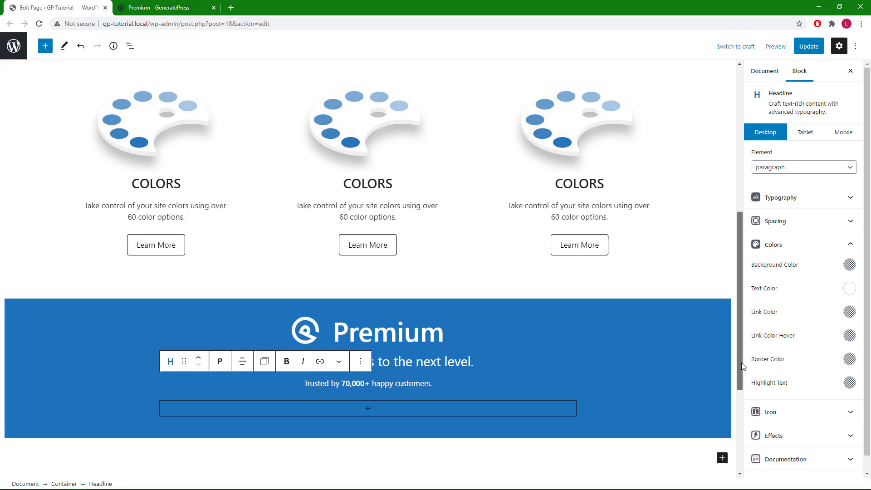
pyautogui.scroll(-3)
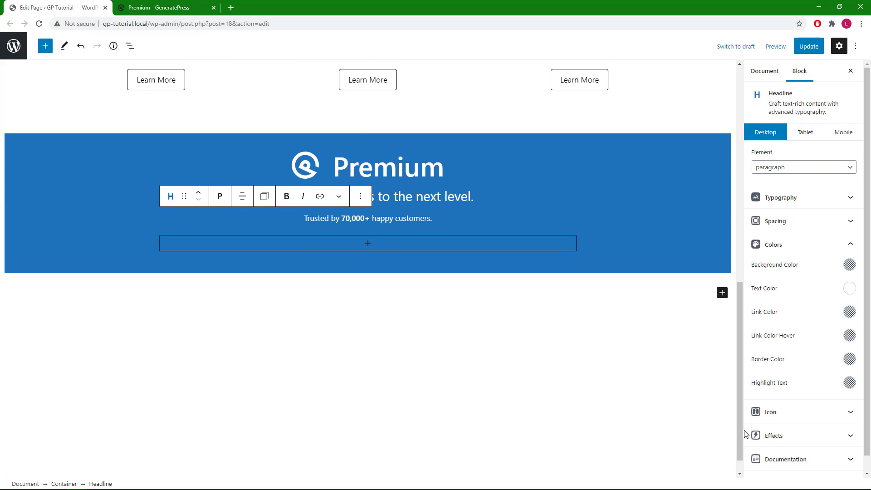
pyautogui.click(432, 221)
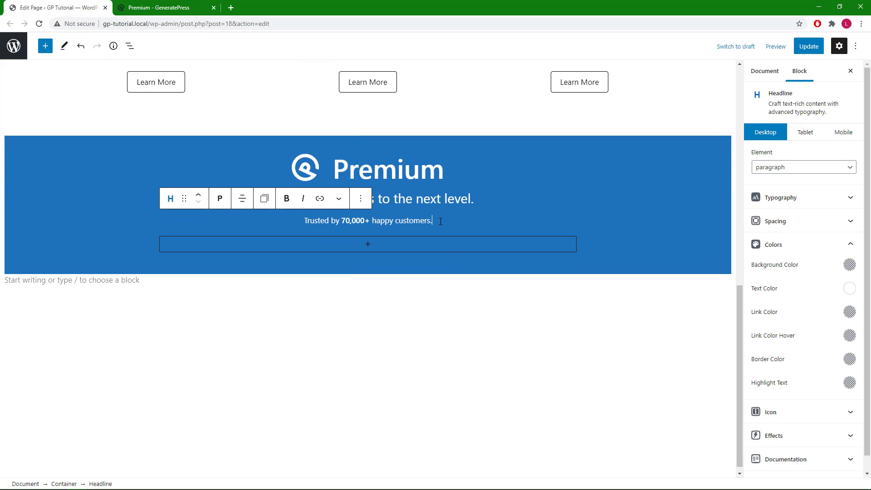
pyautogui.moveTo(182, 16)
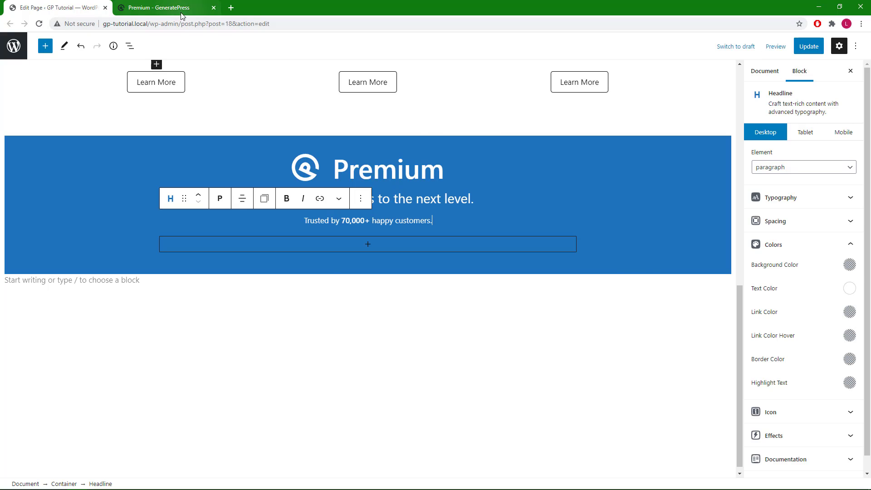
pyautogui.click(161, 7)
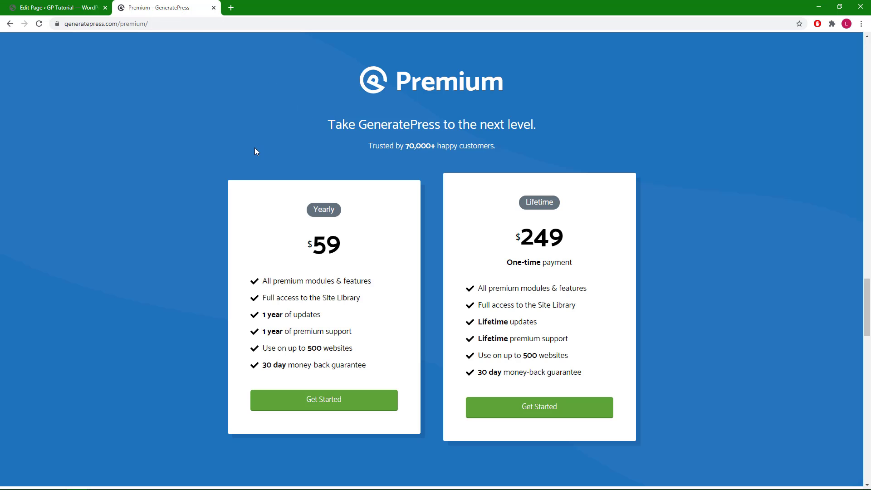
pyautogui.moveTo(737, 428)
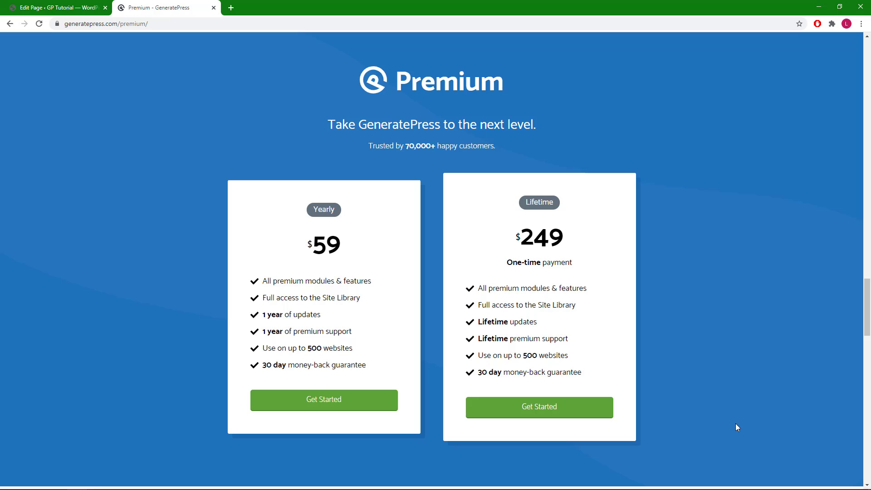
pyautogui.moveTo(76, 37)
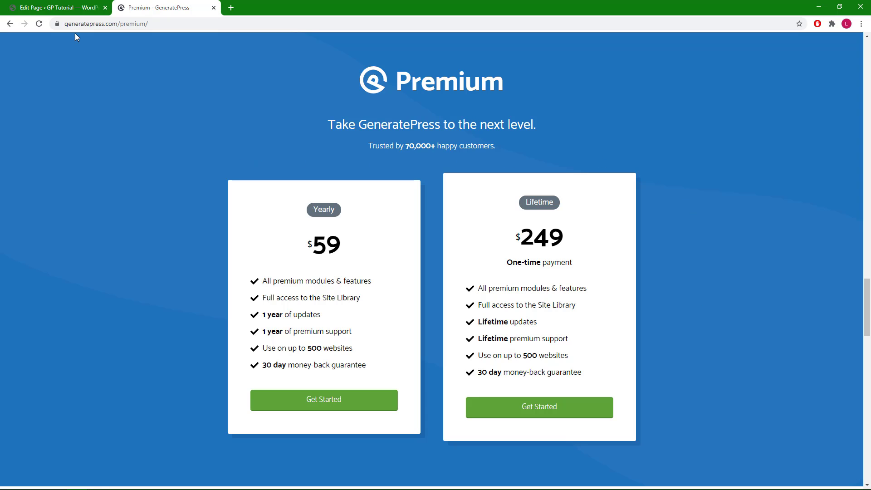
pyautogui.click(56, 8)
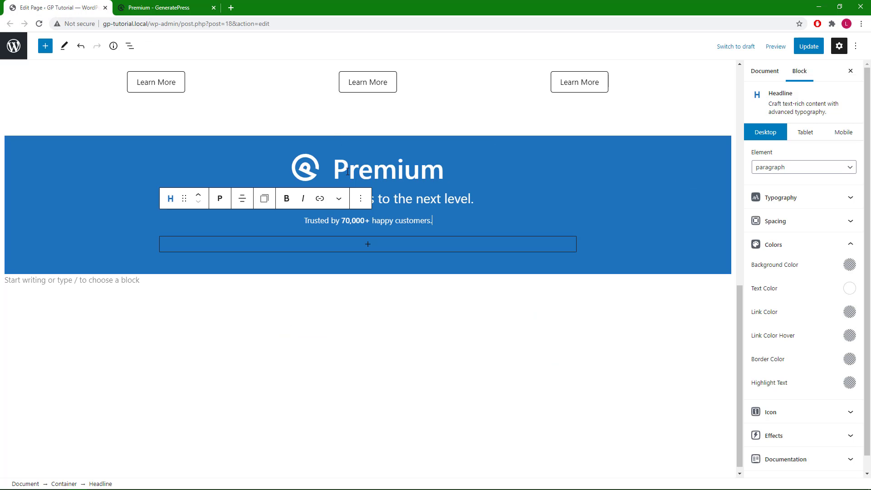
# Step: Insert a single-column grid and make its column container 50% wide
pyautogui.click(367, 244)
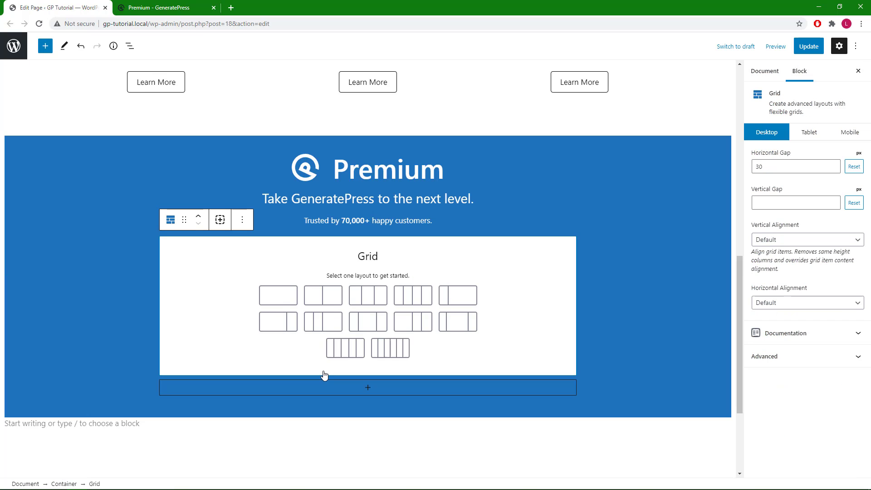
pyautogui.moveTo(278, 295)
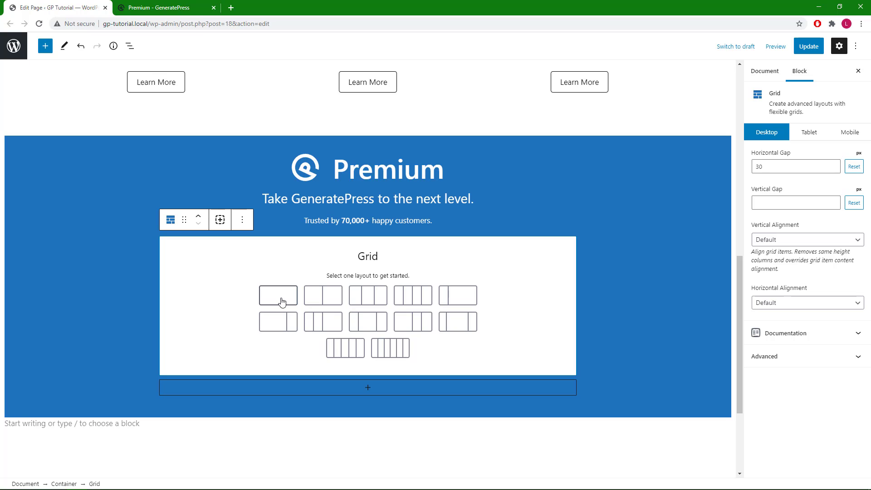
pyautogui.click(278, 295)
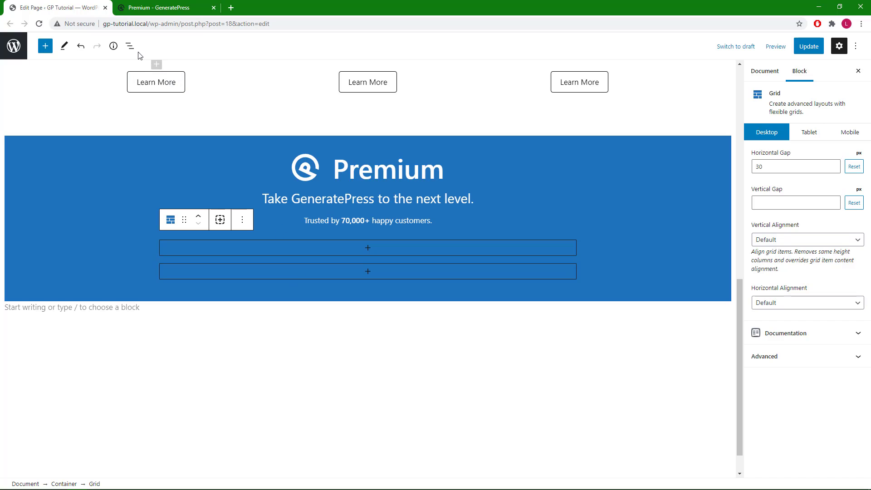
pyautogui.moveTo(130, 46)
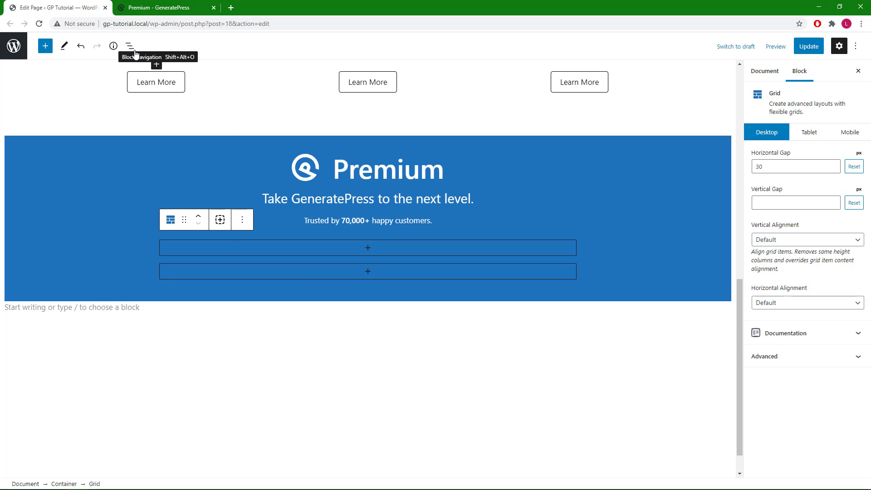
pyautogui.click(130, 47)
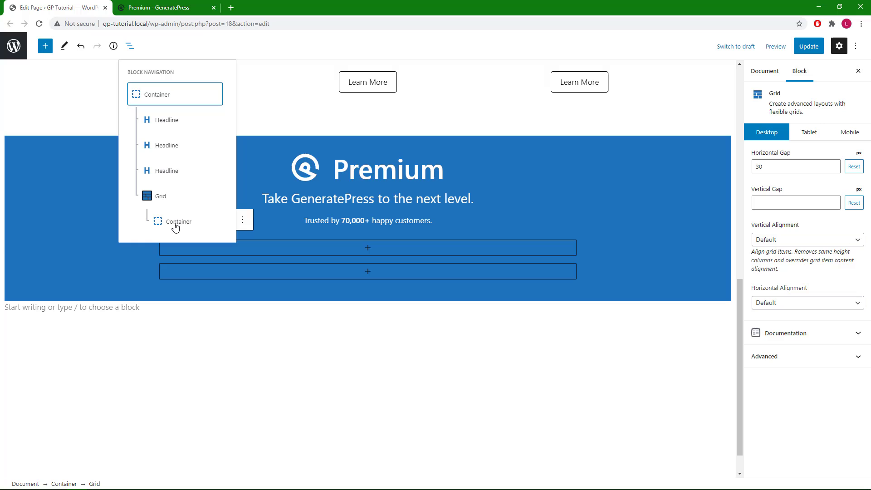
pyautogui.moveTo(167, 199)
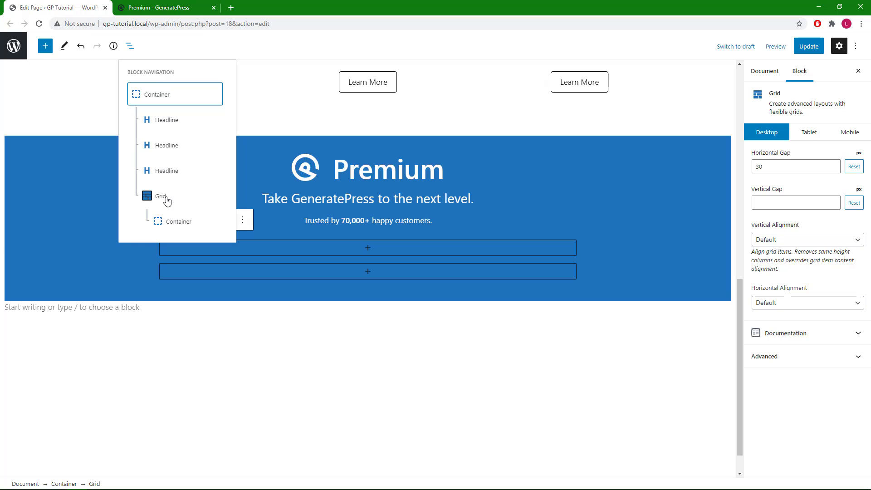
pyautogui.click(178, 221)
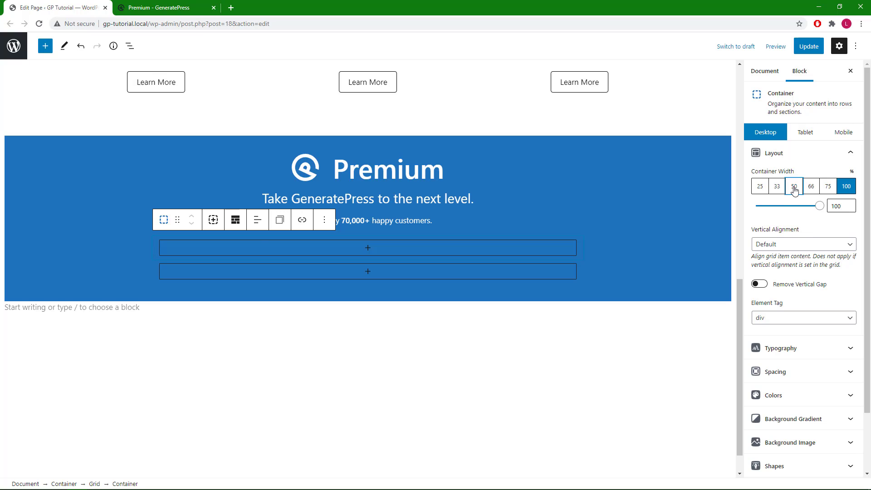
pyautogui.click(794, 186)
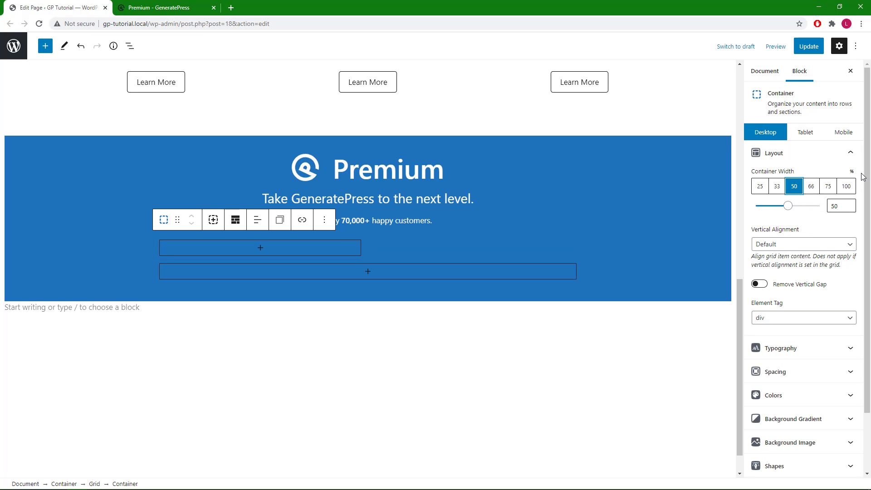
# Step: Give the column 50 px padding and a white background, checking the reference page
pyautogui.scroll(-3)
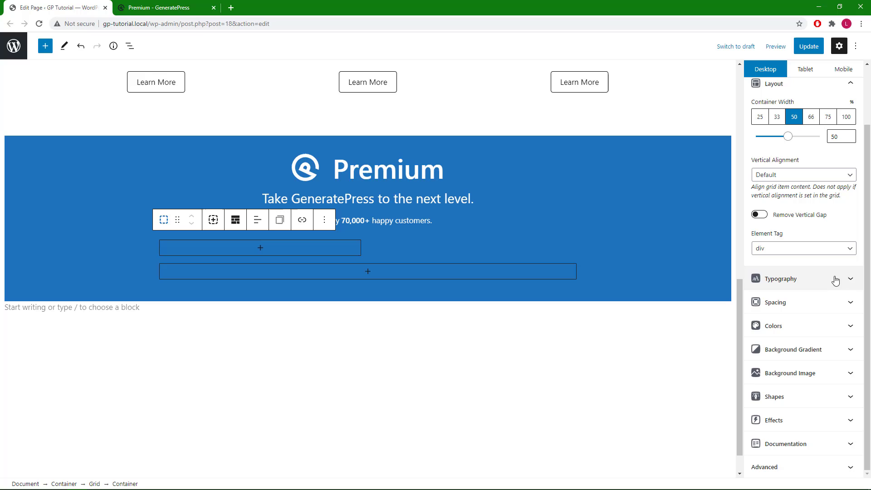
pyautogui.click(777, 302)
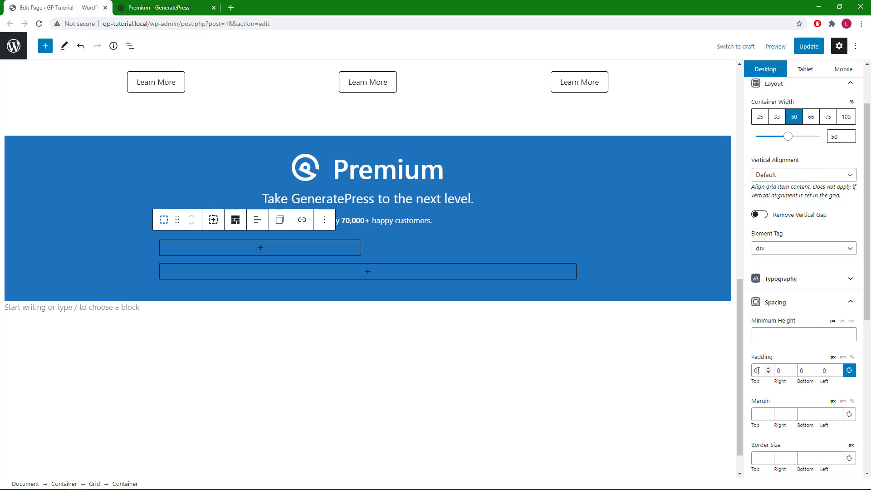
pyautogui.tripleClick(760, 370)
pyautogui.write('50')
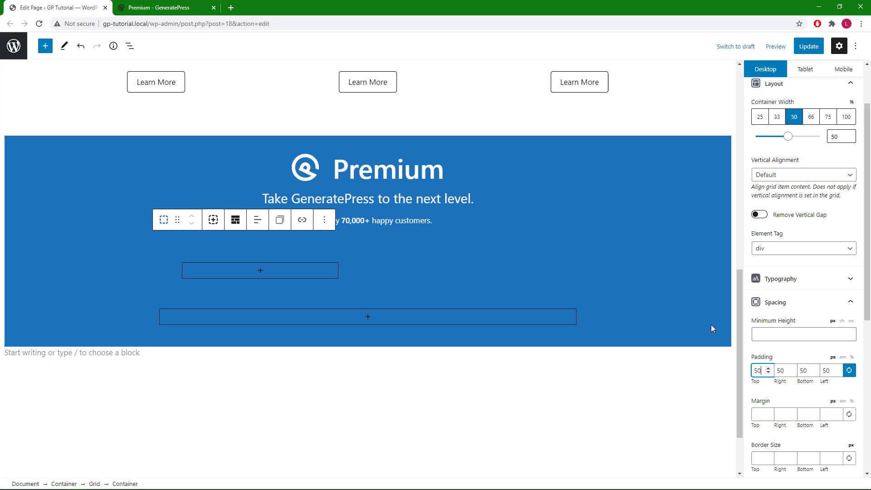
pyautogui.scroll(-3)
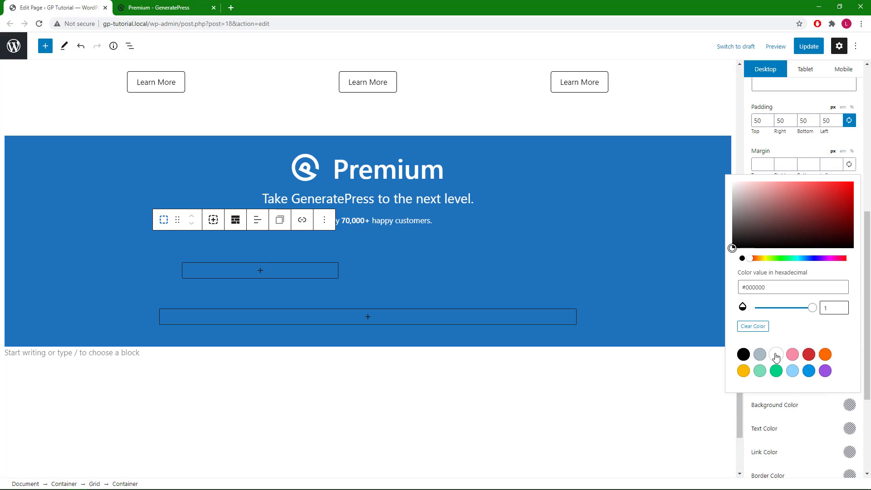
pyautogui.click(775, 355)
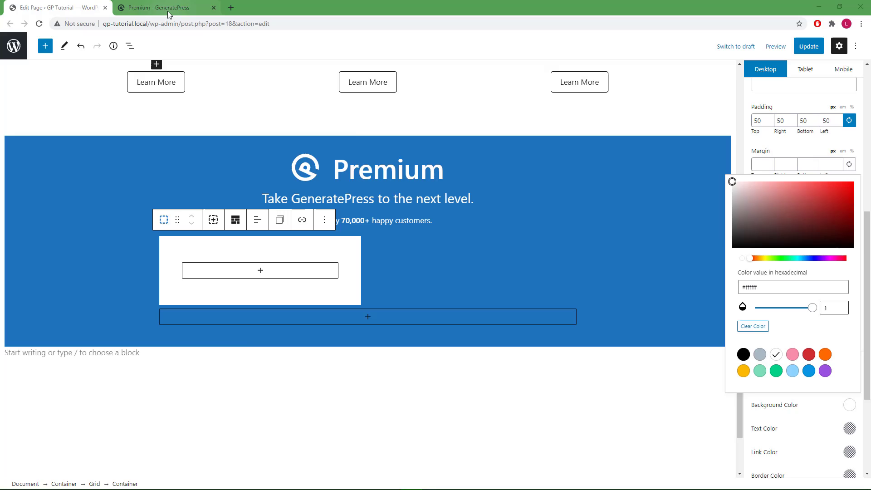
pyautogui.click(164, 8)
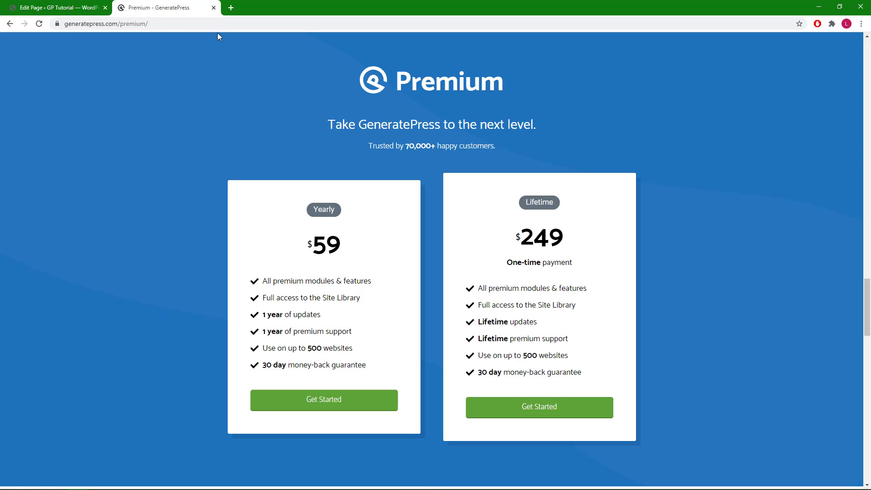
pyautogui.moveTo(331, 211)
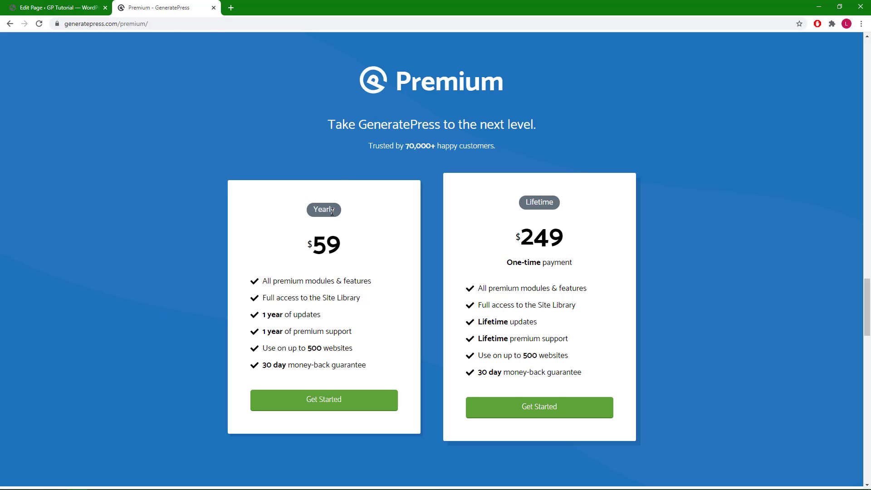
pyautogui.moveTo(278, 216)
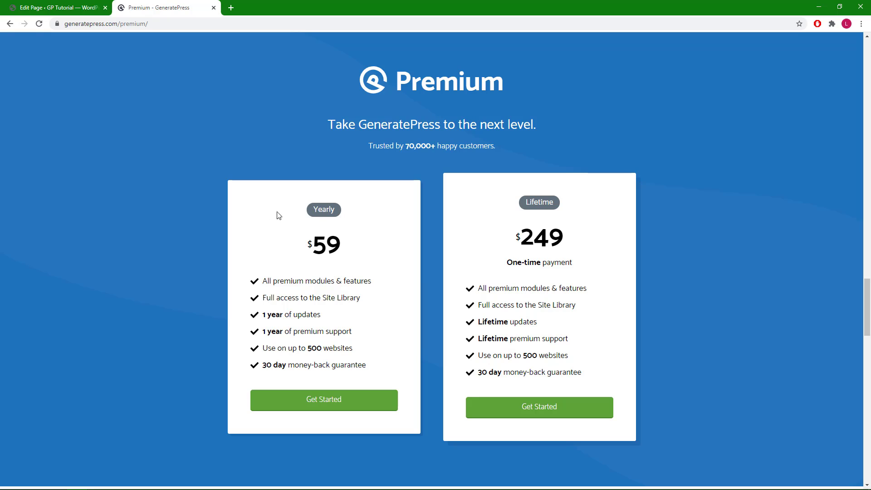
pyautogui.click(55, 7)
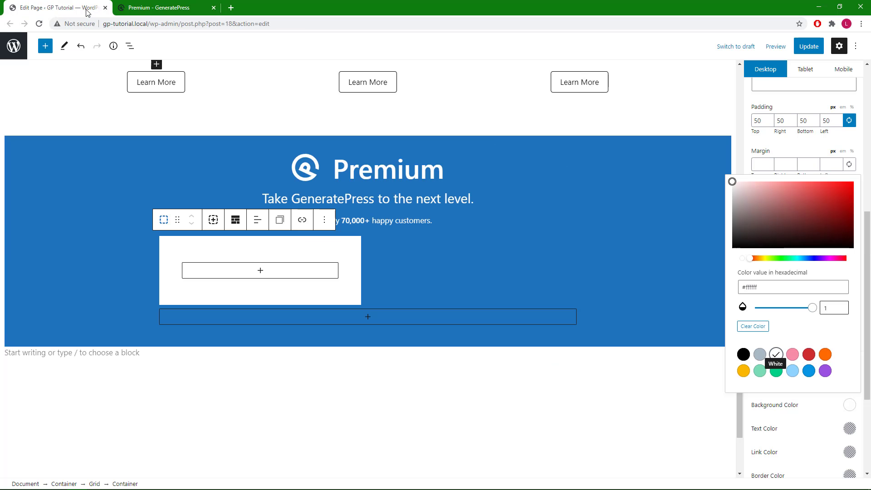
pyautogui.moveTo(259, 271)
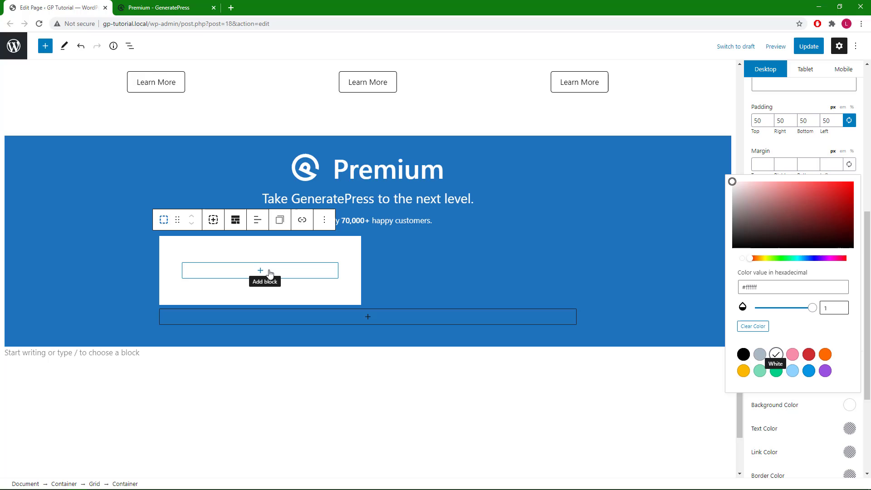
# Step: Add an inner container in the white column with centred text and 0 padding
pyautogui.click(260, 271)
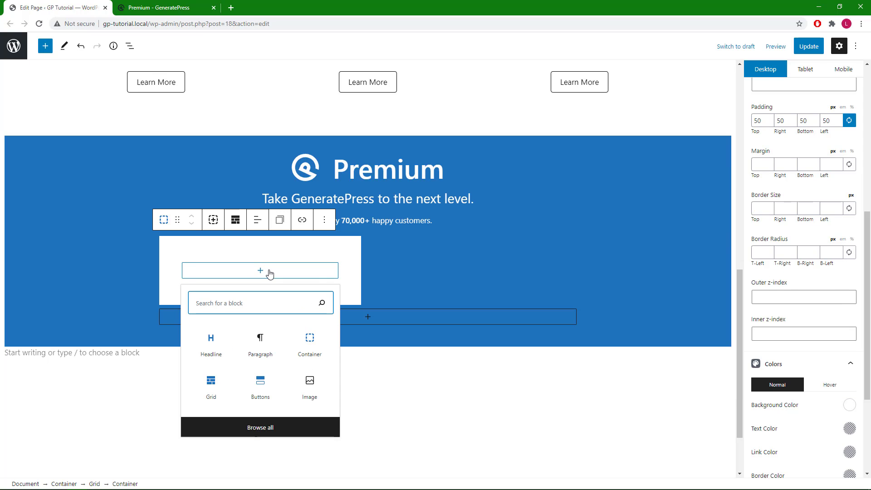
pyautogui.moveTo(309, 344)
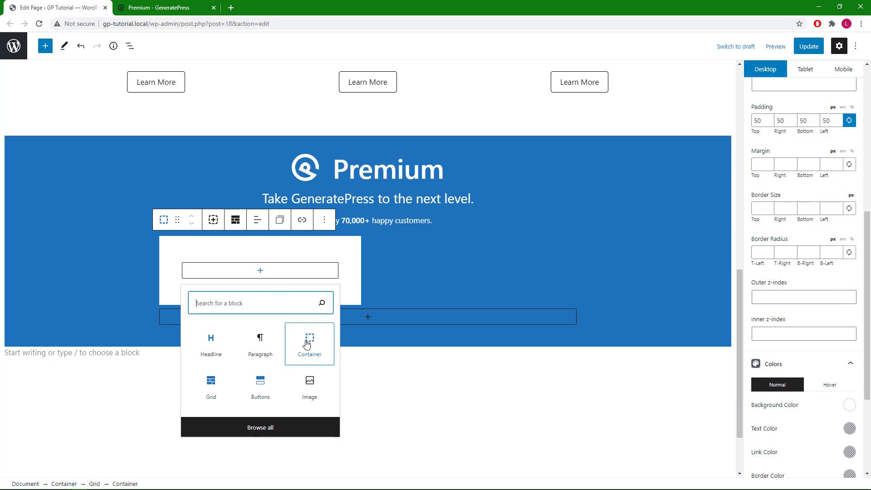
pyautogui.click(309, 340)
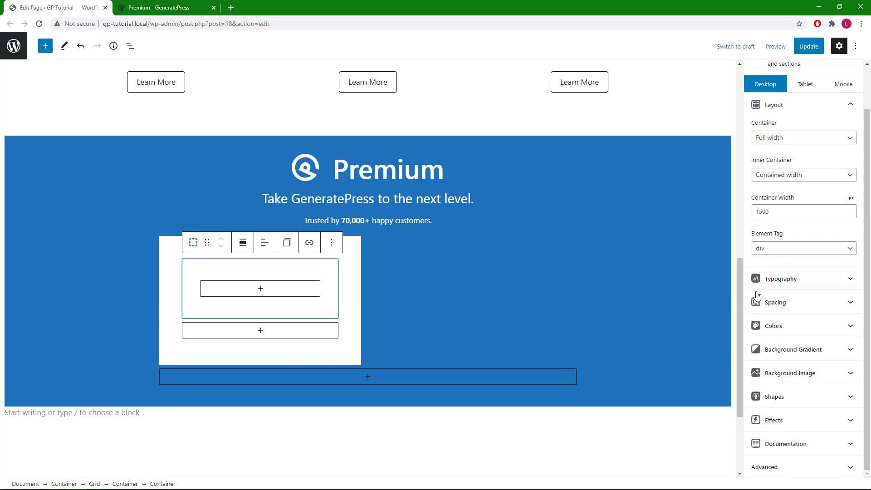
pyautogui.click(264, 242)
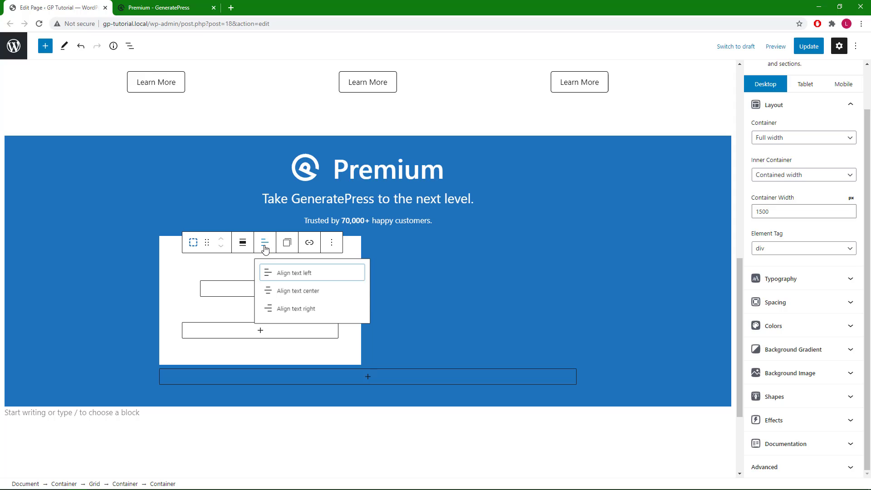
pyautogui.moveTo(287, 295)
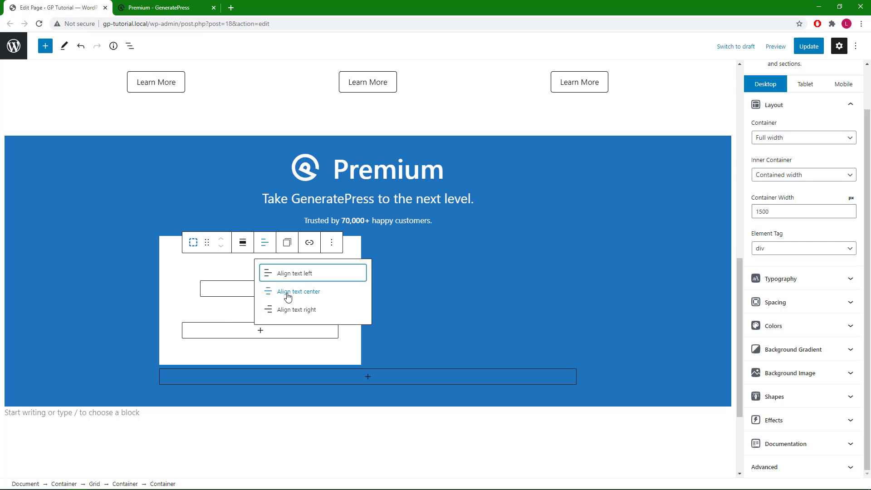
pyautogui.click(297, 291)
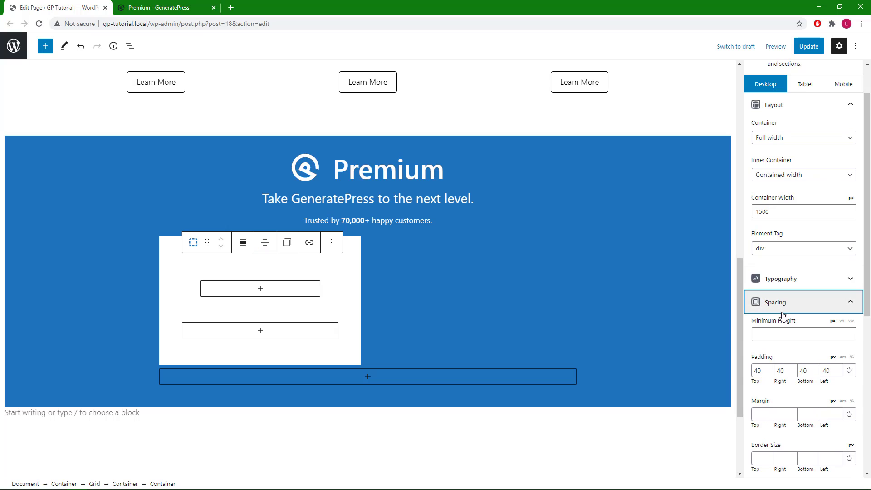
pyautogui.click(826, 370)
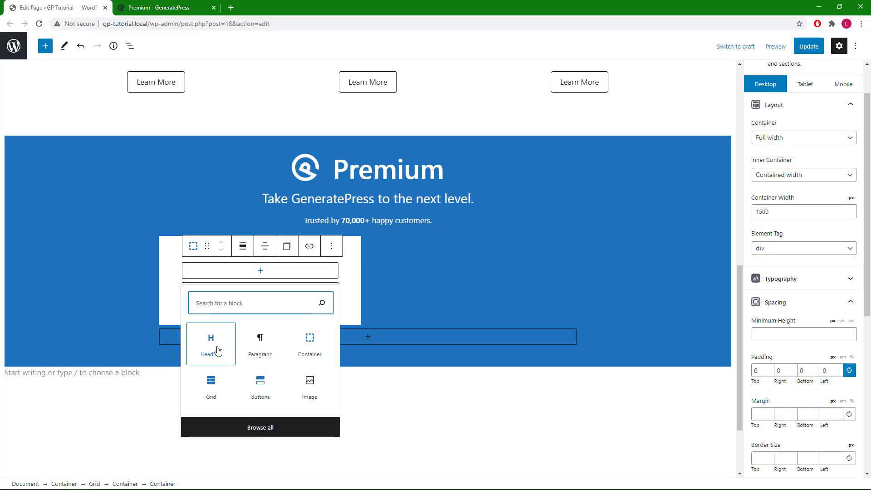
# Step: Add a headline in the inner container, convert it to a paragraph, and enter 'Yearly'
pyautogui.click(211, 343)
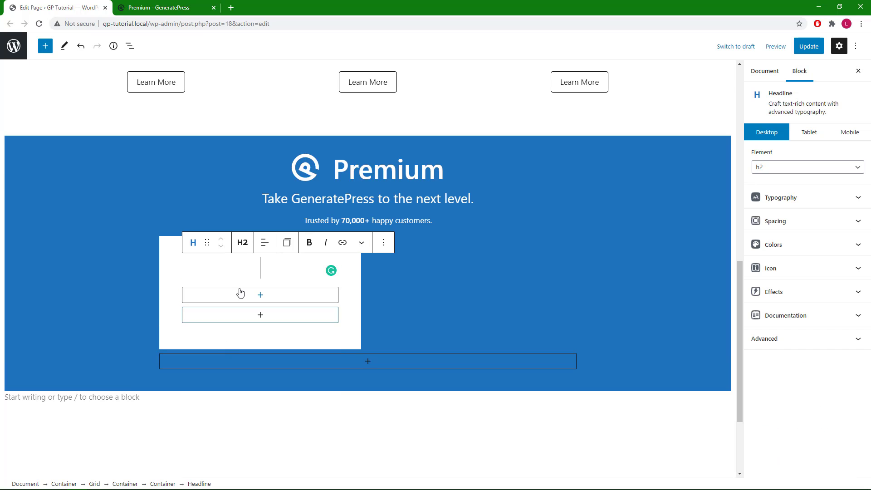
pyautogui.click(243, 242)
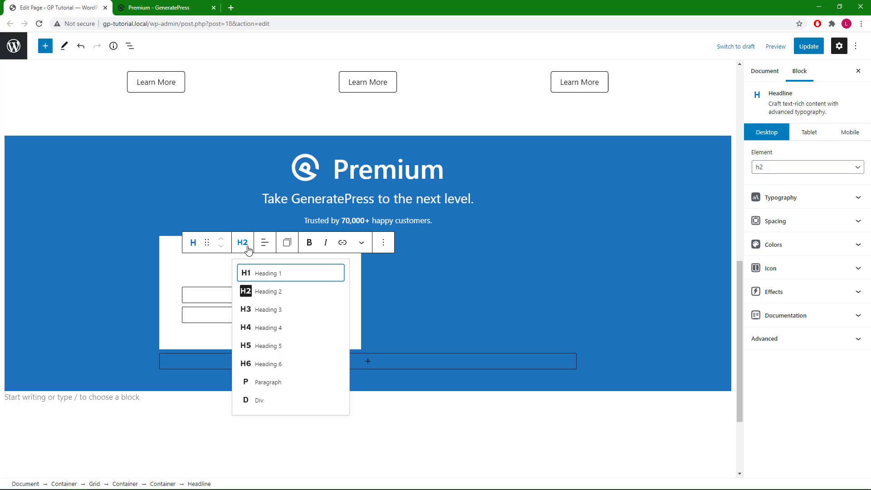
pyautogui.moveTo(268, 381)
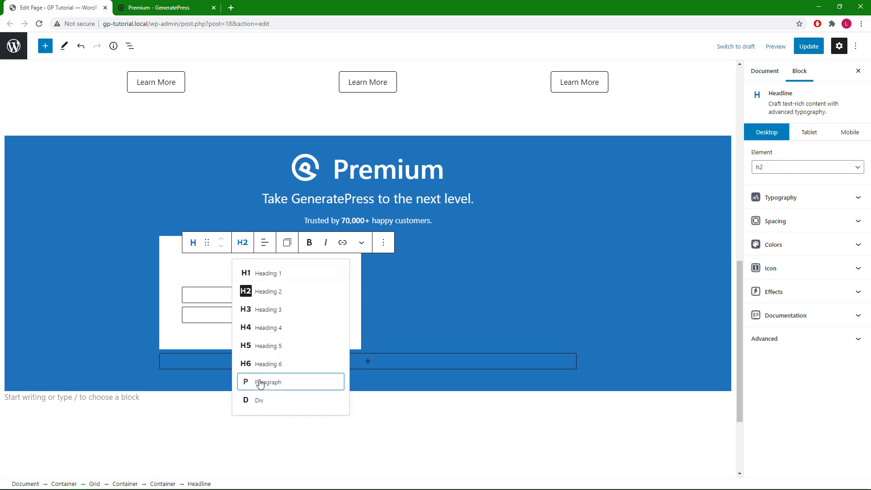
pyautogui.click(269, 381)
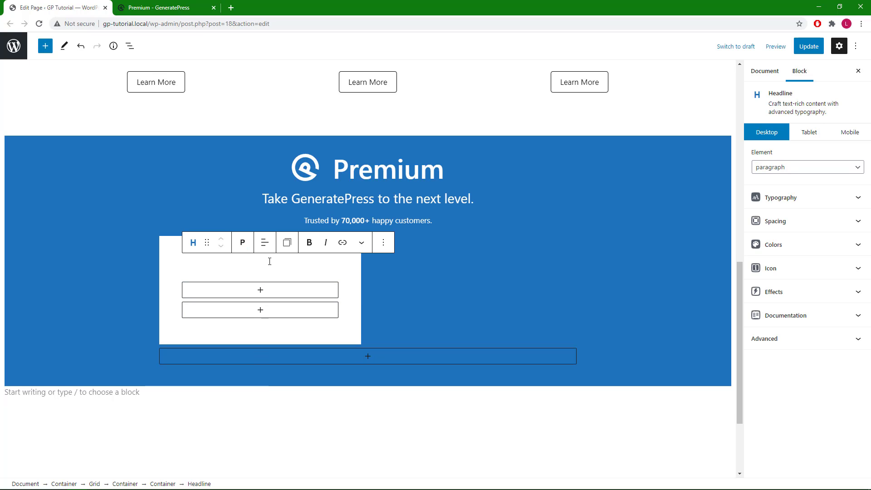
pyautogui.write('Year')
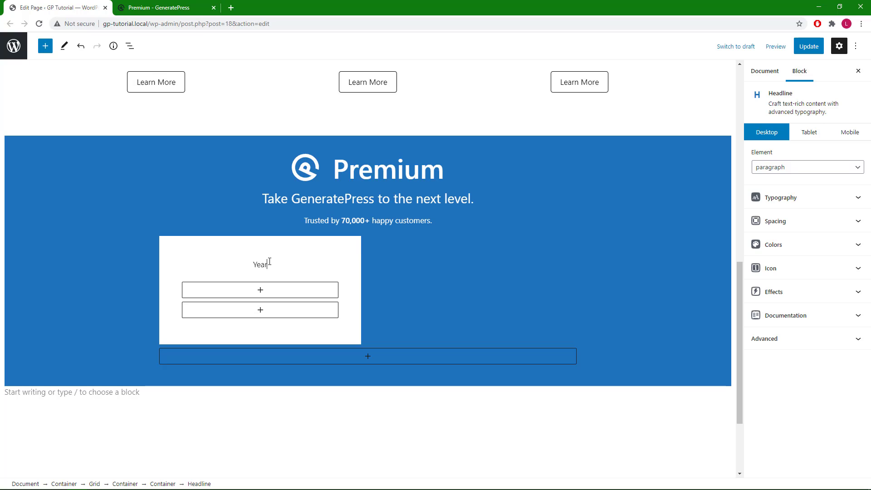
pyautogui.click(260, 264)
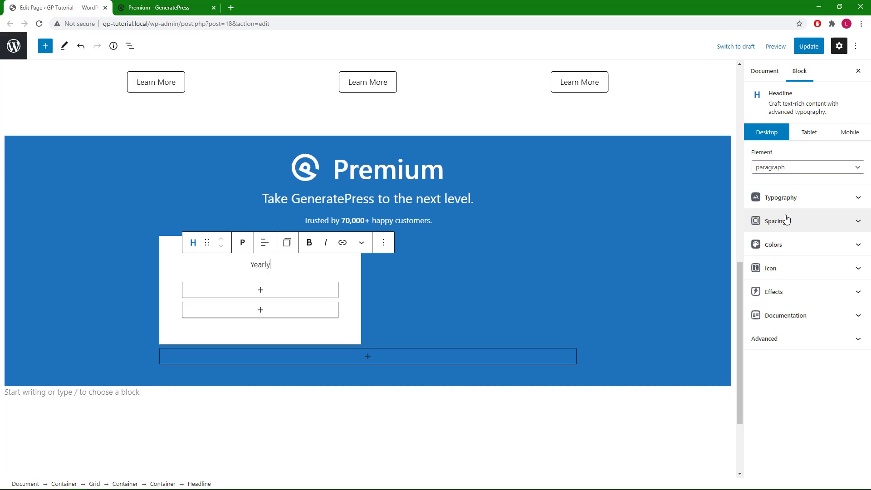
# Step: Pad the Yearly label 5/10/5/10 and switch on Inline Width
pyautogui.click(774, 221)
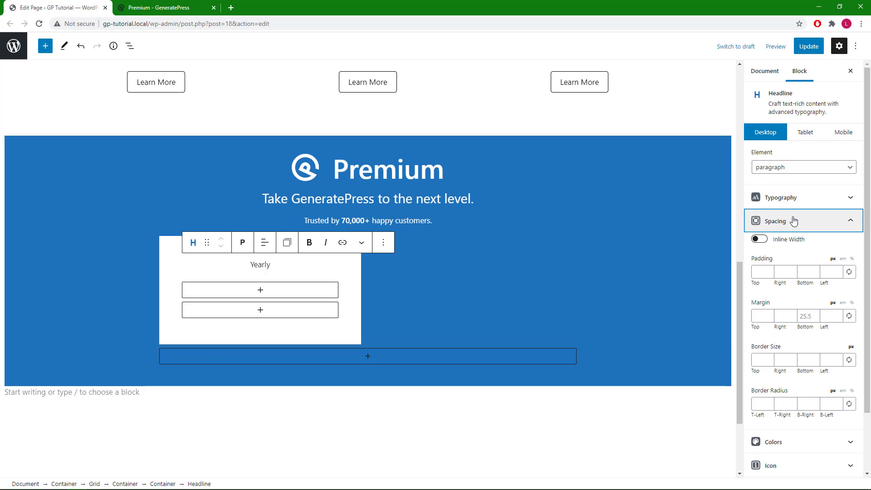
pyautogui.moveTo(784, 241)
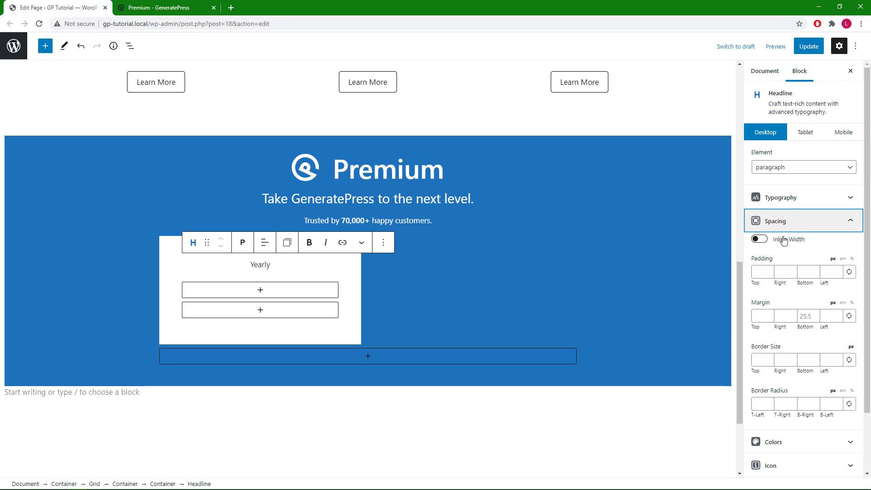
pyautogui.click(762, 272)
pyautogui.write('5')
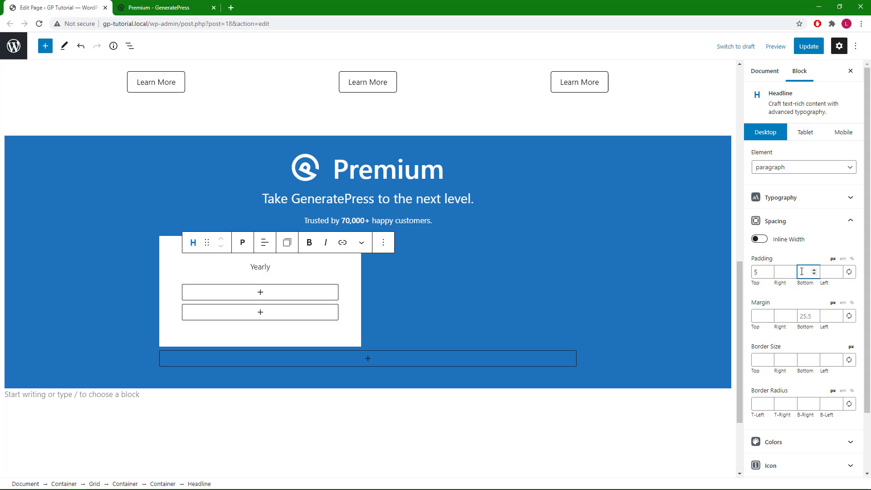
pyautogui.click(786, 272)
pyautogui.write('10')
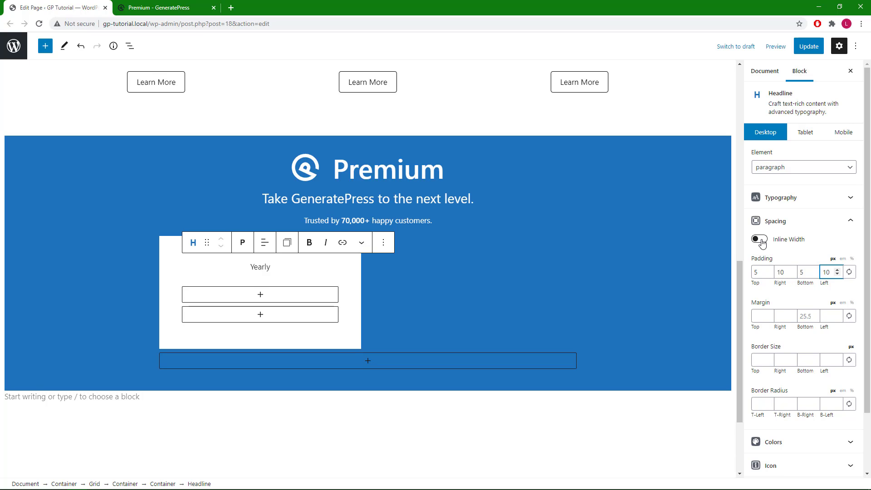
pyautogui.click(759, 239)
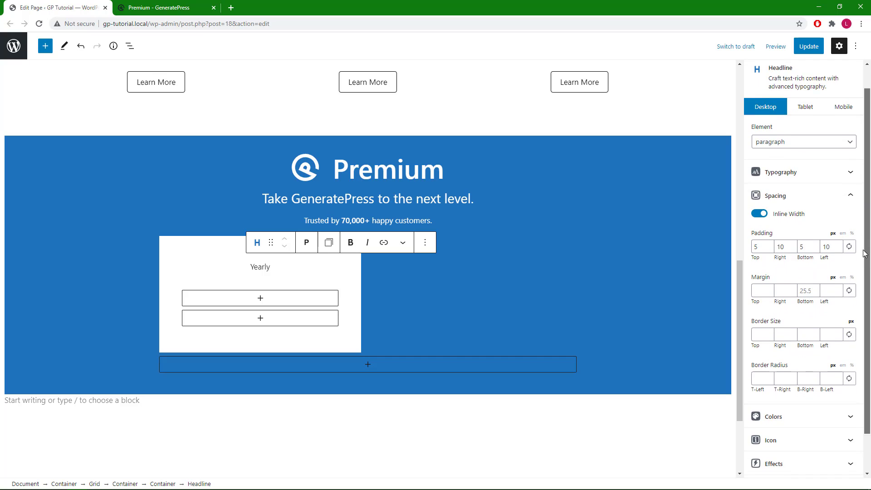
pyautogui.scroll(-3)
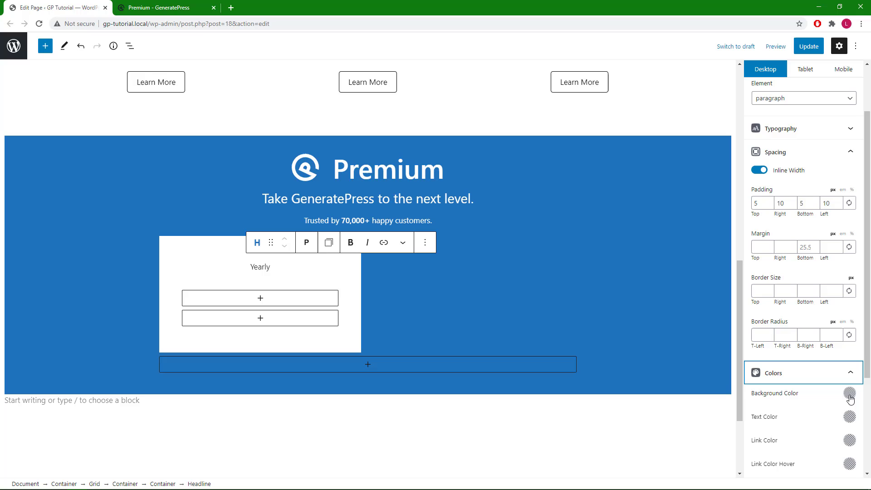
# Step: Give the Yearly label a #63717c background and White text colour
pyautogui.click(848, 394)
pyautogui.write('#63717c')
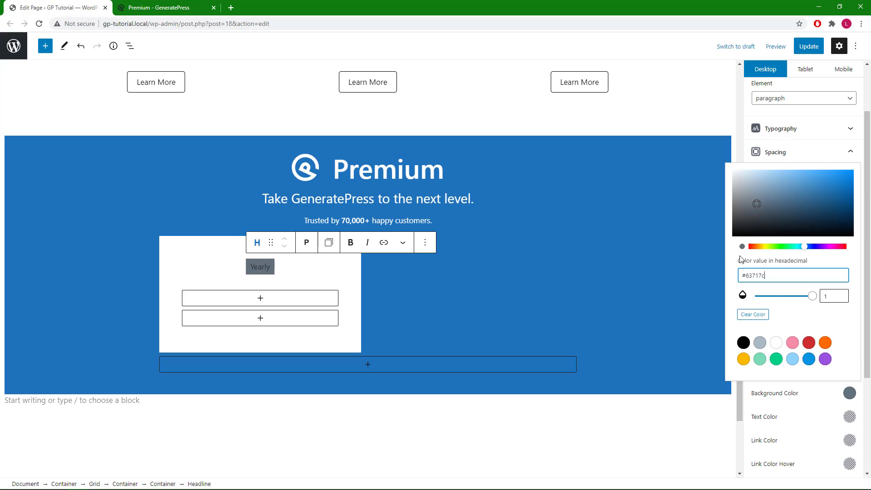
pyautogui.moveTo(848, 418)
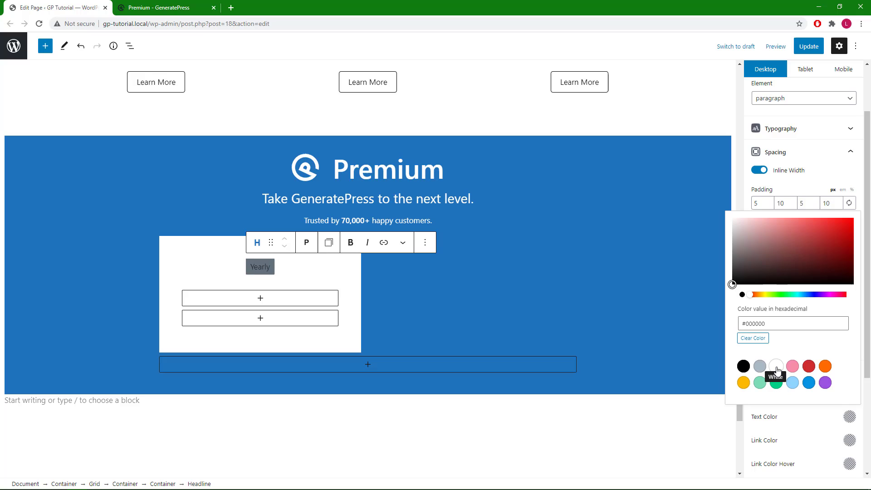
pyautogui.click(776, 366)
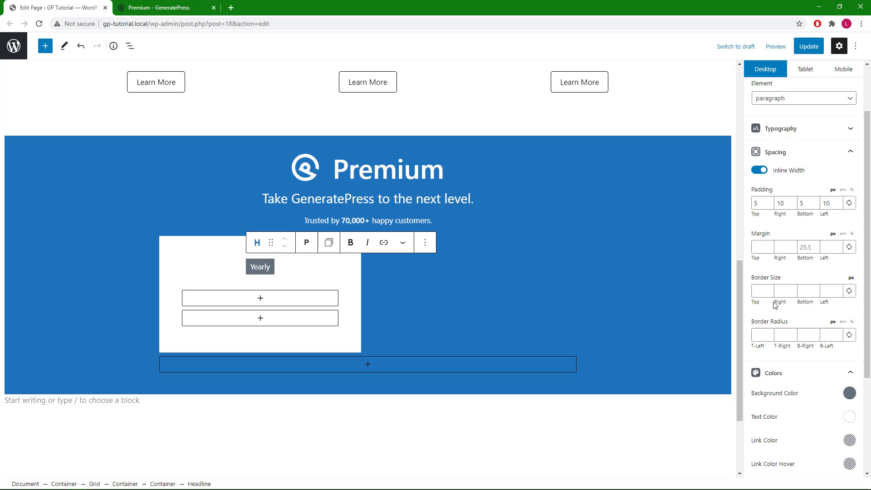
pyautogui.click(762, 334)
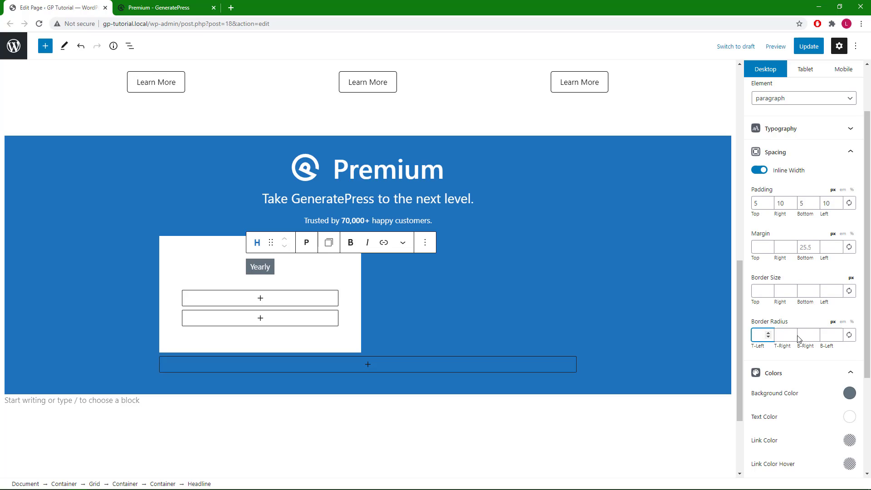
# Step: Set all Yearly label border radius values to 25, with Inline Width toggled off and back on
pyautogui.click(762, 335)
pyautogui.write('25')
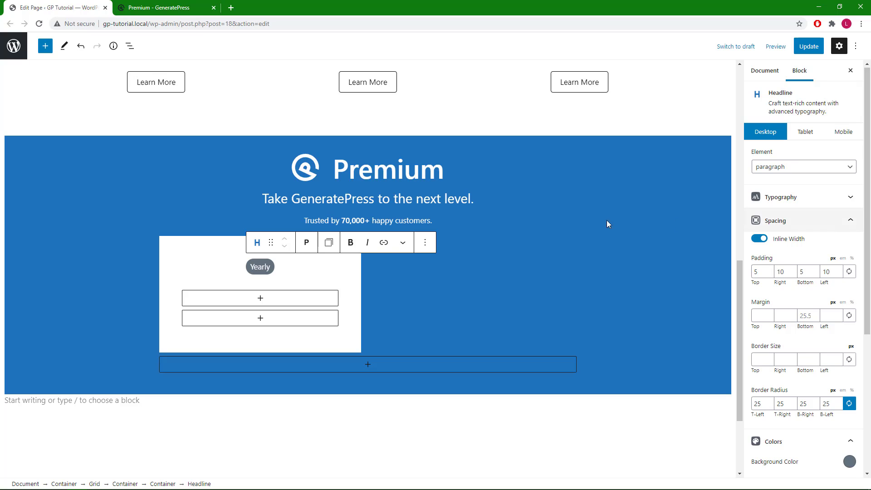
pyautogui.moveTo(646, 267)
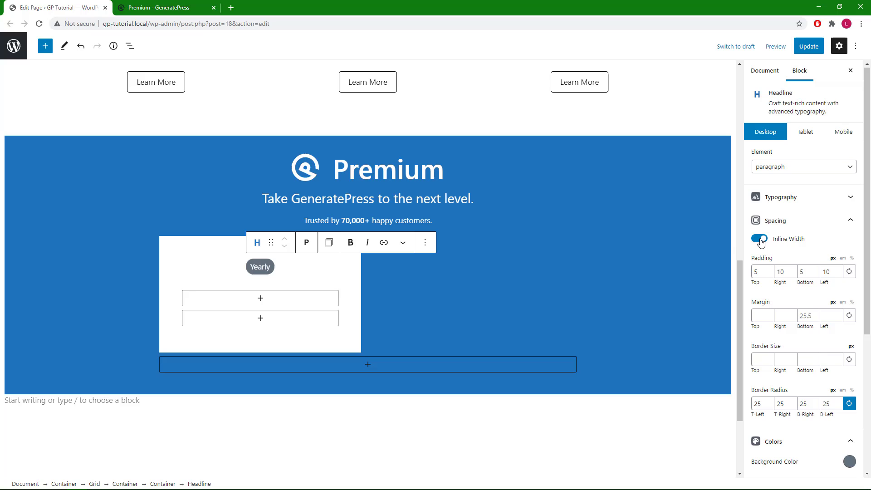
pyautogui.click(759, 239)
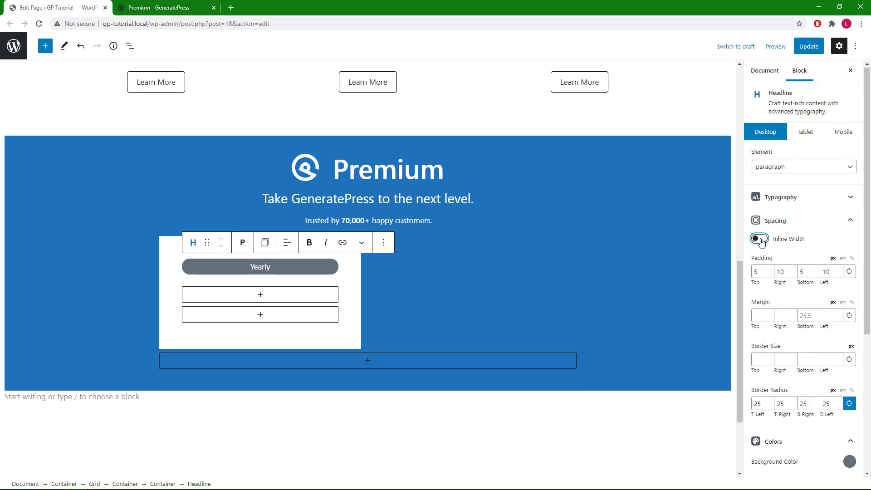
pyautogui.click(759, 239)
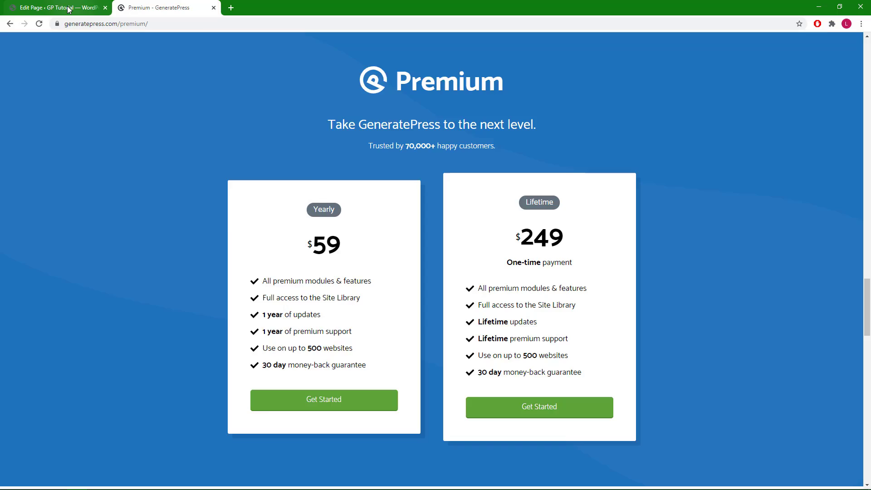
pyautogui.click(56, 7)
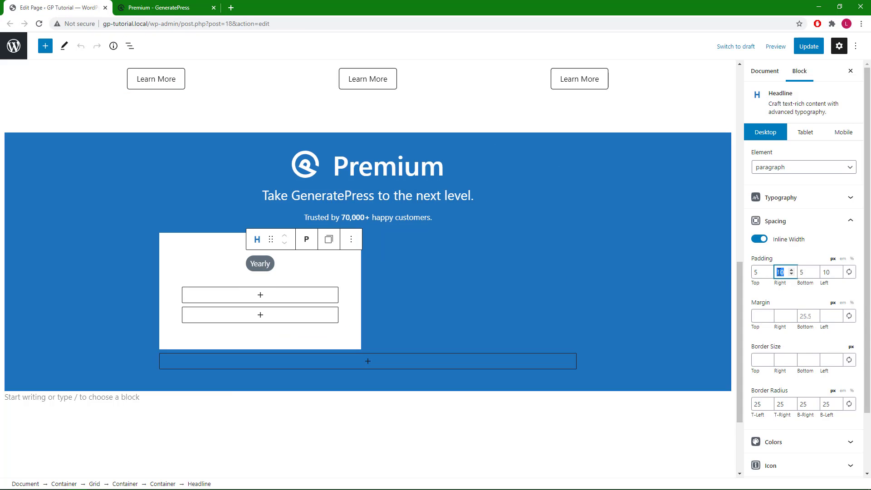
pyautogui.moveTo(789, 272)
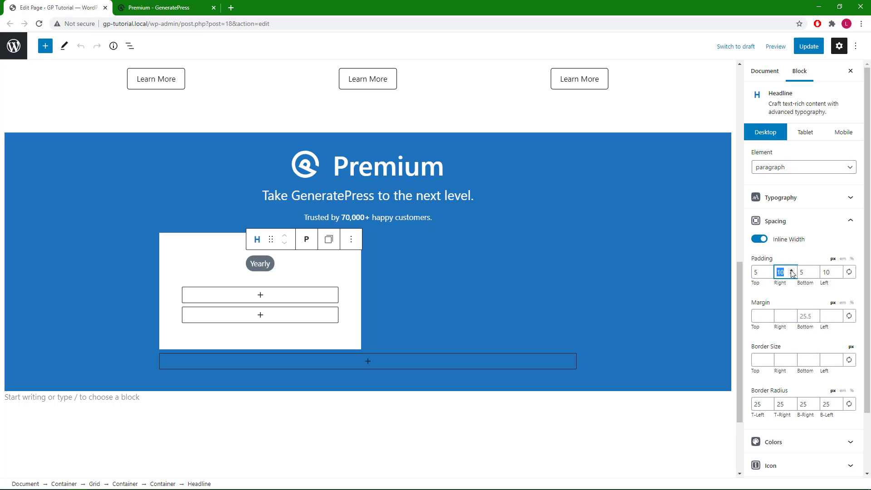
# Step: Set the Yearly label's left and right padding to 15 and bottom margin to 30
pyautogui.click(793, 269)
pyautogui.write('15')
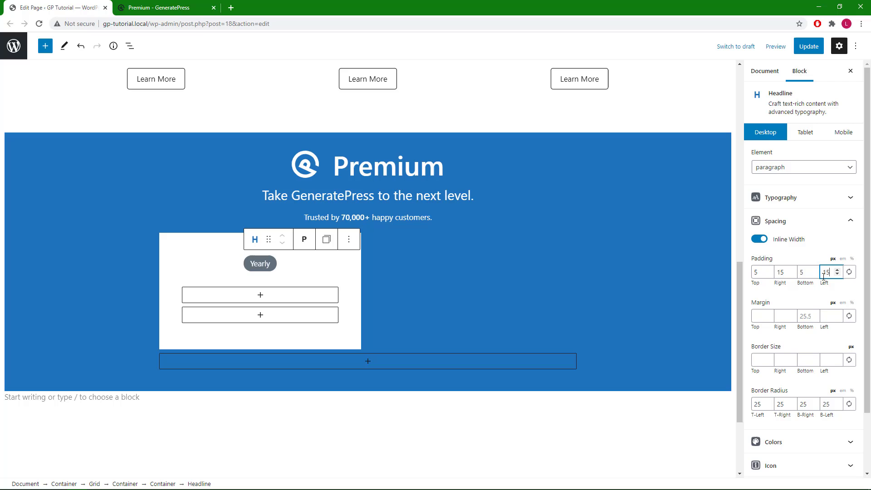
pyautogui.click(806, 316)
pyautogui.write('3')
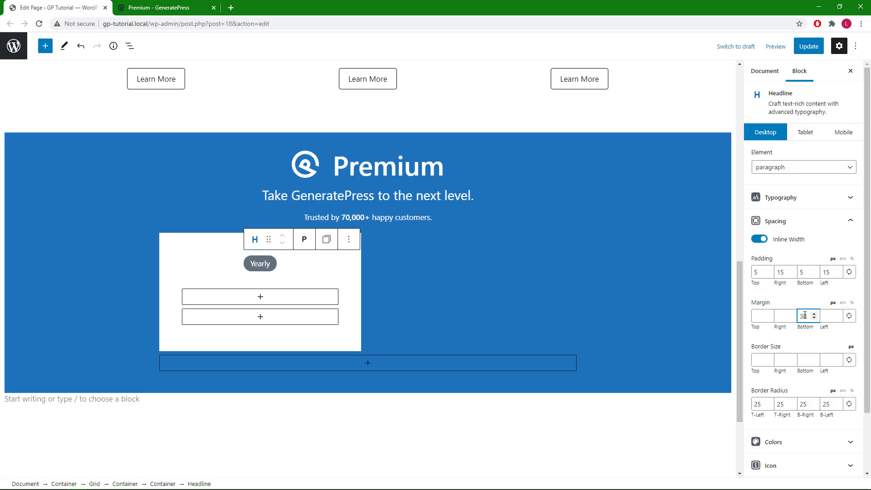
pyautogui.moveTo(260, 297)
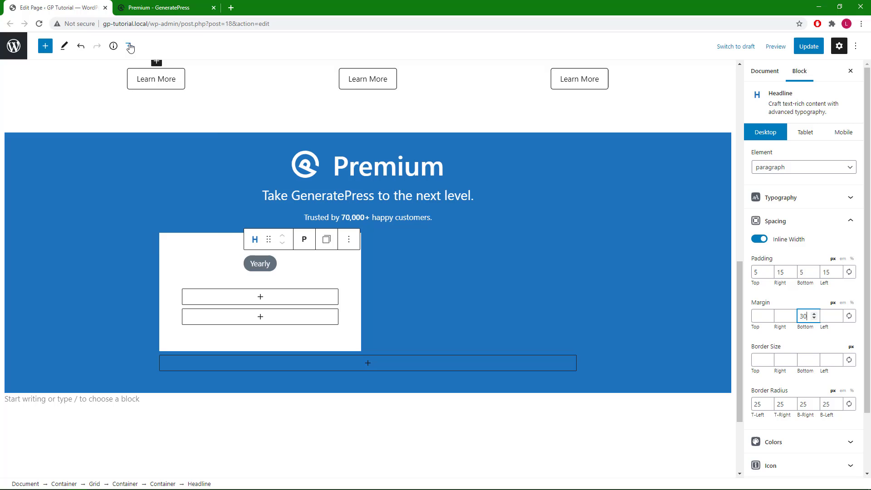
# Step: Select the first card container in Block Navigation and insert a Headline block into it
pyautogui.click(130, 46)
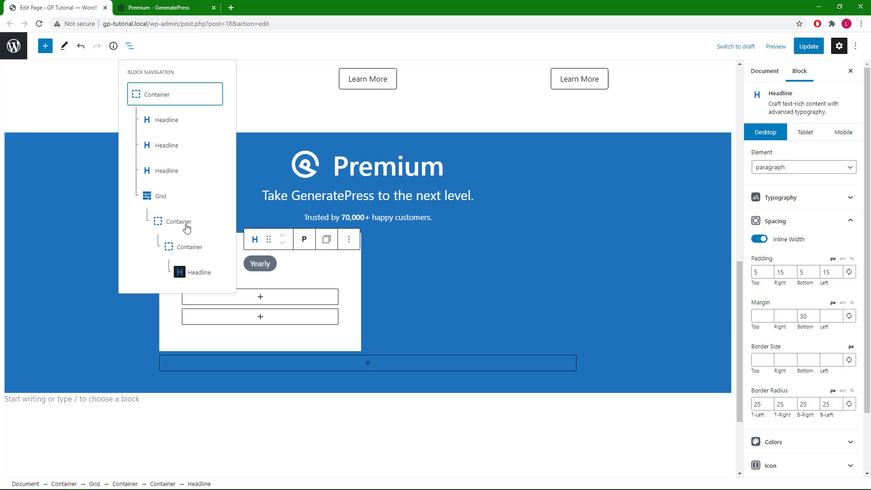
pyautogui.click(181, 221)
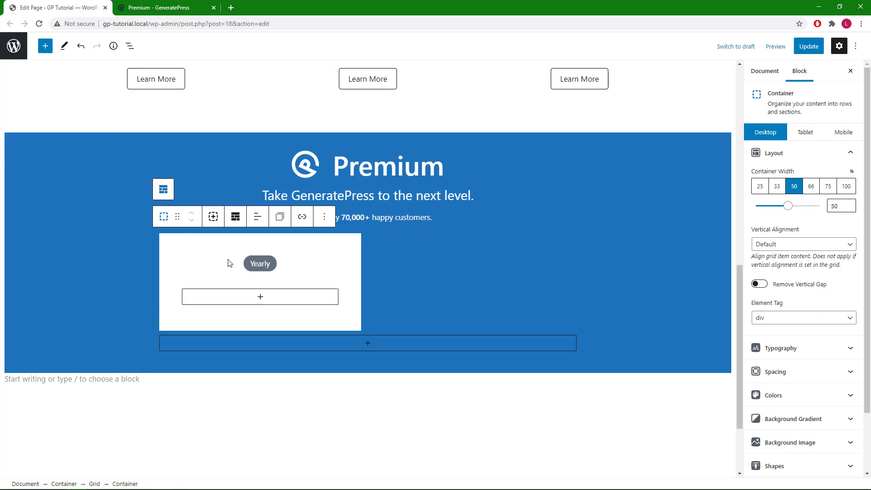
pyautogui.click(260, 296)
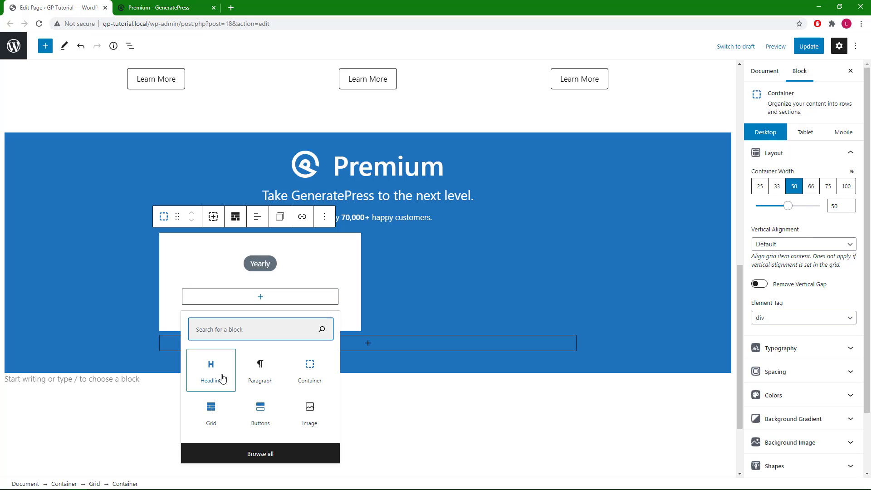
pyautogui.click(210, 370)
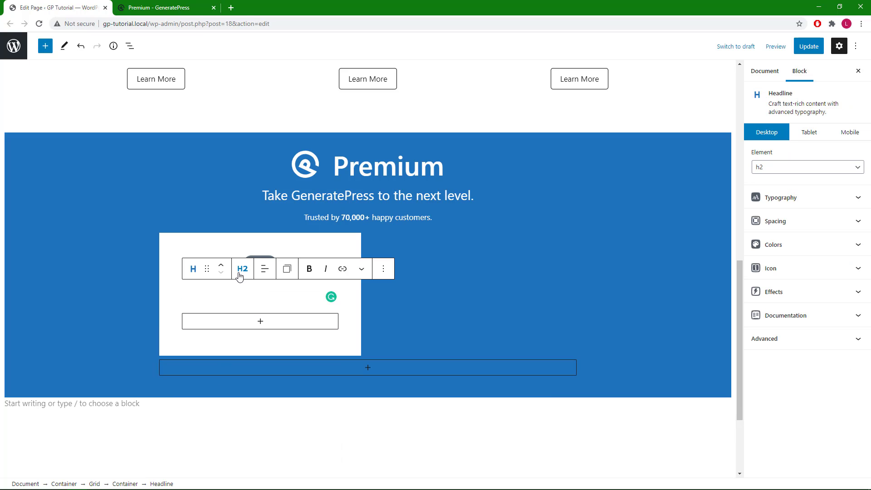
pyautogui.click(242, 268)
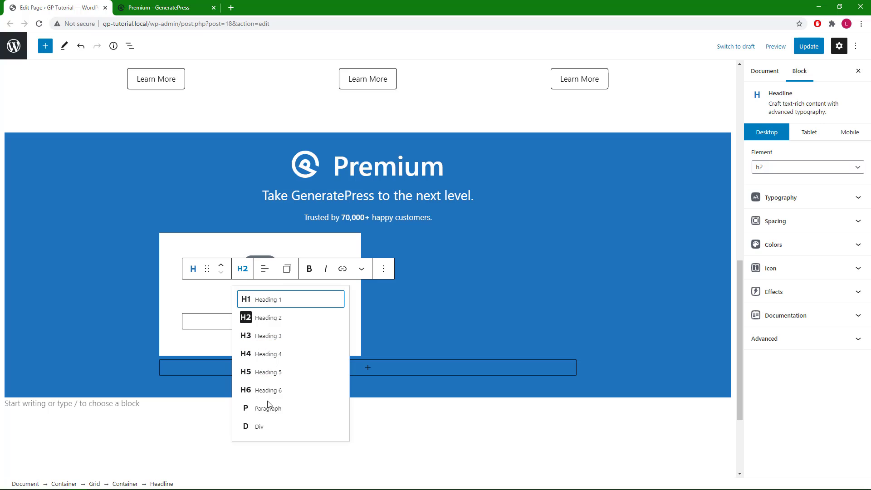
pyautogui.moveTo(268, 409)
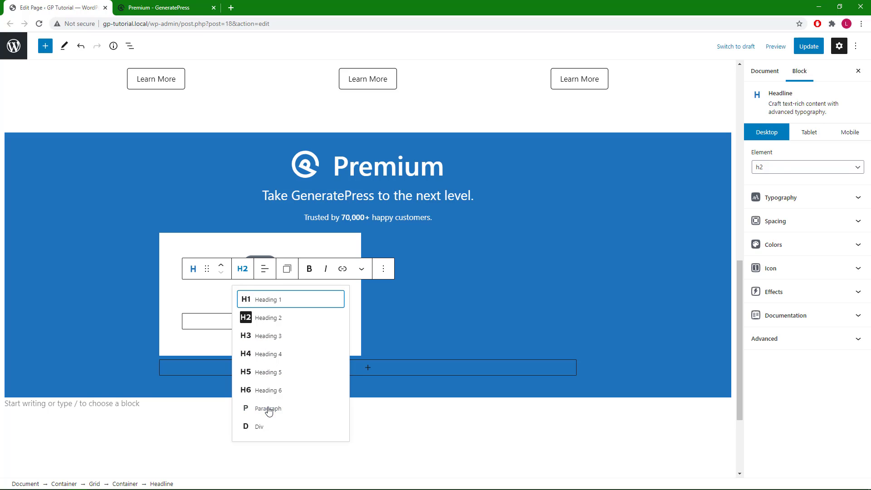
# Step: Make the new headline a centred paragraph reading '$59' at weight 600 and font size 60
pyautogui.click(266, 408)
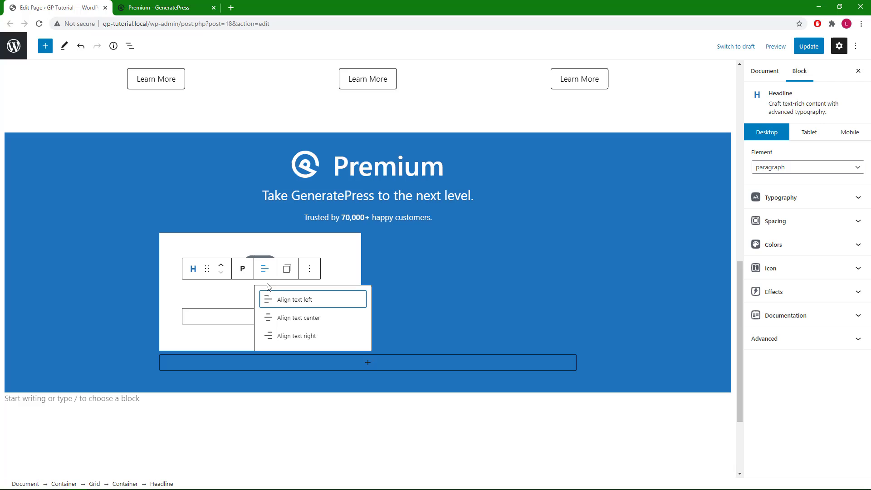
pyautogui.moveTo(281, 320)
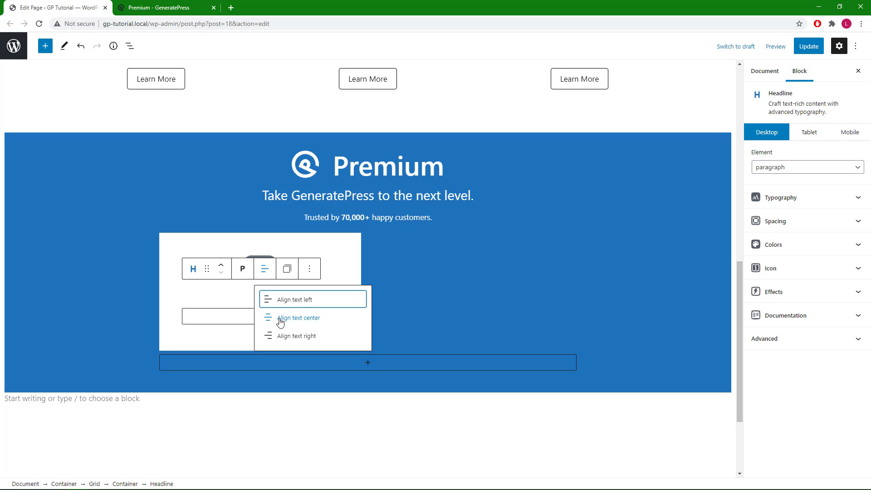
pyautogui.click(299, 317)
pyautogui.write('59')
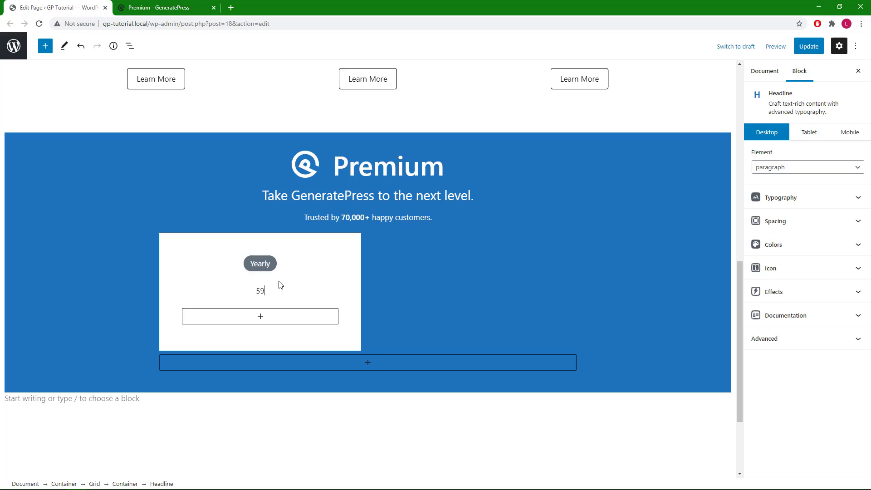
pyautogui.click(260, 290)
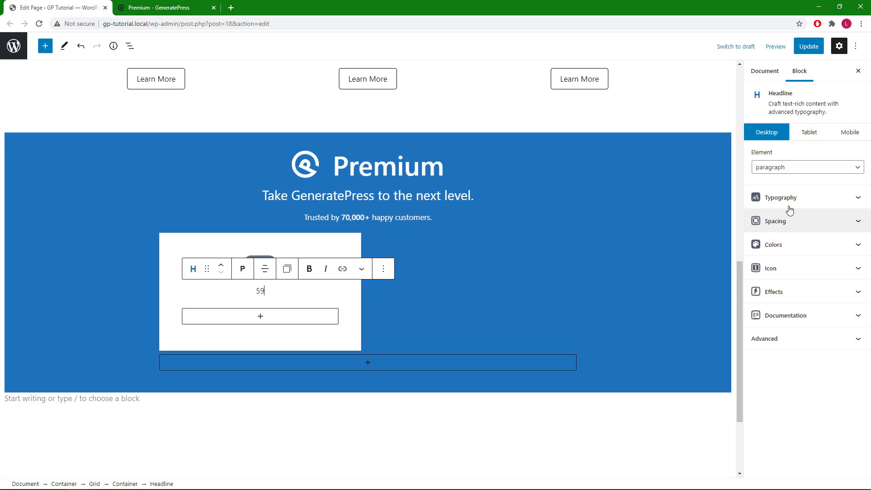
pyautogui.click(777, 230)
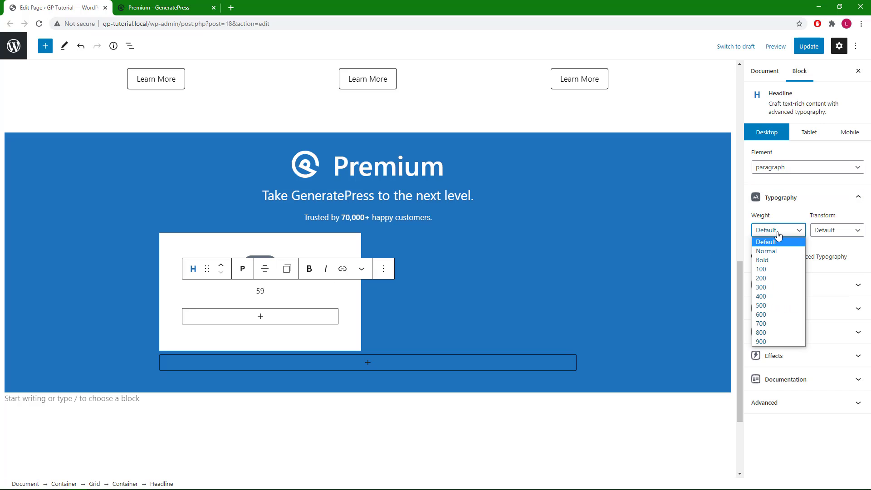
pyautogui.click(761, 314)
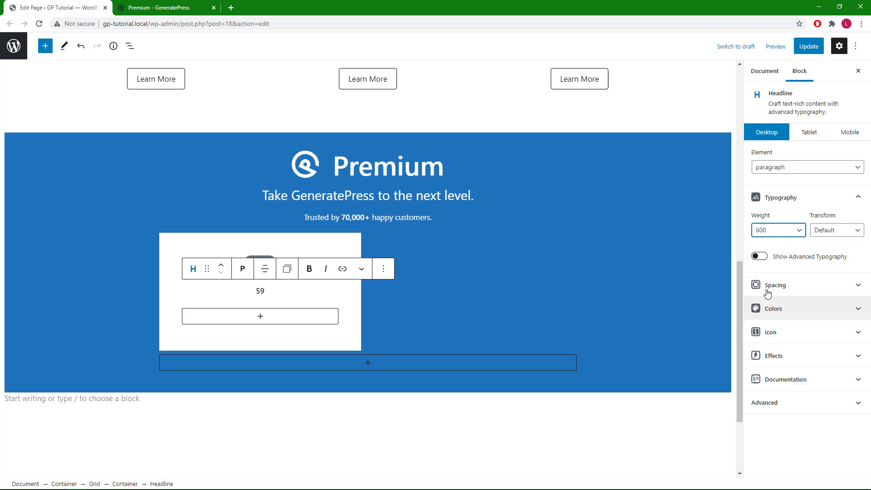
pyautogui.click(759, 256)
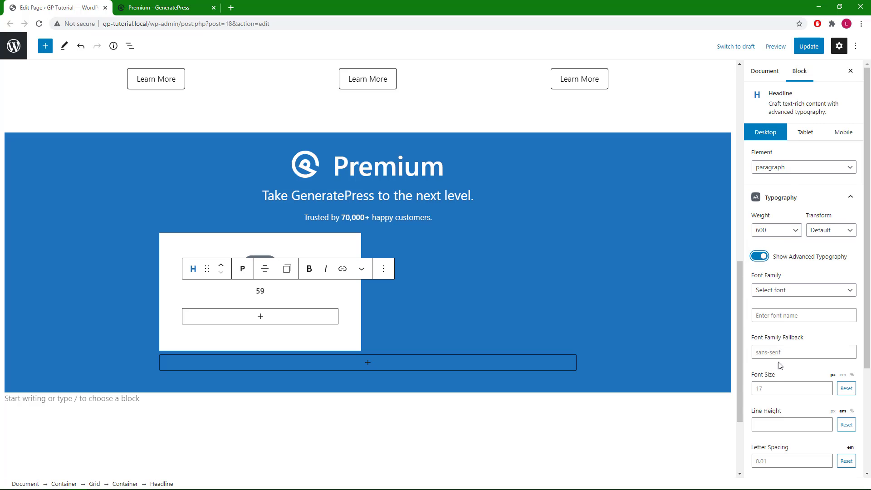
pyautogui.click(789, 388)
pyautogui.write('60')
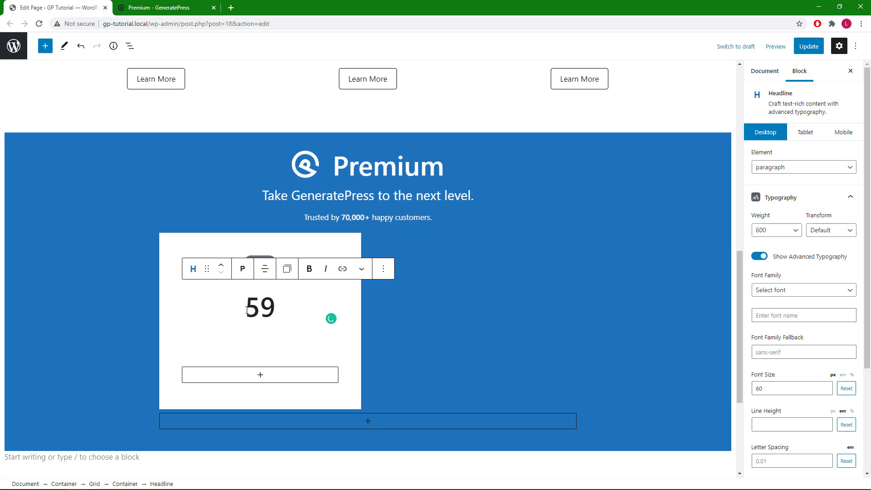
pyautogui.write('$')
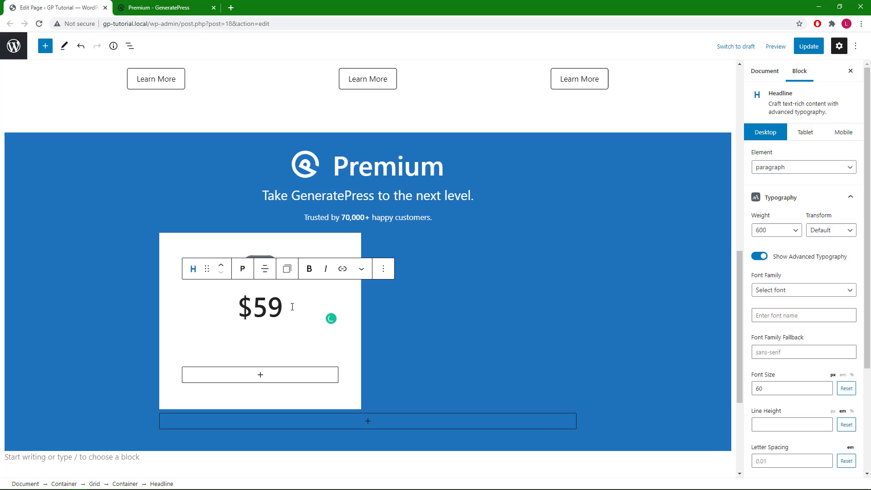
pyautogui.click(167, 7)
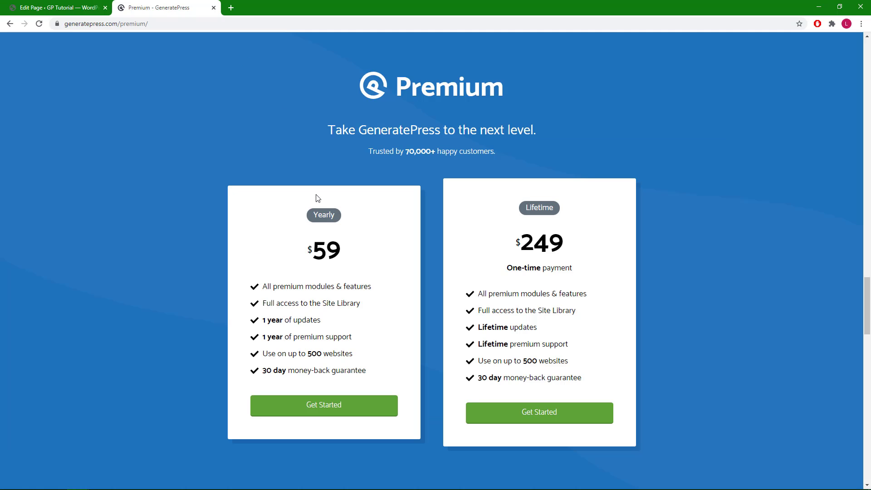
pyautogui.moveTo(307, 256)
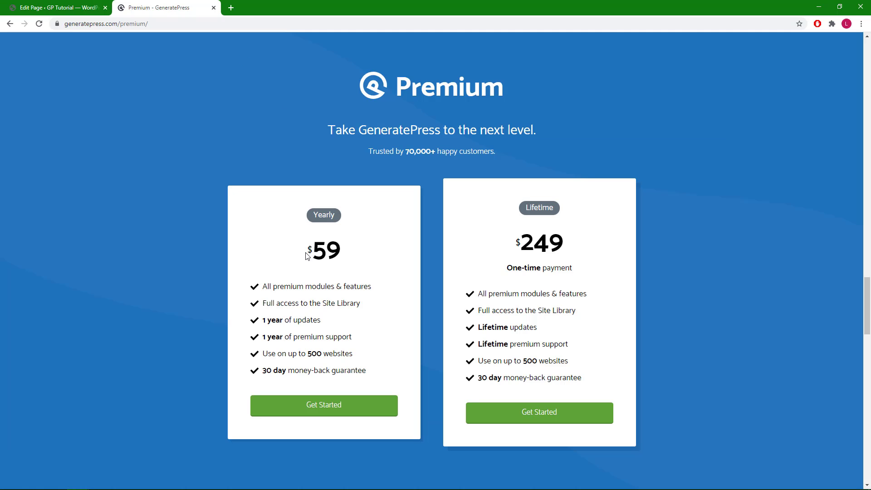
pyautogui.click(55, 7)
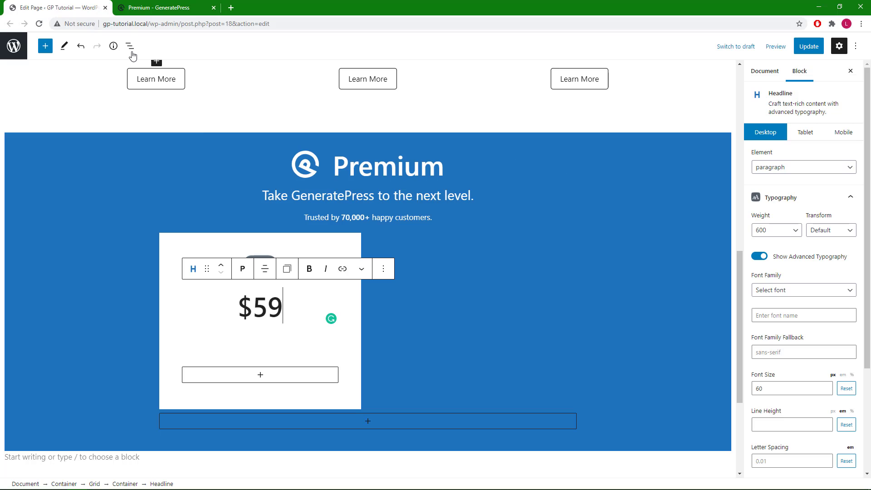
pyautogui.moveTo(290, 305)
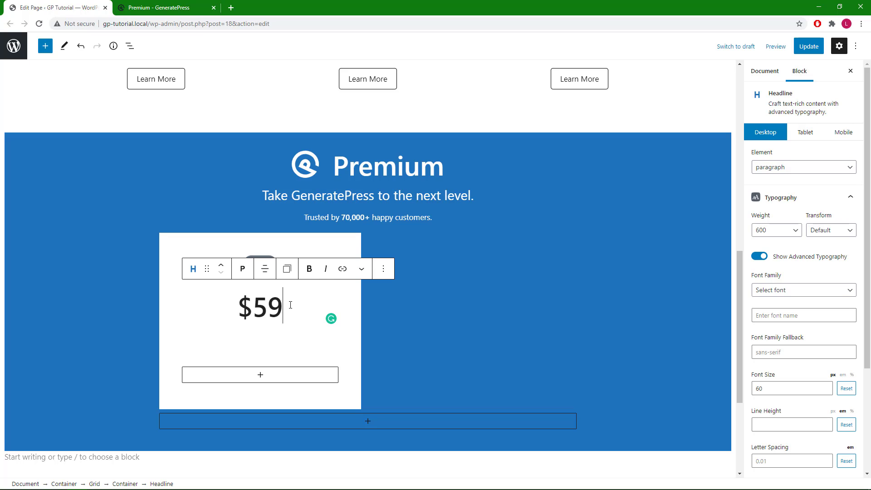
# Step: Set the $59 price's bottom margin to 30, then view the reference pricing cards
pyautogui.scroll(-3)
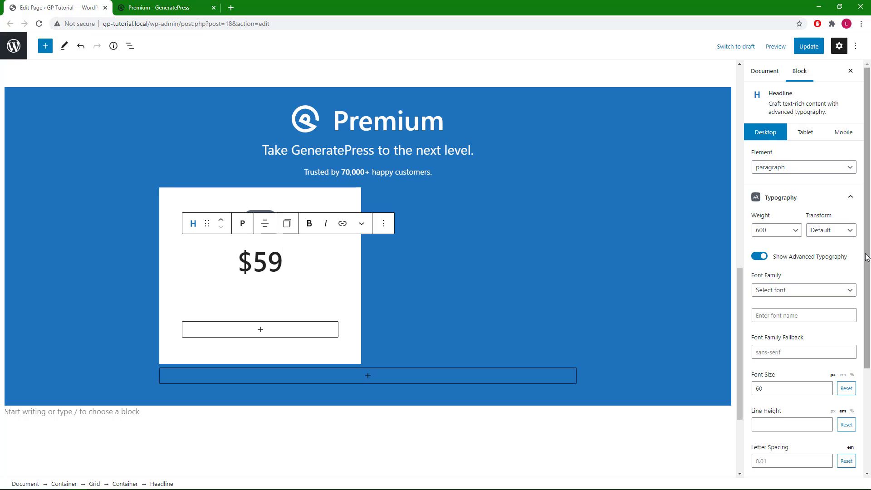
pyautogui.scroll(-3)
pyautogui.write('30')
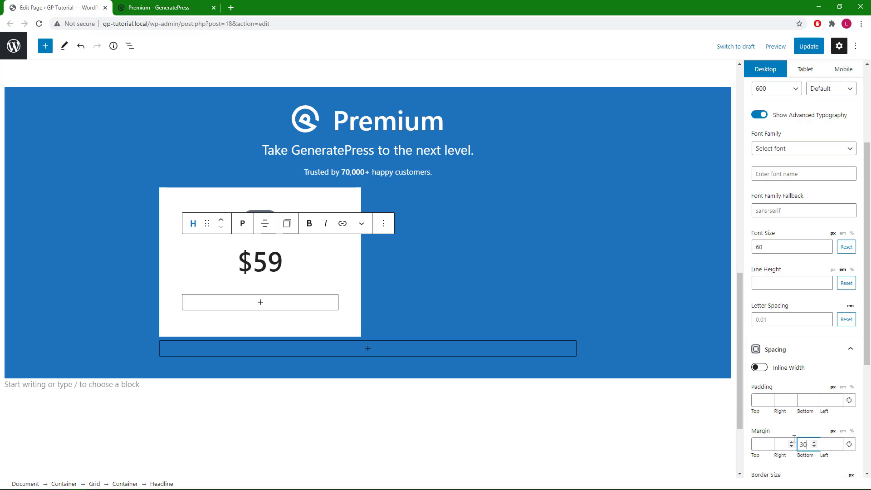
pyautogui.click(283, 261)
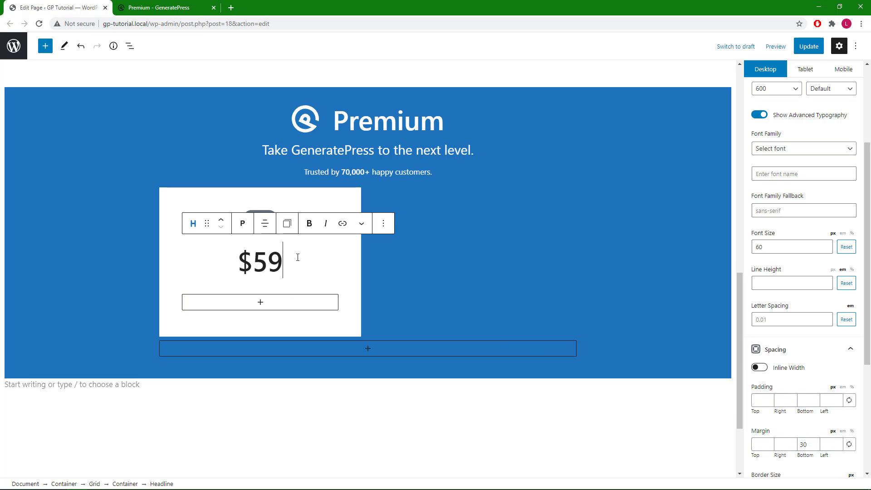
pyautogui.click(161, 7)
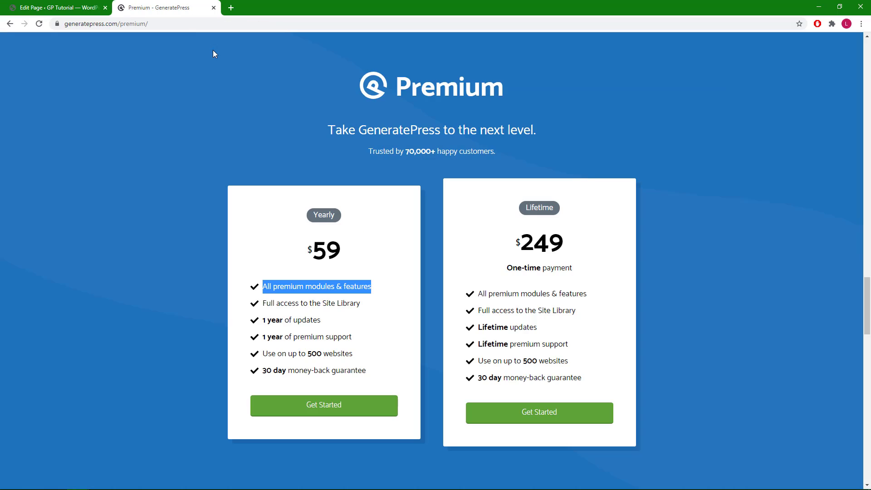
pyautogui.click(372, 379)
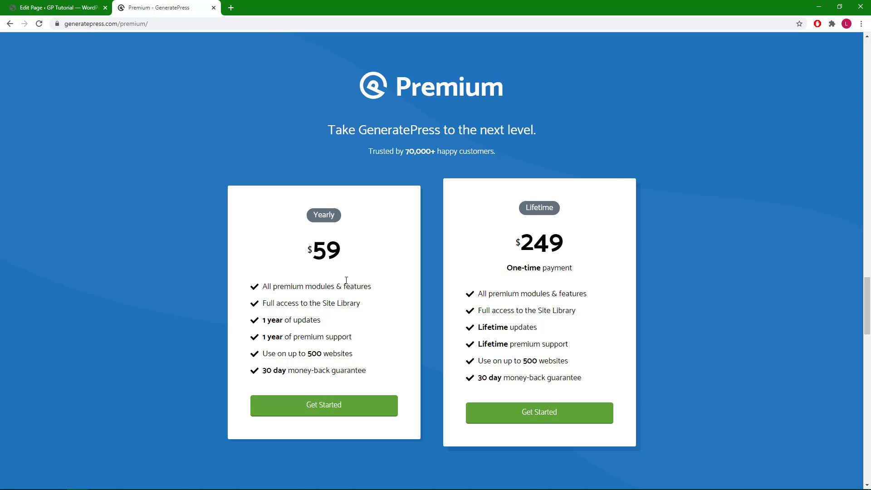
pyautogui.moveTo(147, 92)
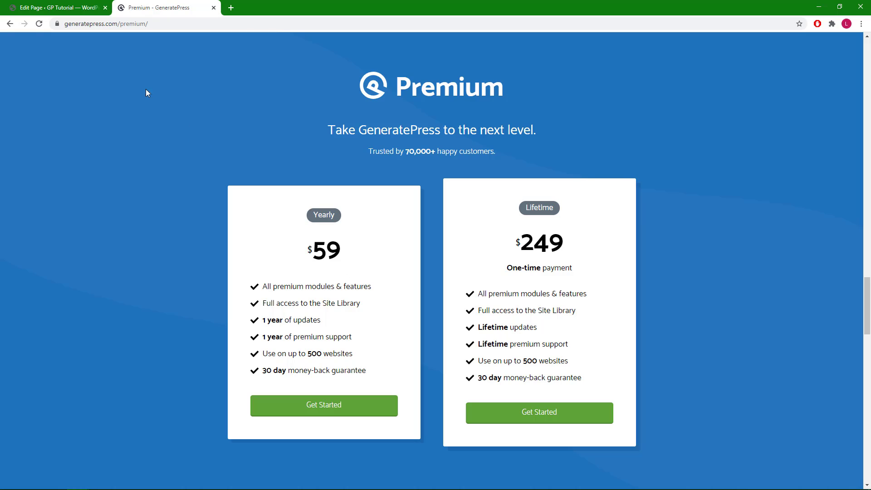
# Step: Add a paragraph below the price containing 'All premium modules & features'
pyautogui.click(55, 7)
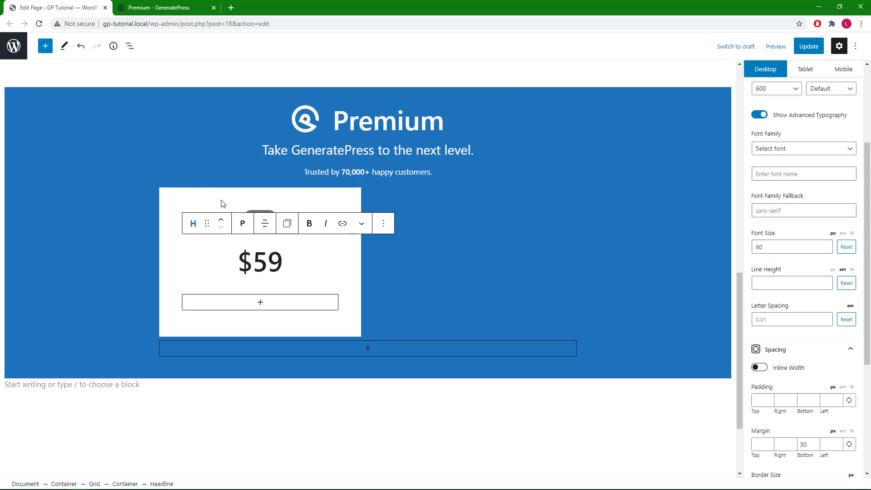
pyautogui.click(260, 302)
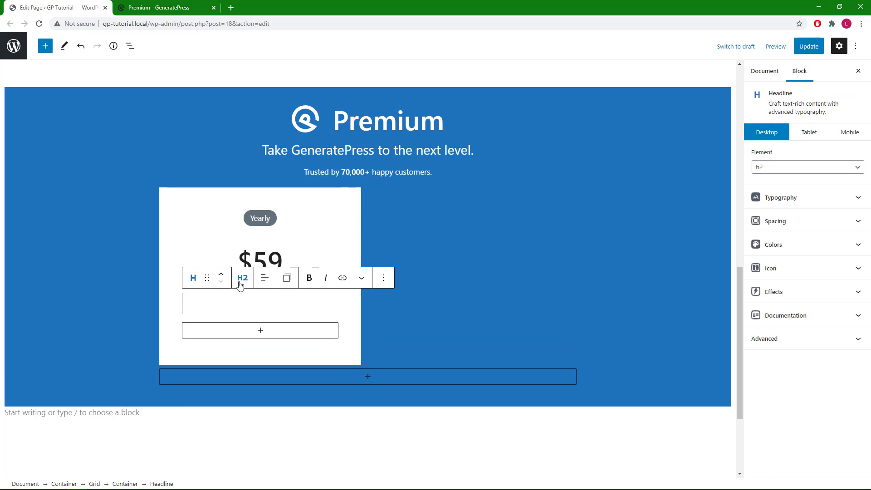
pyautogui.click(242, 277)
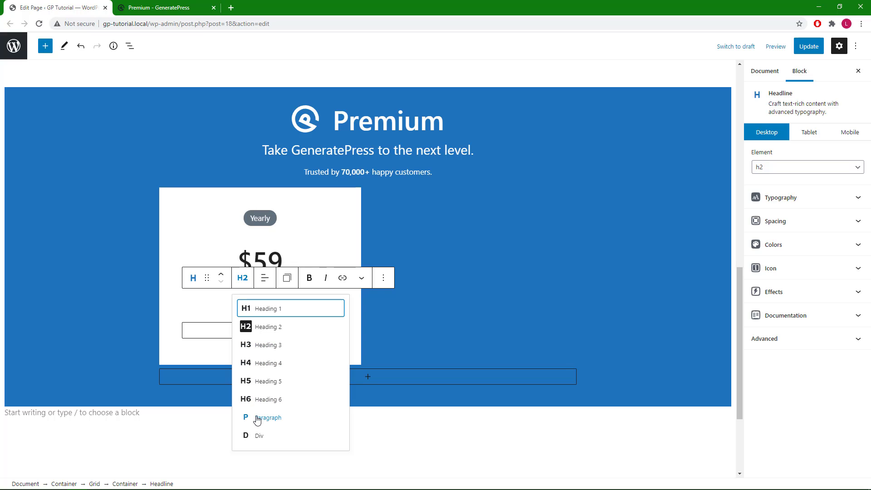
pyautogui.click(267, 418)
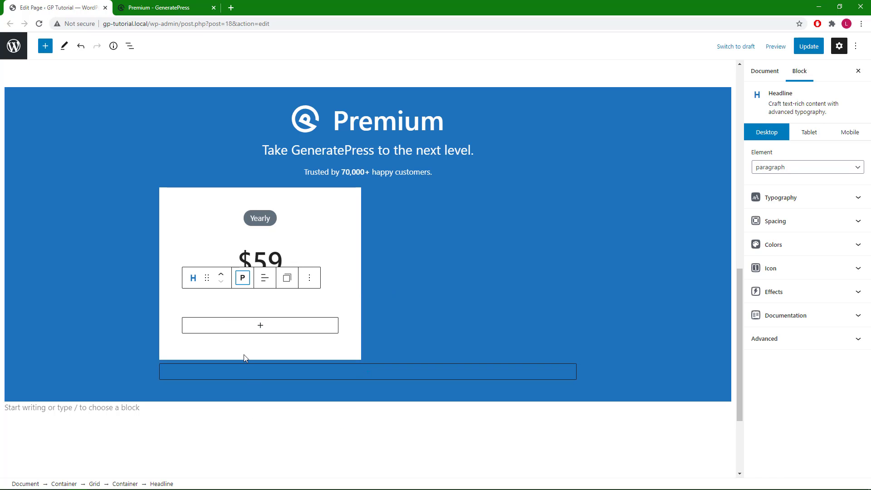
pyautogui.rightClick(249, 372)
pyautogui.write('All premium modules & features')
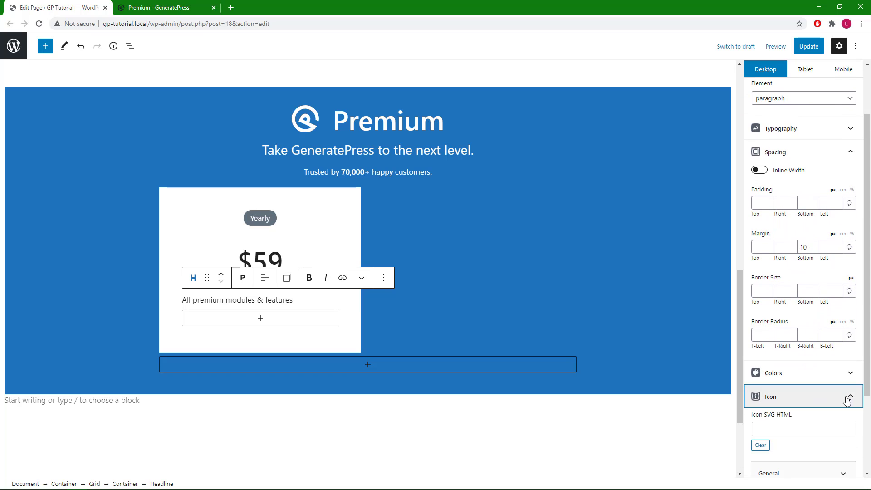
# Step: Give the feature line a check mark icon and duplicate it several times
pyautogui.scroll(-3)
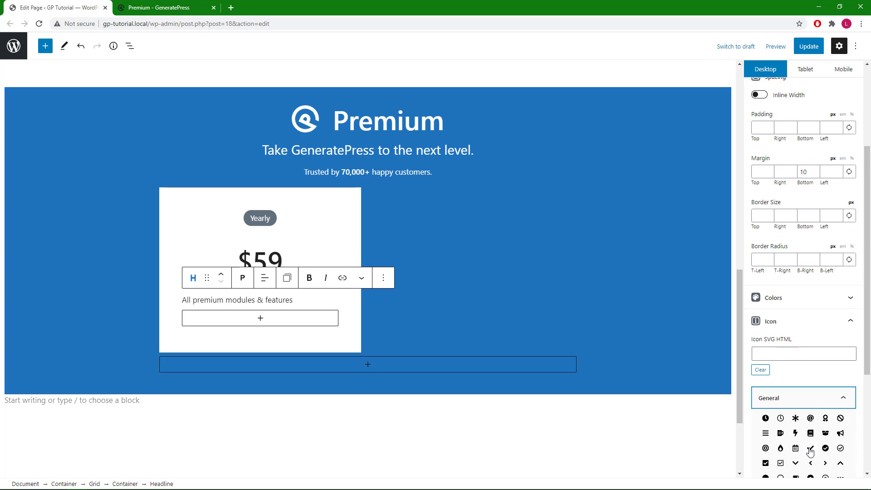
pyautogui.click(810, 449)
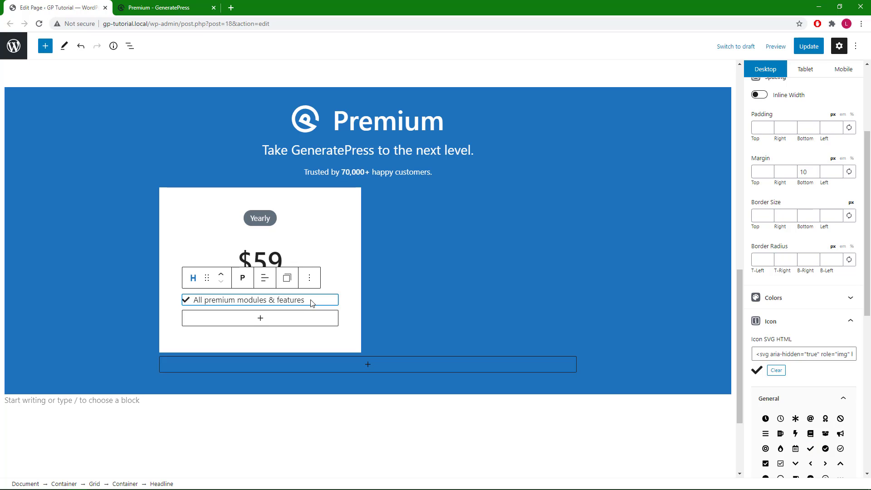
pyautogui.click(310, 278)
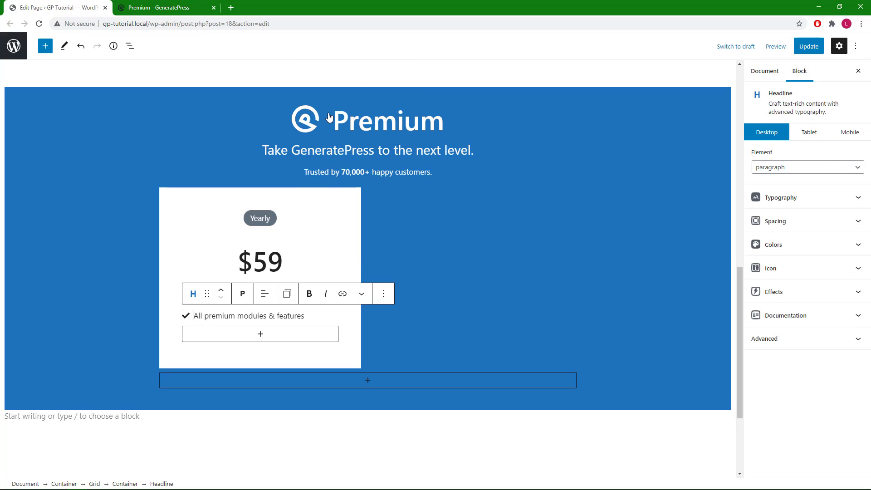
pyautogui.click(383, 294)
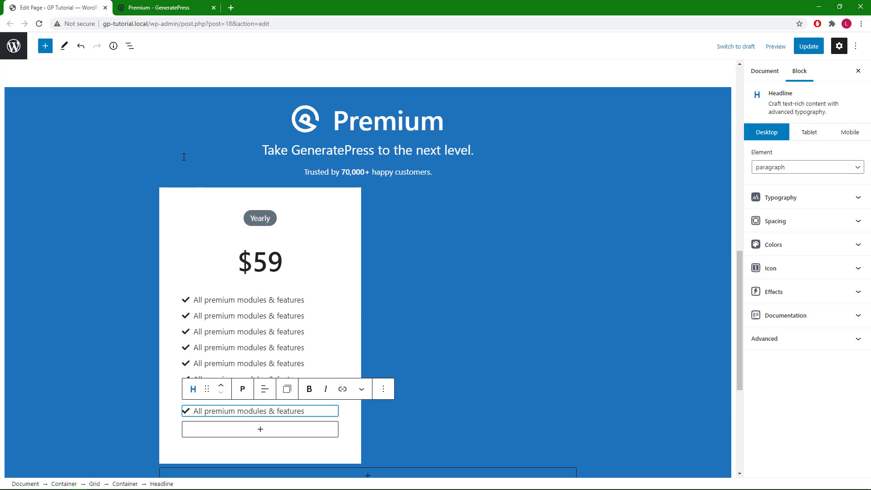
pyautogui.click(163, 7)
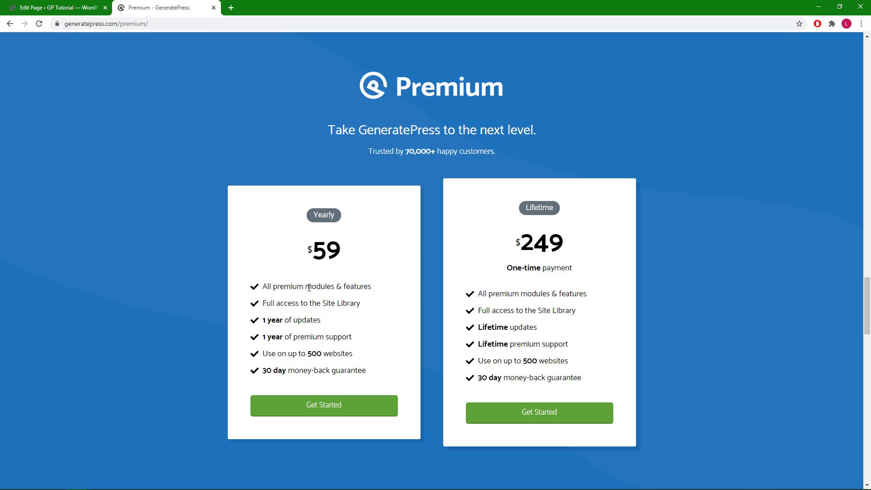
pyautogui.moveTo(252, 384)
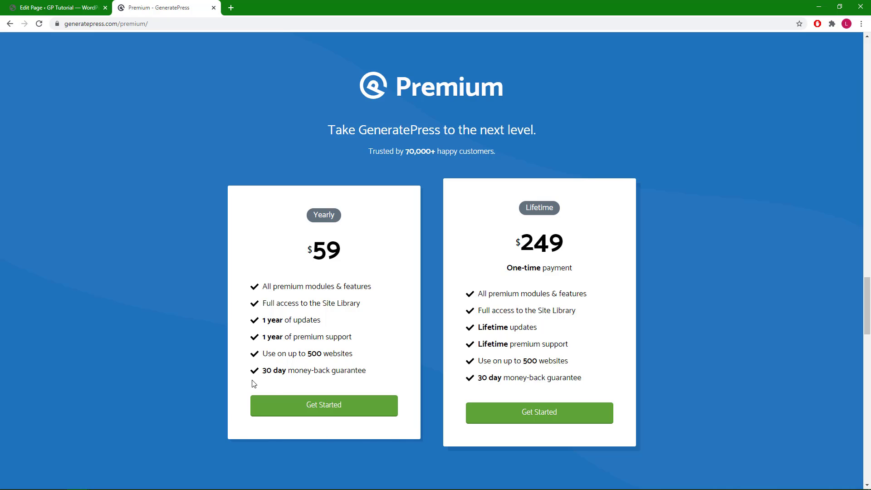
pyautogui.click(56, 7)
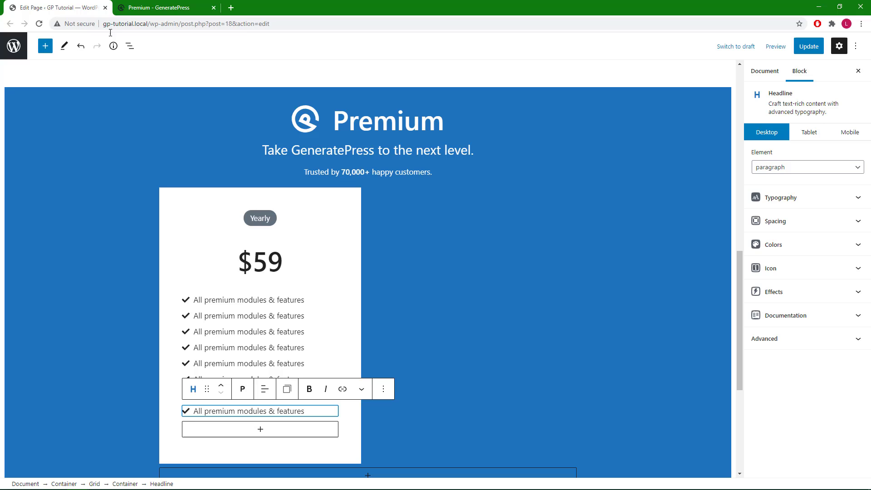
# Step: Add a button below the feature list and make its Buttons group fill horizontal space
pyautogui.click(260, 429)
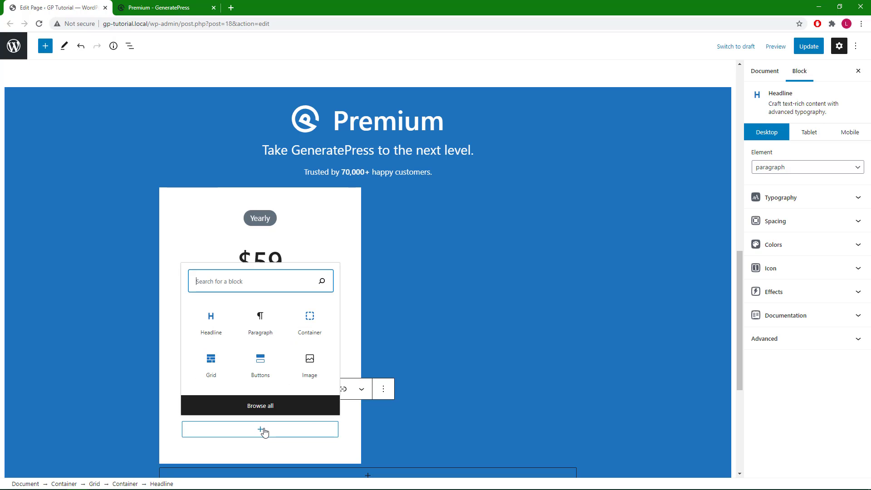
pyautogui.moveTo(259, 365)
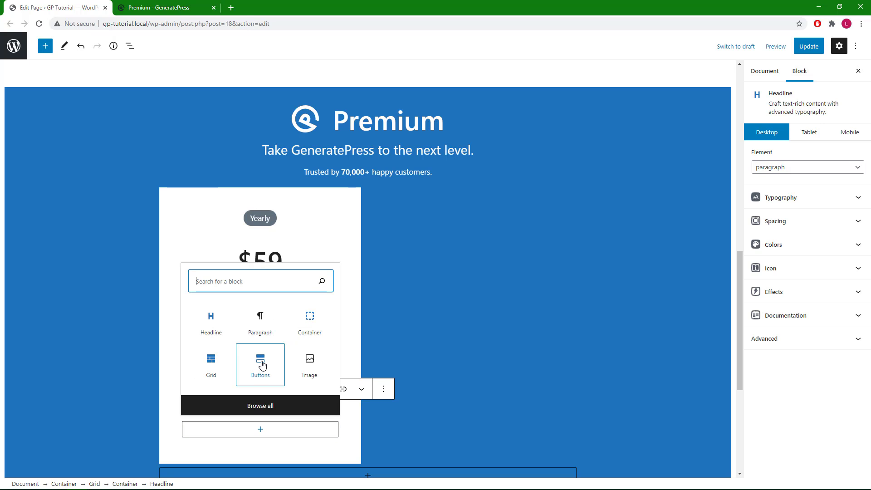
pyautogui.click(259, 361)
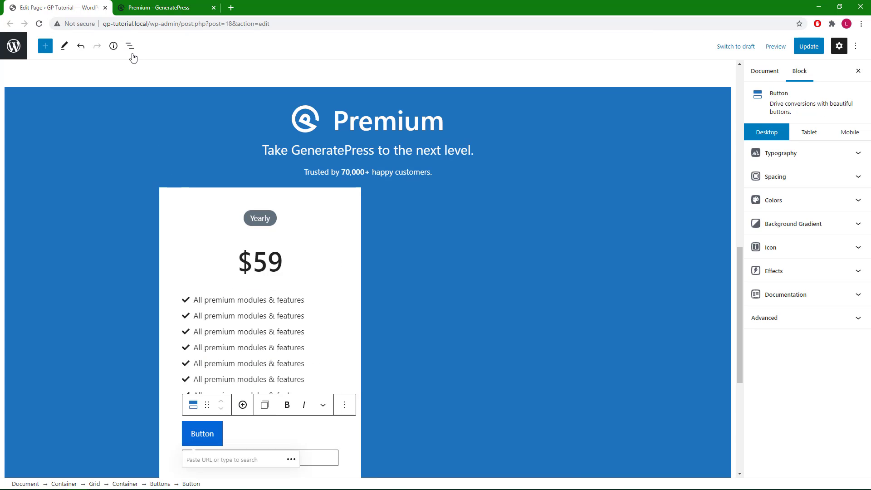
pyautogui.click(131, 46)
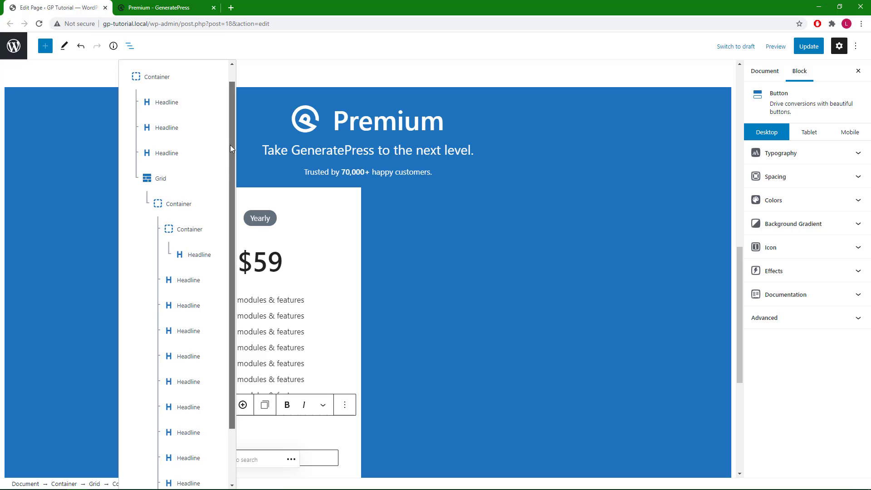
pyautogui.scroll(-3)
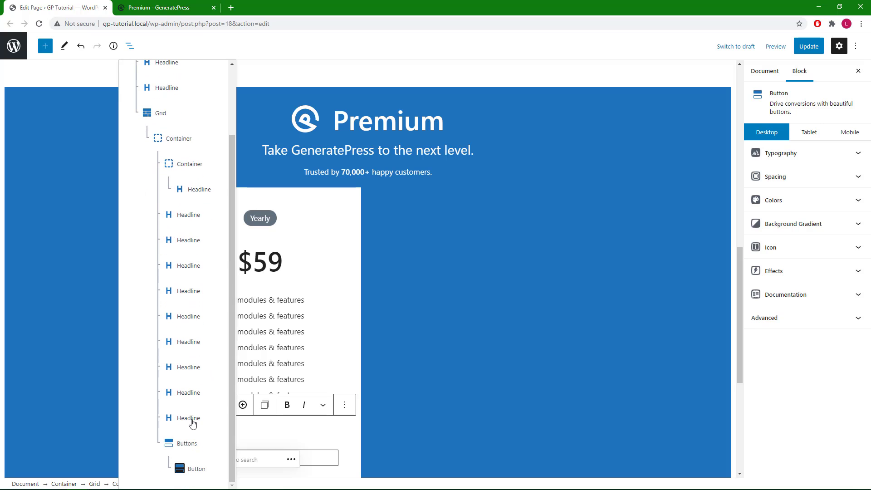
pyautogui.moveTo(190, 446)
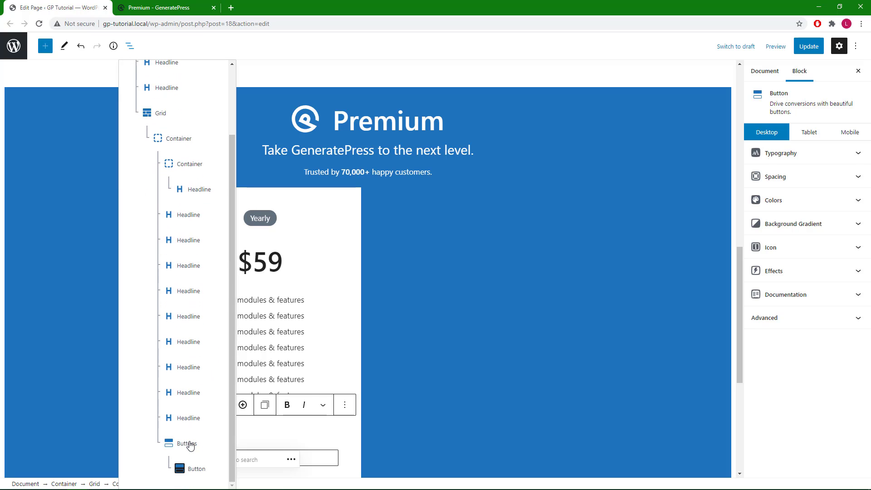
pyautogui.click(188, 443)
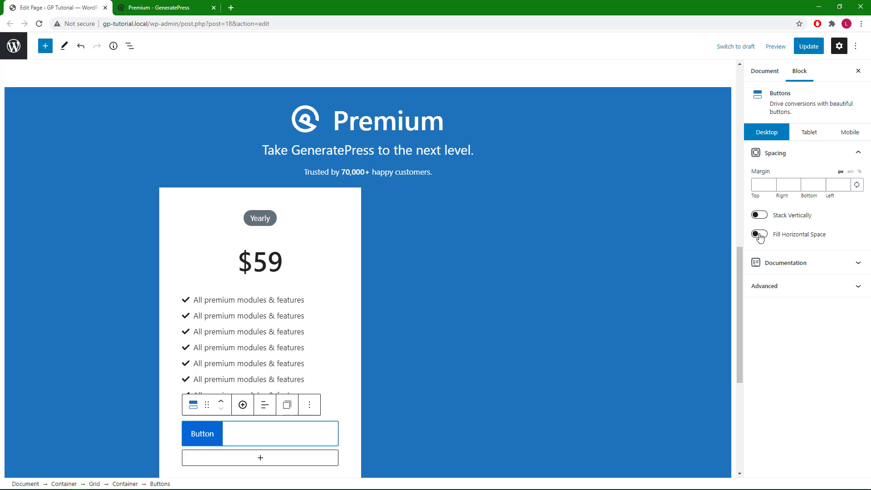
pyautogui.click(759, 234)
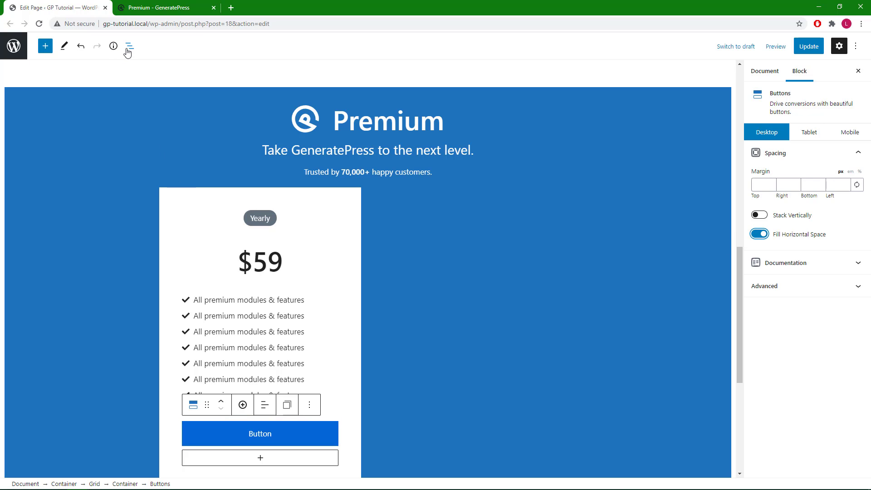
# Step: Give the button 10/20/10/20 padding, a 2 bottom border and 5 corner radius
pyautogui.click(130, 47)
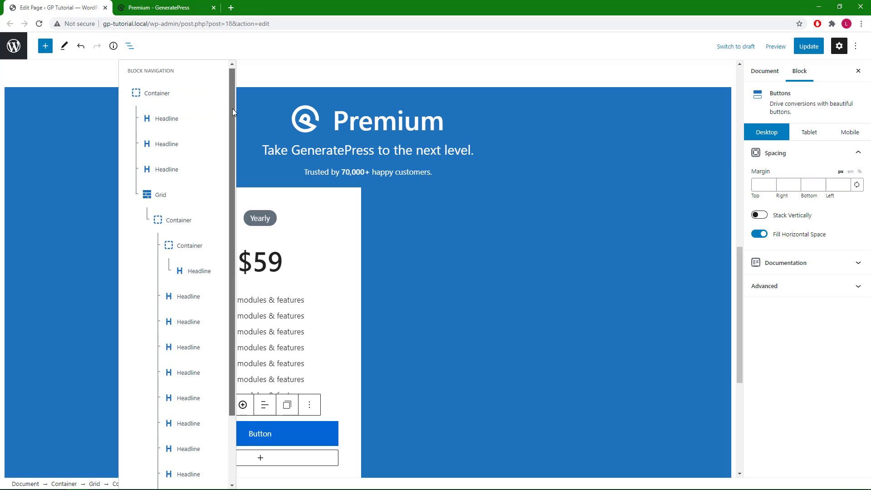
pyautogui.scroll(-3)
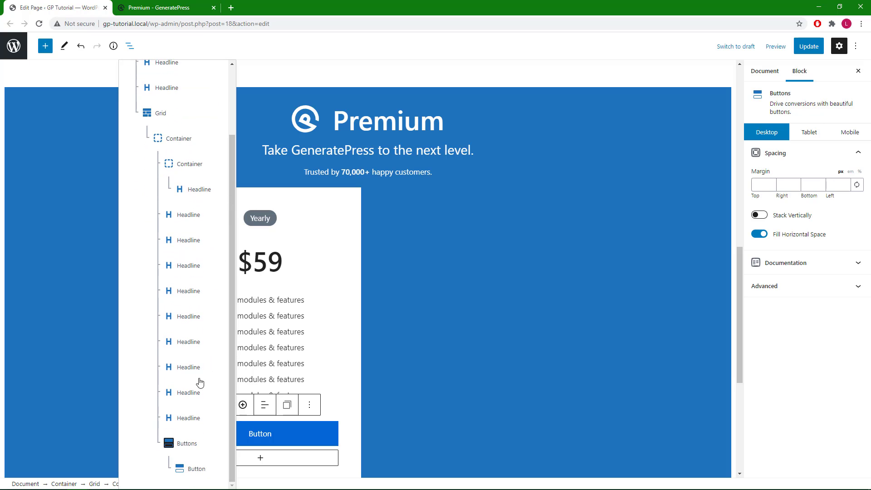
pyautogui.moveTo(194, 473)
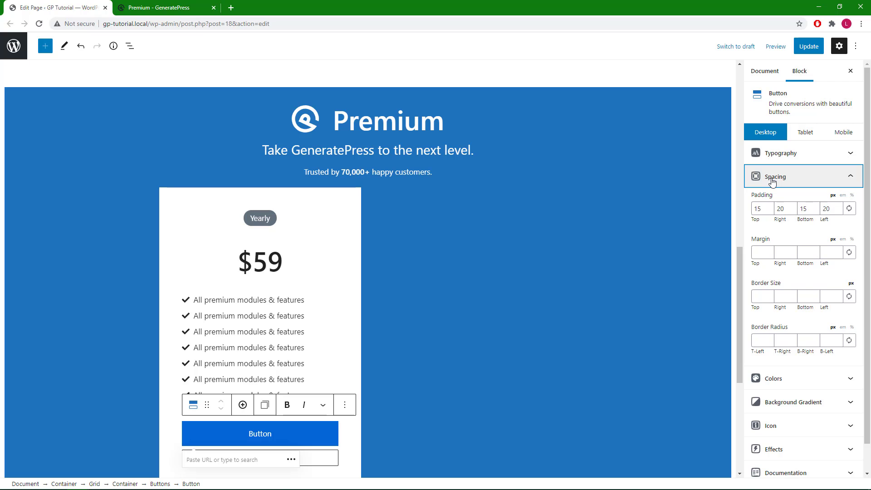
pyautogui.click(762, 208)
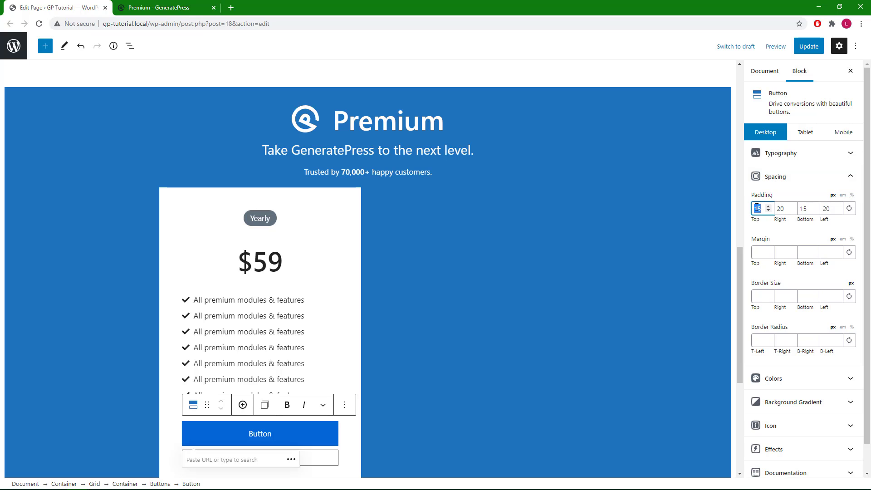
pyautogui.click(770, 210)
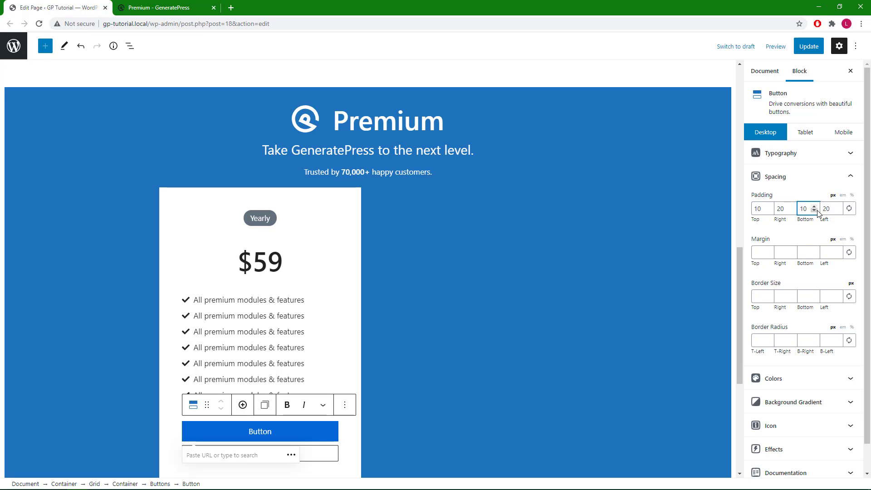
pyautogui.click(828, 208)
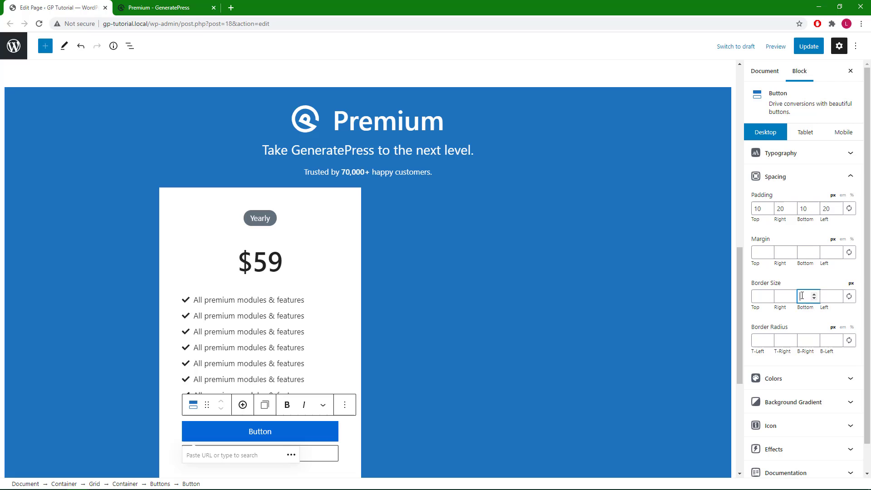
pyautogui.moveTo(778, 236)
pyautogui.write('2')
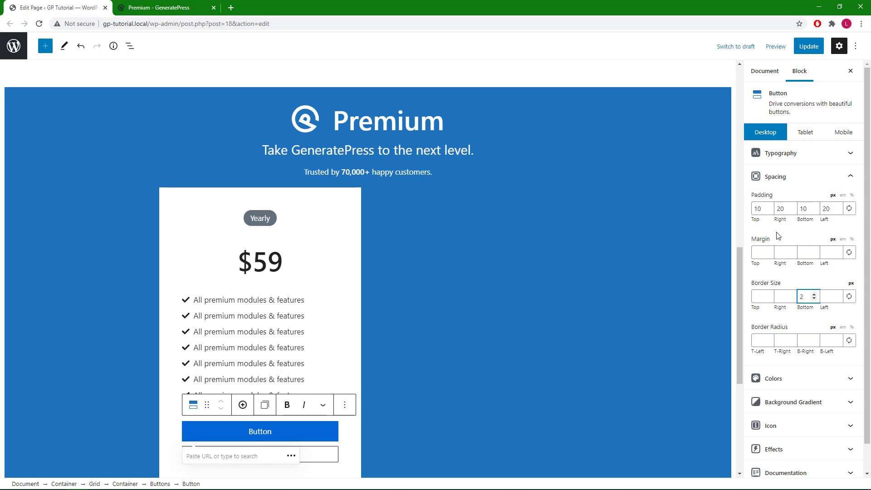
pyautogui.moveTo(743, 250)
pyautogui.write('0')
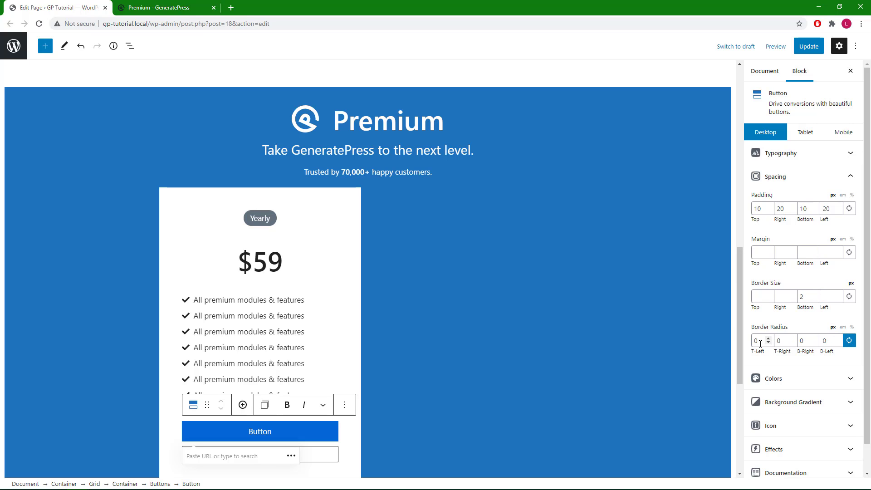
pyautogui.click(769, 338)
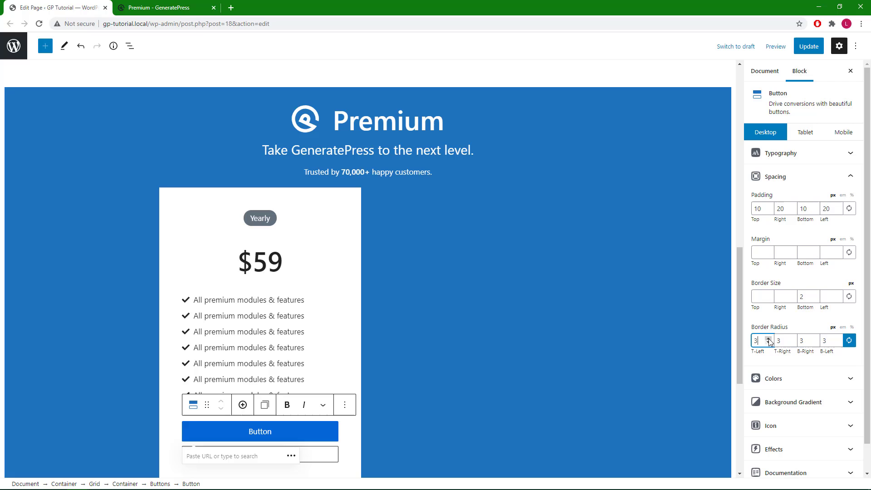
pyautogui.click(769, 339)
pyautogui.write('Get')
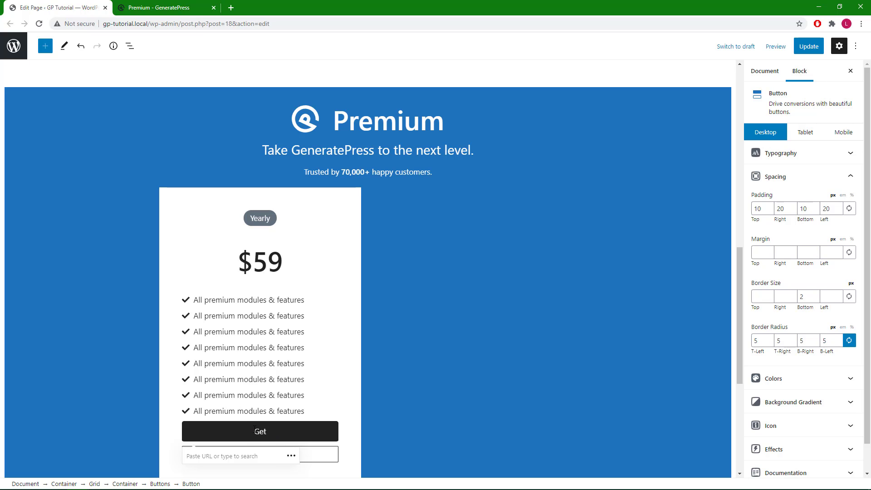
# Step: Label the button 'Get Started'
pyautogui.write('Started')
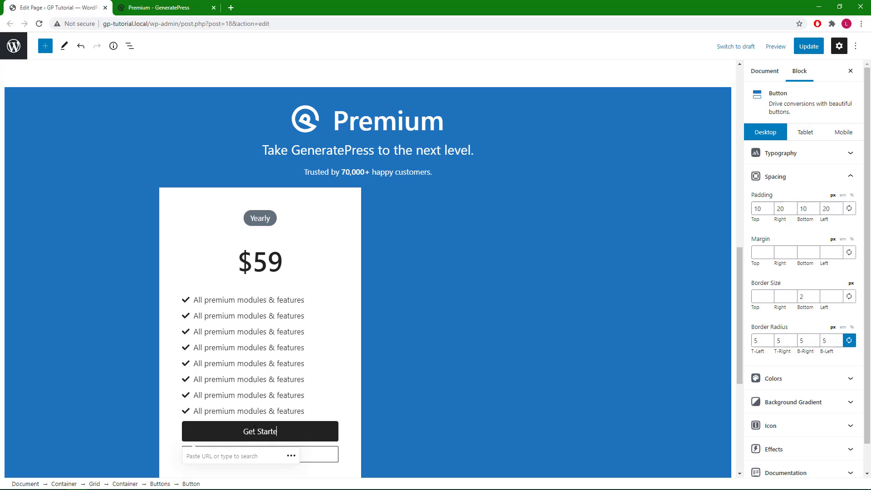
pyautogui.write('d')
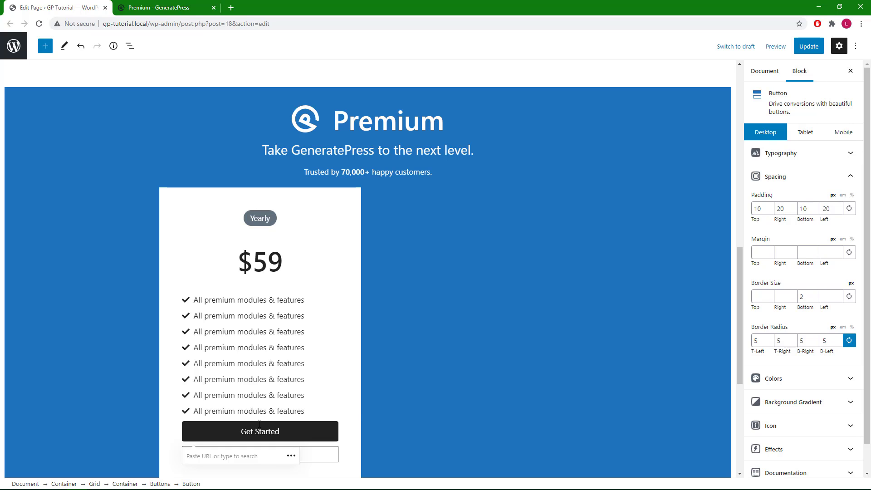
pyautogui.click(260, 431)
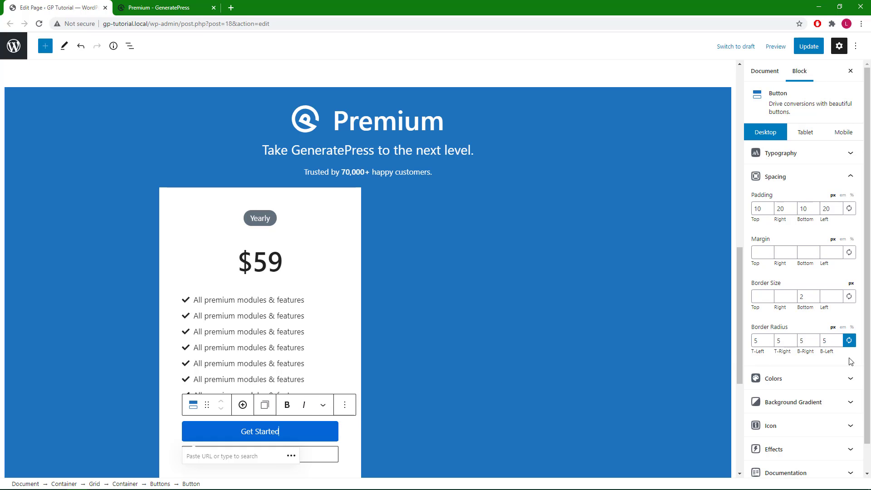
# Step: Make the button background and hover colours green, and its border black at 0.2 opacity
pyautogui.scroll(-3)
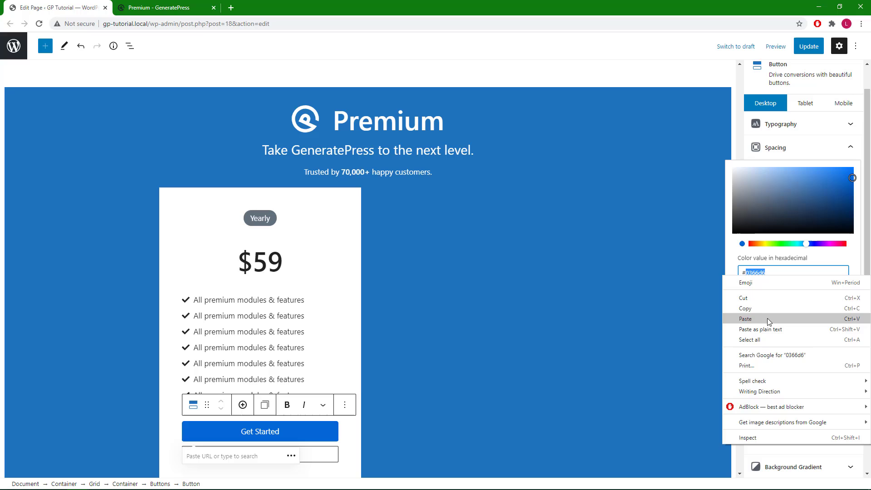
pyautogui.click(745, 318)
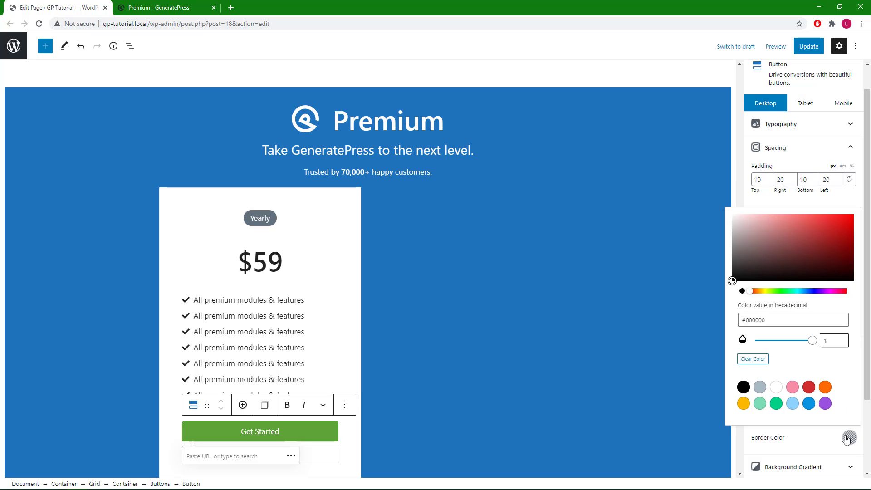
pyautogui.click(832, 340)
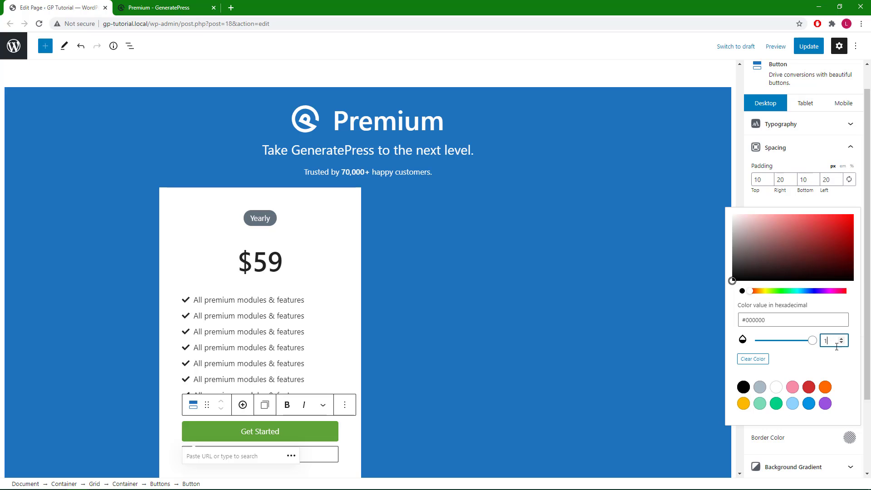
pyautogui.click(841, 343)
pyautogui.write('0.2')
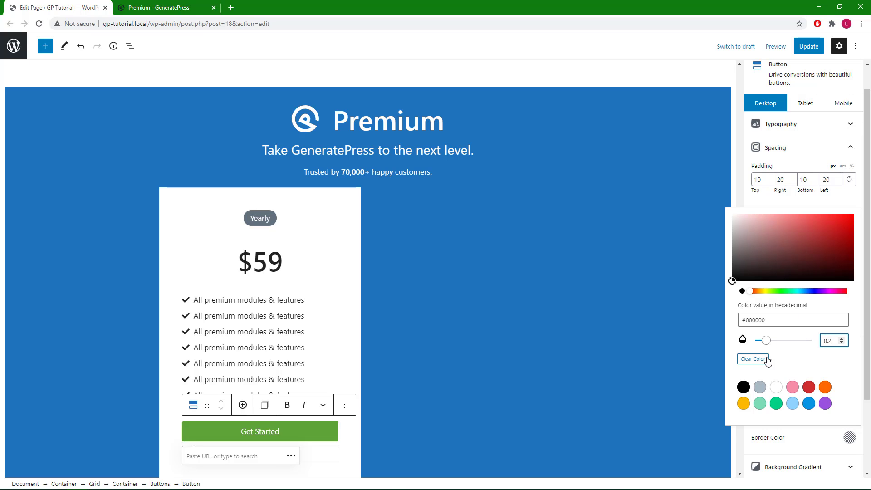
pyautogui.click(744, 387)
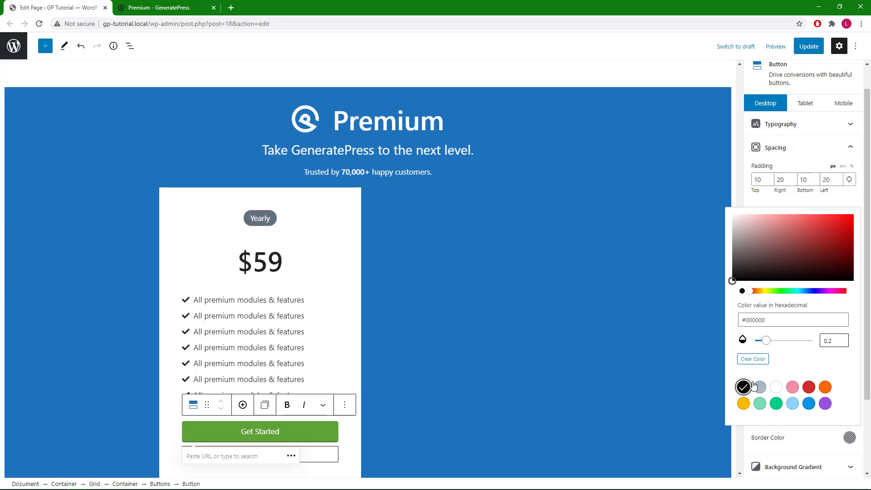
pyautogui.moveTo(314, 441)
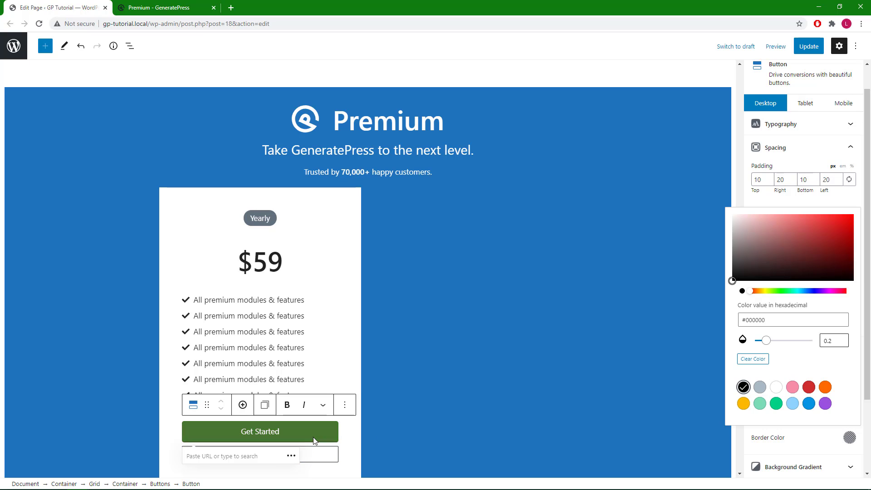
pyautogui.moveTo(395, 435)
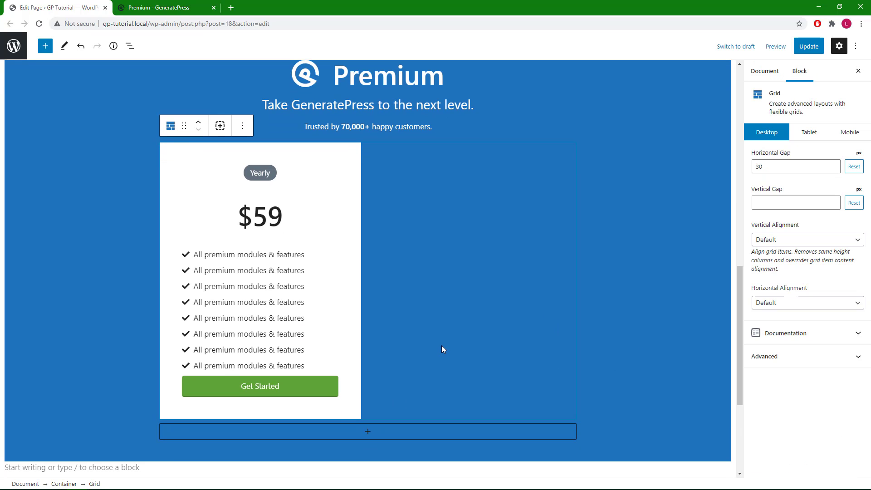
# Step: Compare with the reference and set the last feature line's bottom margin to 47
pyautogui.click(161, 8)
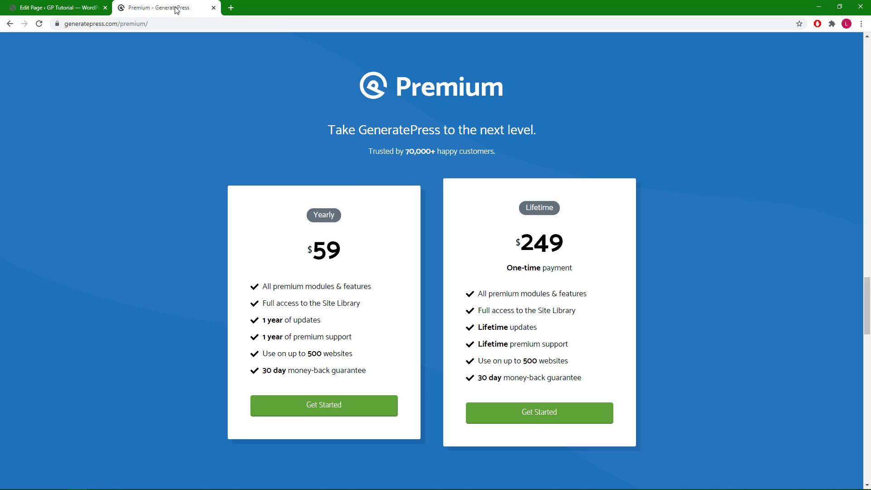
pyautogui.moveTo(346, 395)
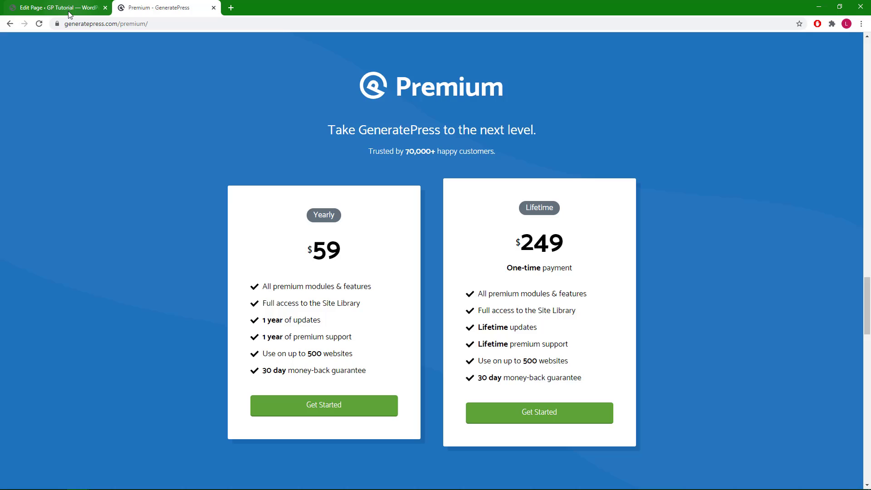
pyautogui.click(53, 7)
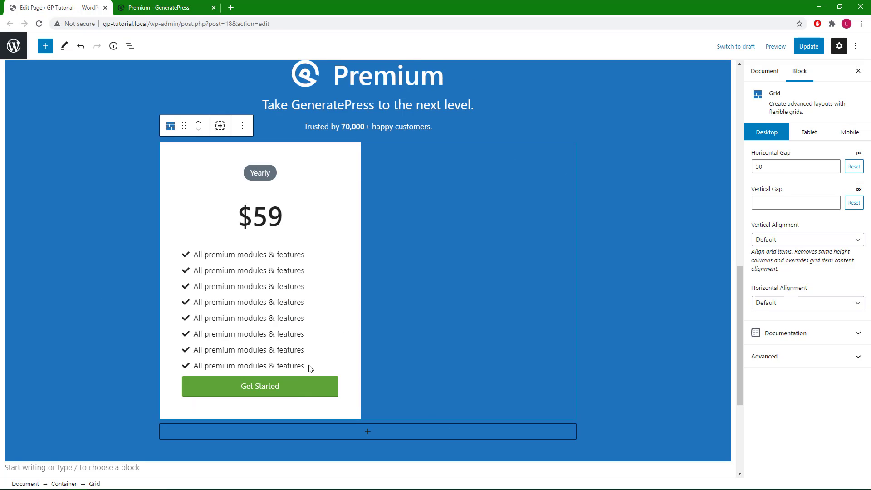
pyautogui.click(248, 366)
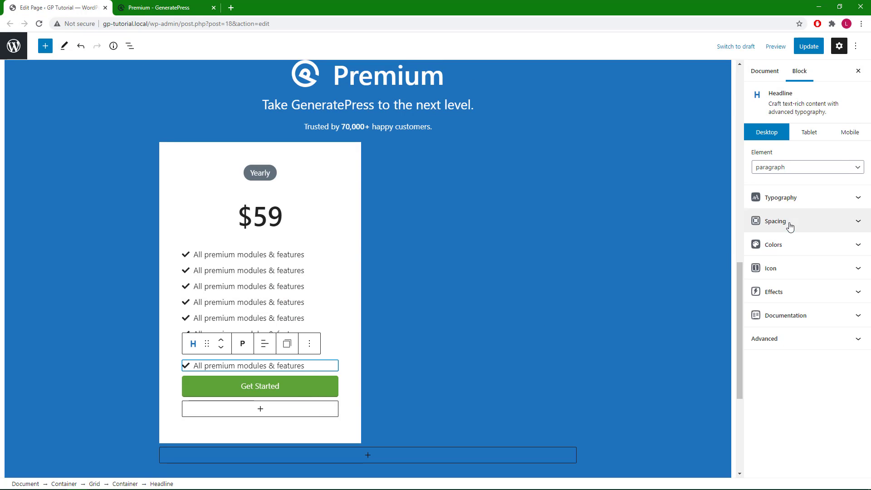
pyautogui.click(774, 221)
pyautogui.write('15')
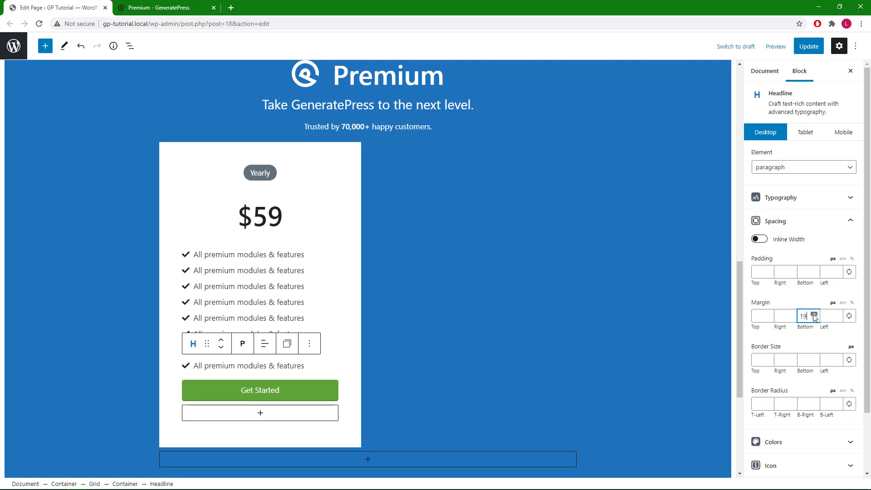
pyautogui.click(815, 314)
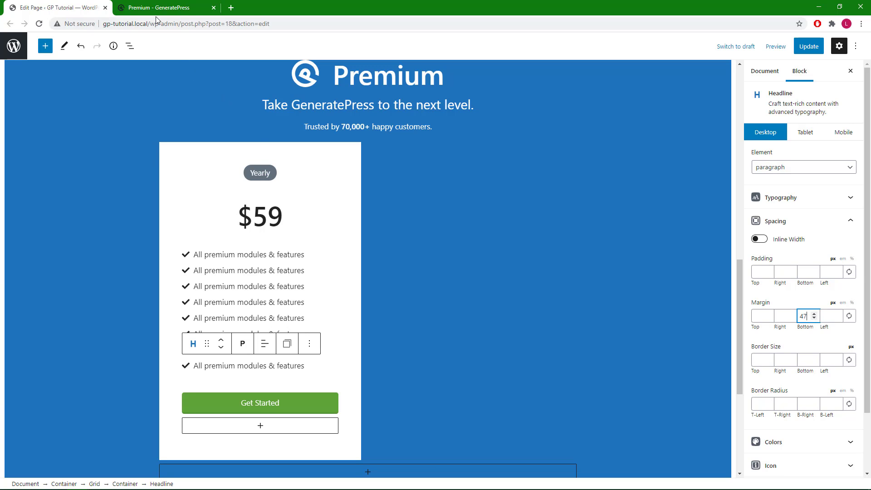
pyautogui.click(164, 8)
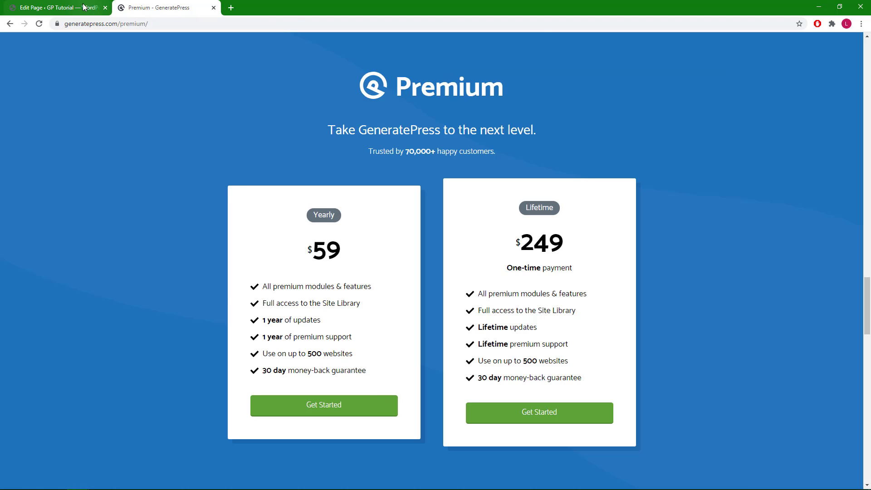
pyautogui.click(55, 8)
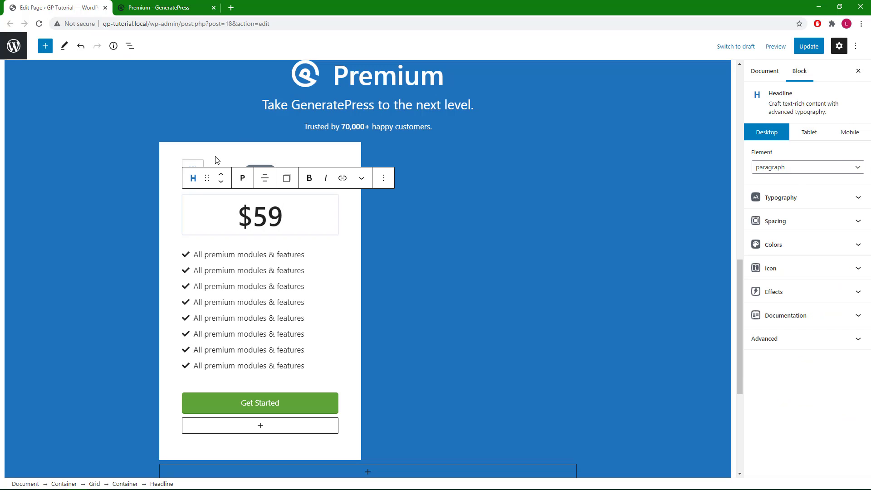
# Step: Duplicate the Yearly $59 pricing card container so two identical cards sit side by side
pyautogui.click(131, 45)
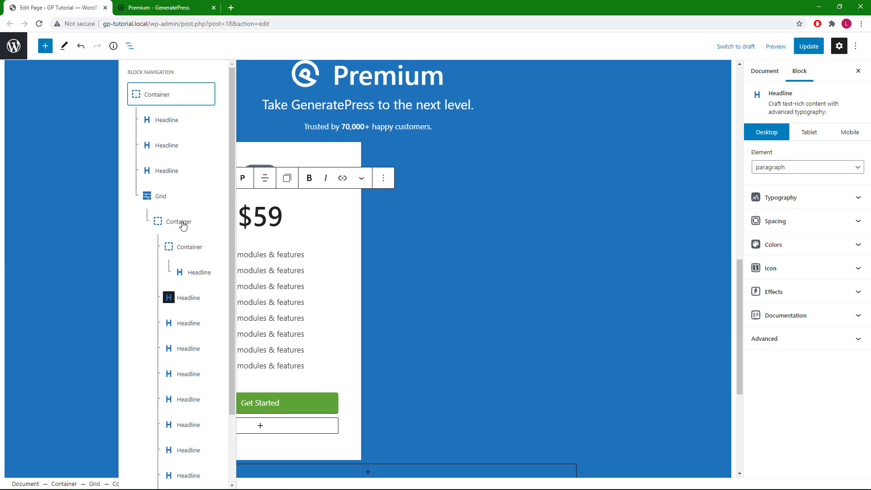
pyautogui.click(178, 221)
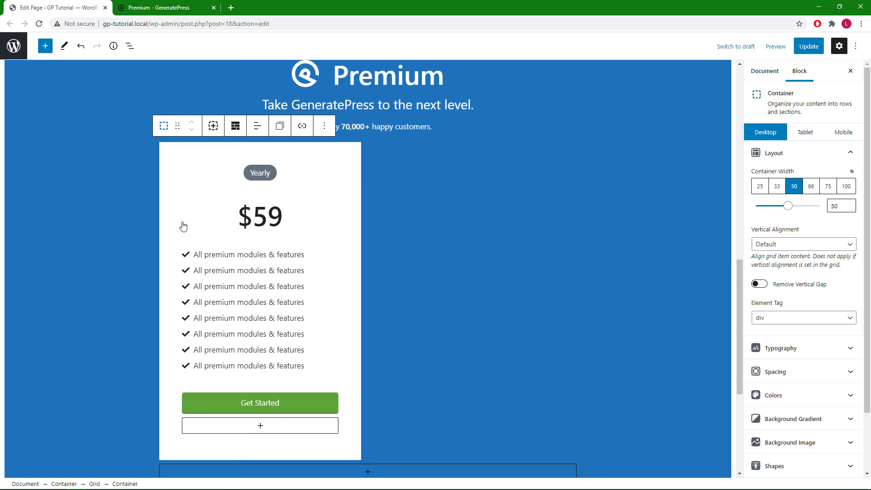
pyautogui.moveTo(201, 178)
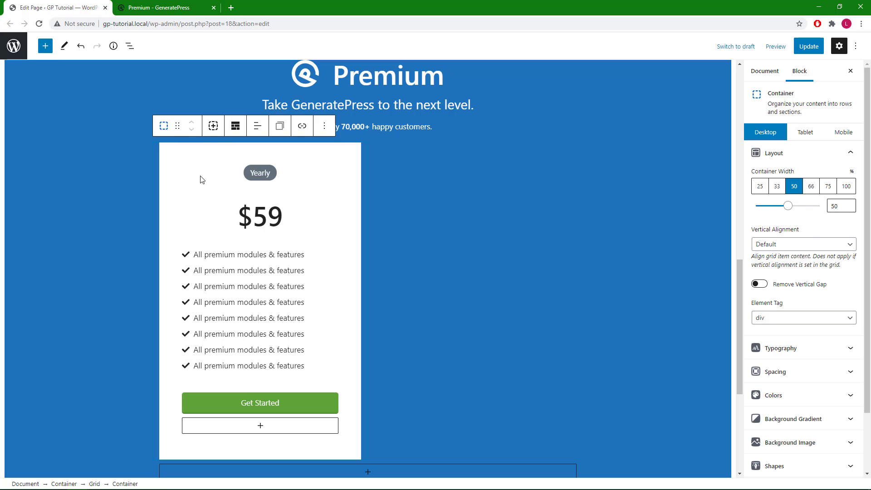
pyautogui.moveTo(214, 126)
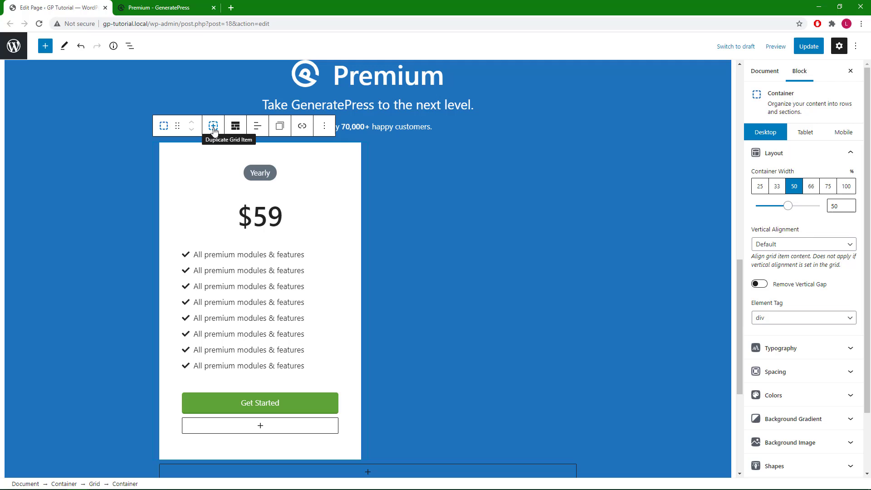
pyautogui.click(214, 126)
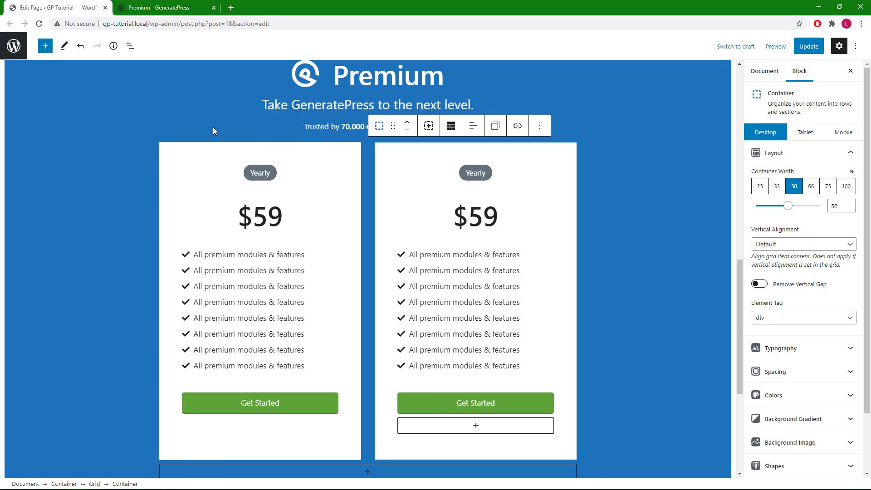
pyautogui.moveTo(573, 201)
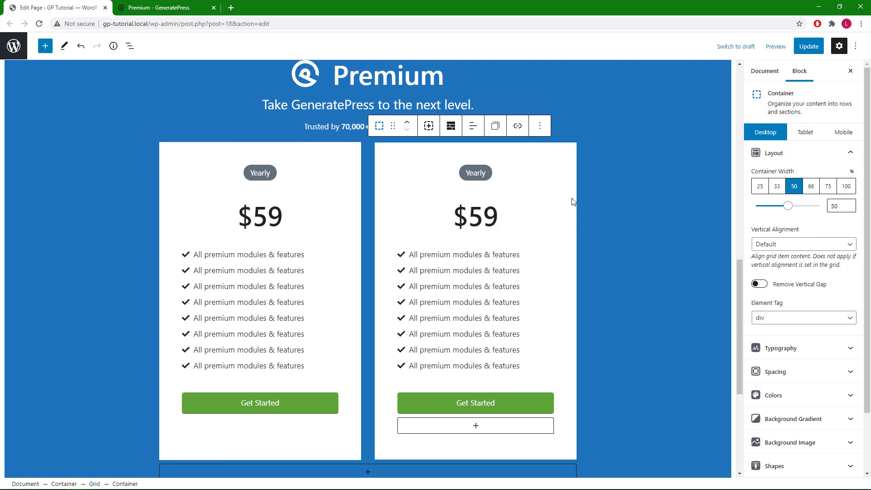
pyautogui.moveTo(580, 224)
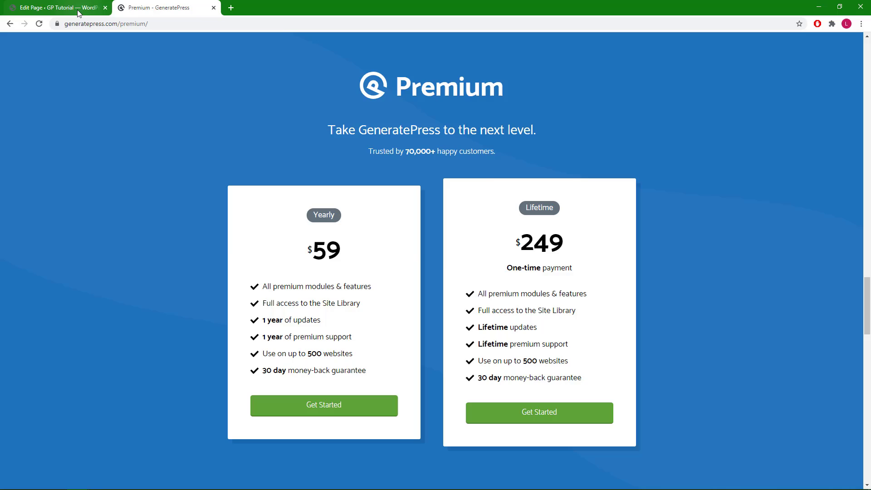
# Step: Compare the editor with the reference pricing cards tab, then return to editing
pyautogui.click(53, 7)
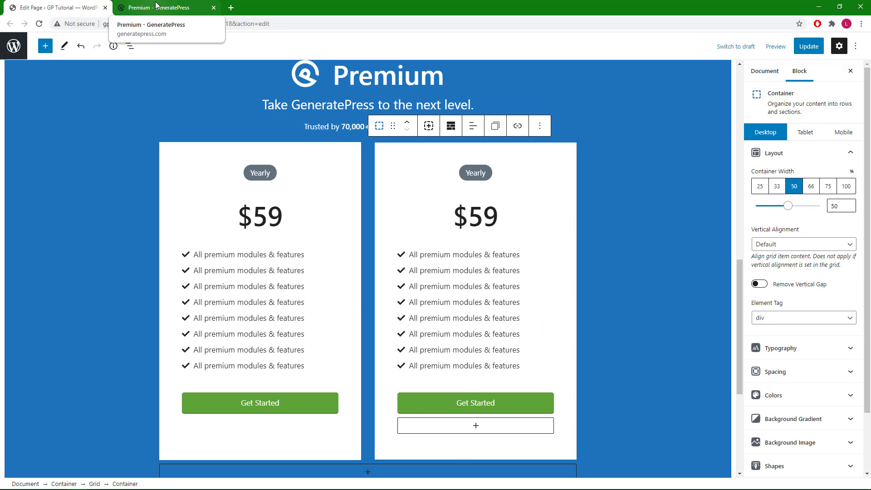
pyautogui.click(166, 8)
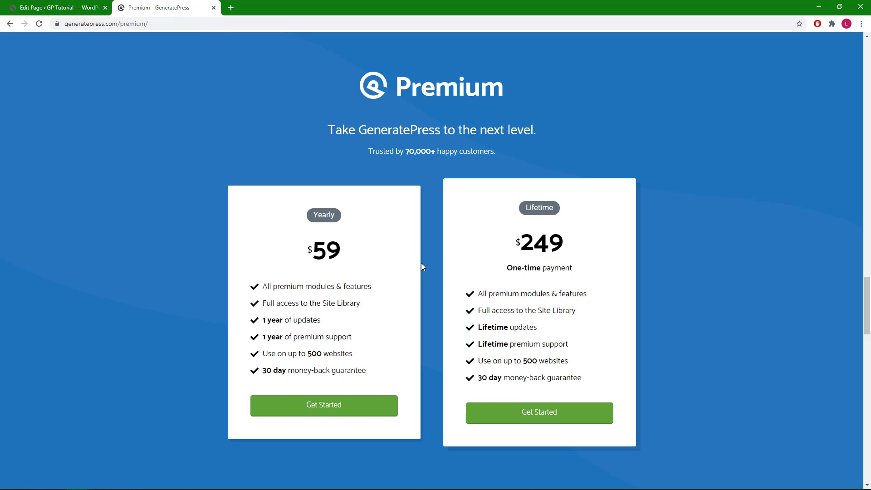
pyautogui.moveTo(425, 280)
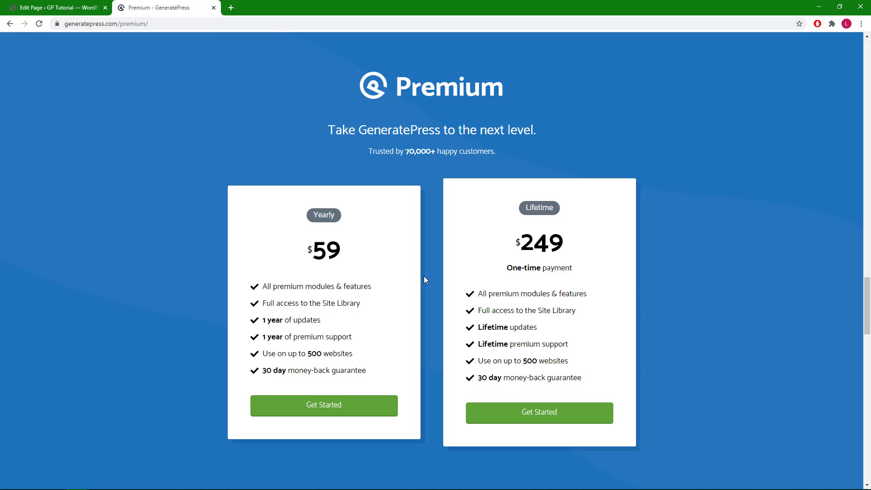
pyautogui.click(55, 7)
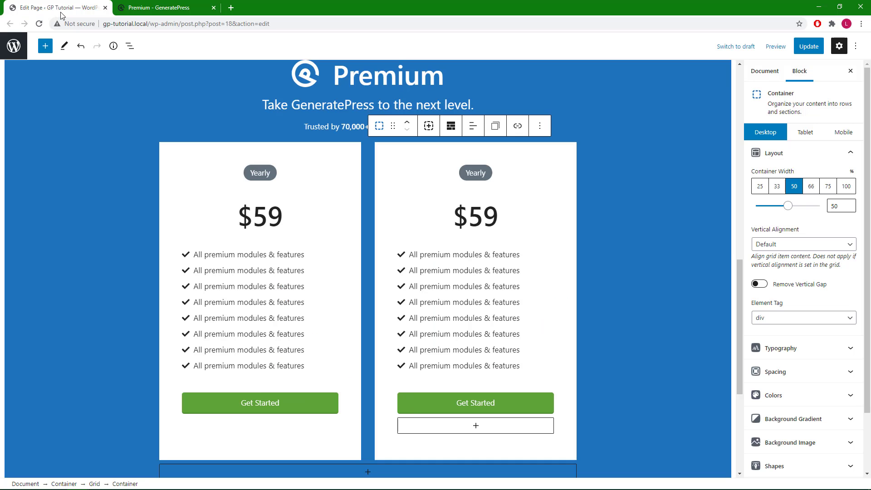
# Step: Widen the grid's horizontal gap between the two pricing cards from 30px to 45px
pyautogui.click(129, 45)
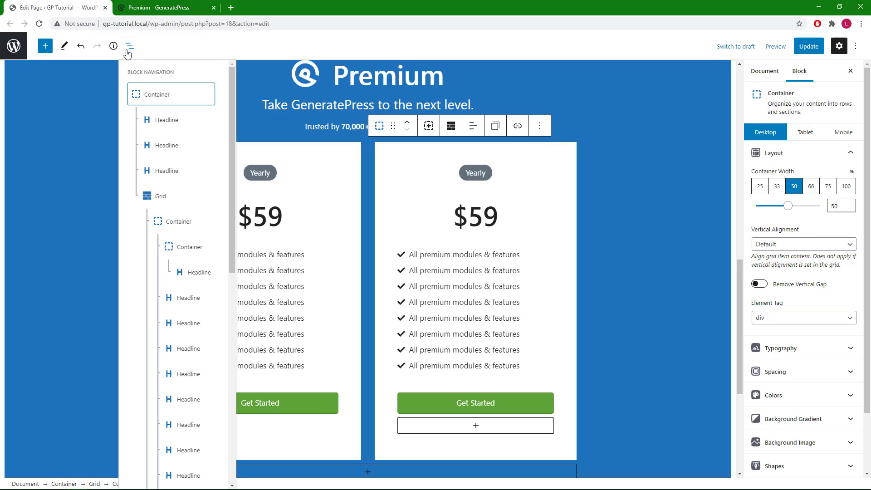
pyautogui.moveTo(166, 201)
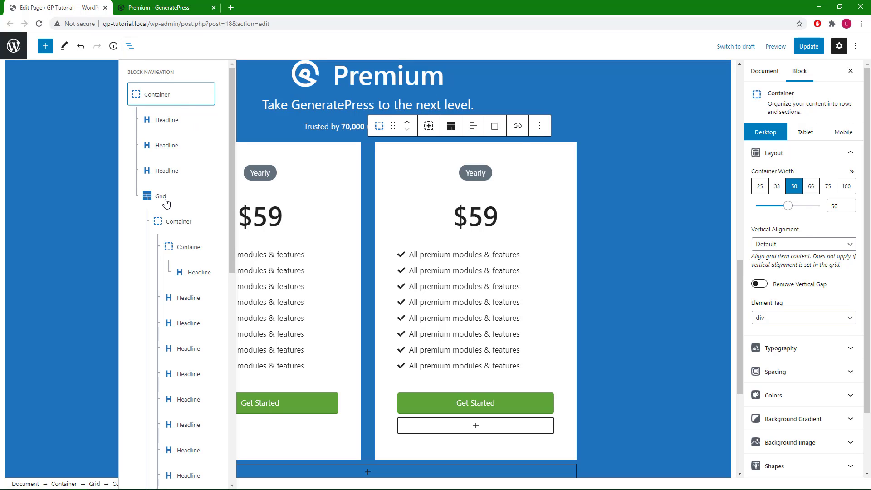
pyautogui.click(161, 196)
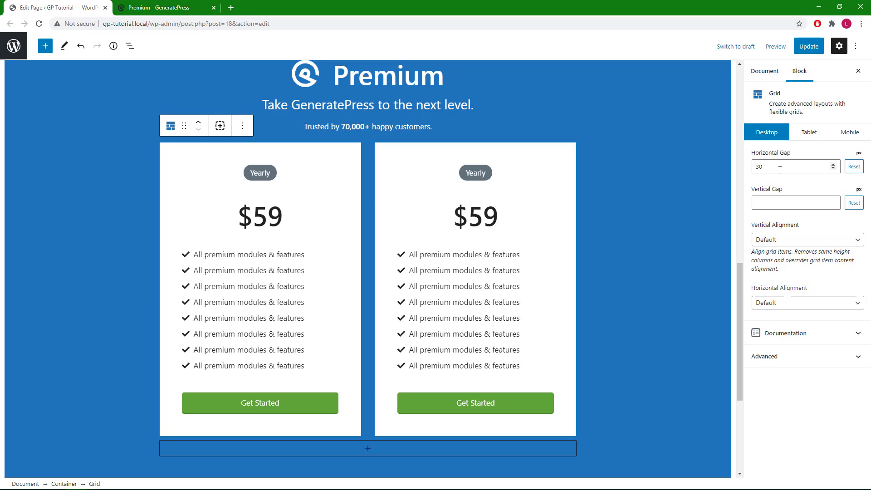
pyautogui.moveTo(821, 166)
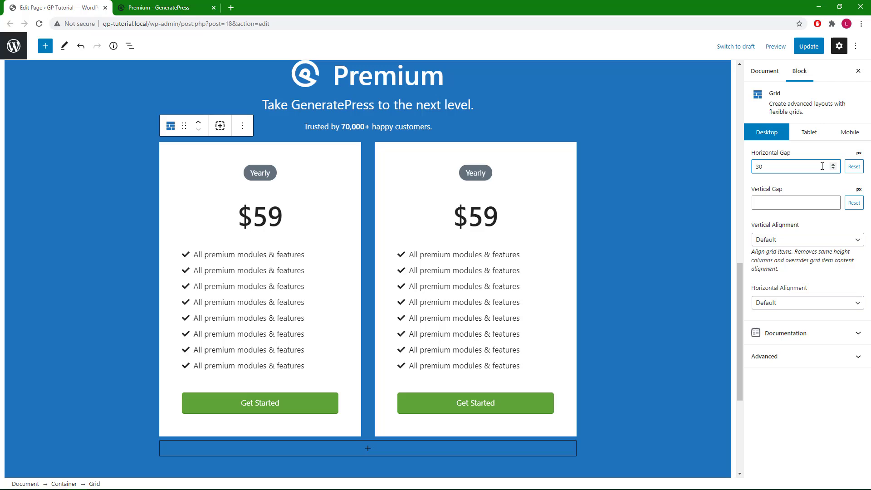
pyautogui.click(831, 163)
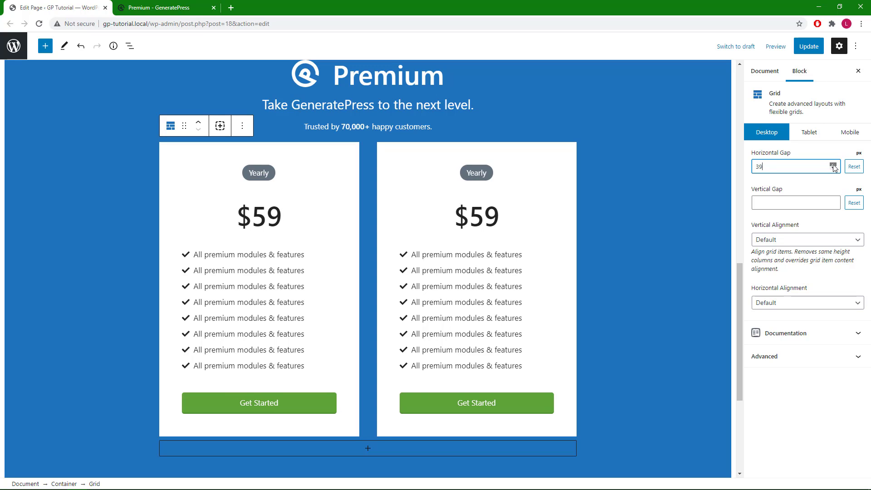
pyautogui.click(834, 166)
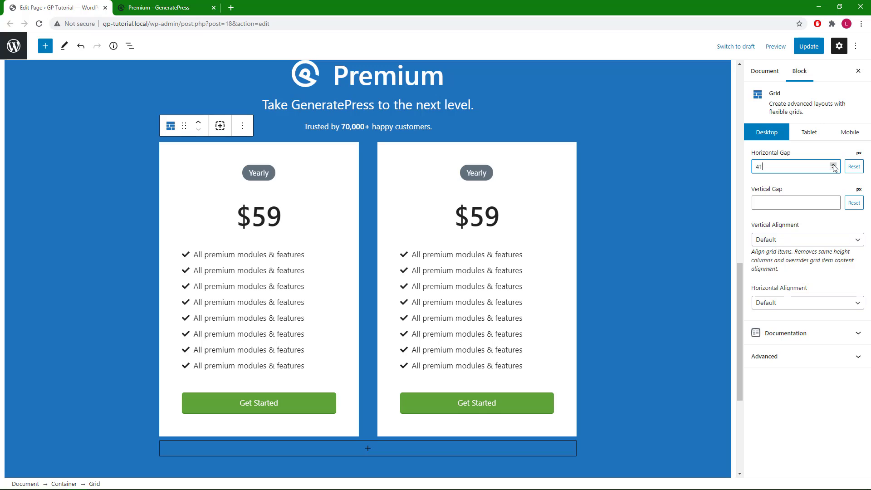
pyautogui.click(833, 164)
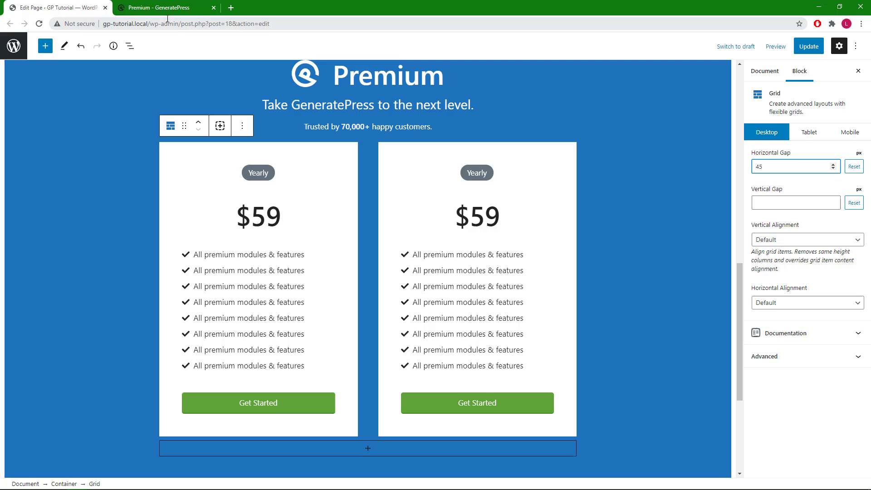
pyautogui.click(161, 7)
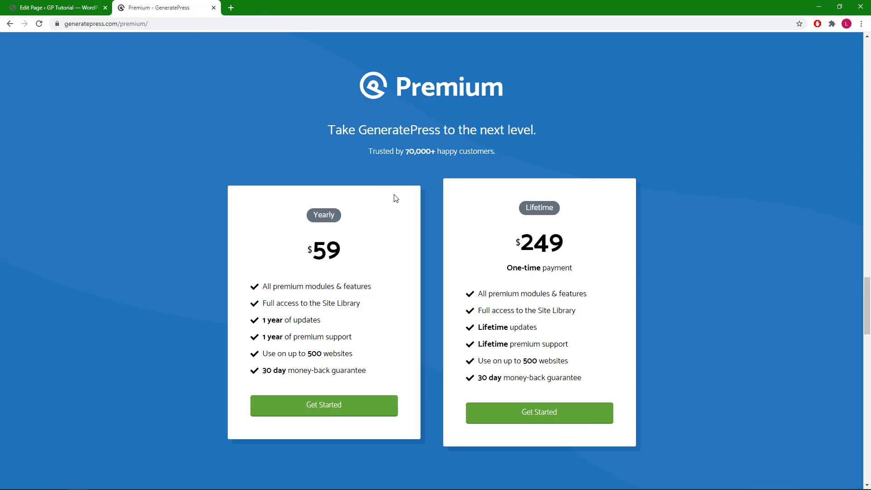
pyautogui.moveTo(609, 230)
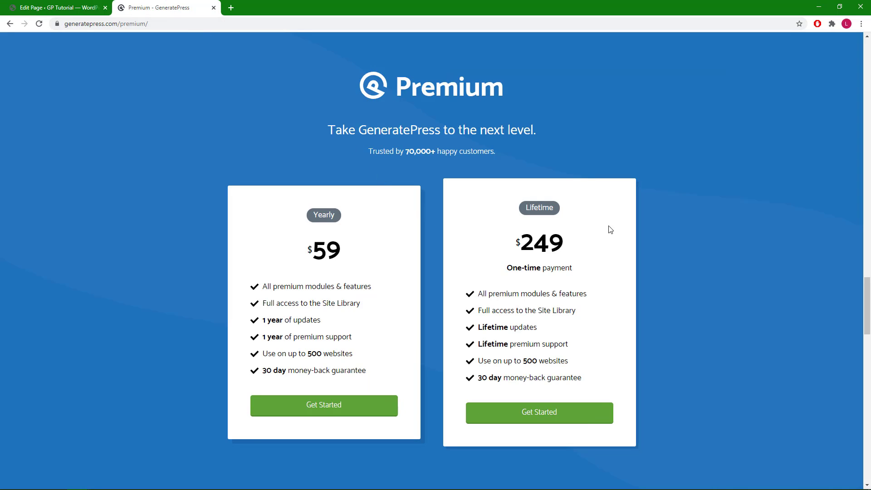
pyautogui.moveTo(439, 242)
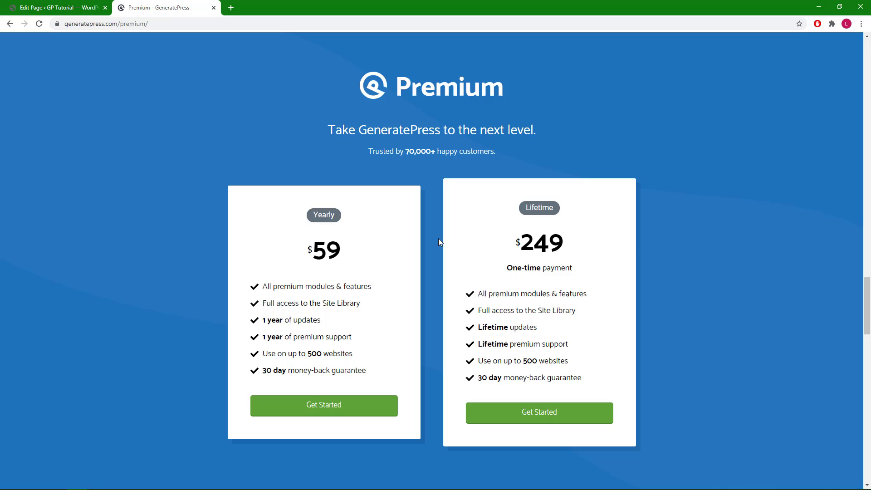
pyautogui.moveTo(83, 26)
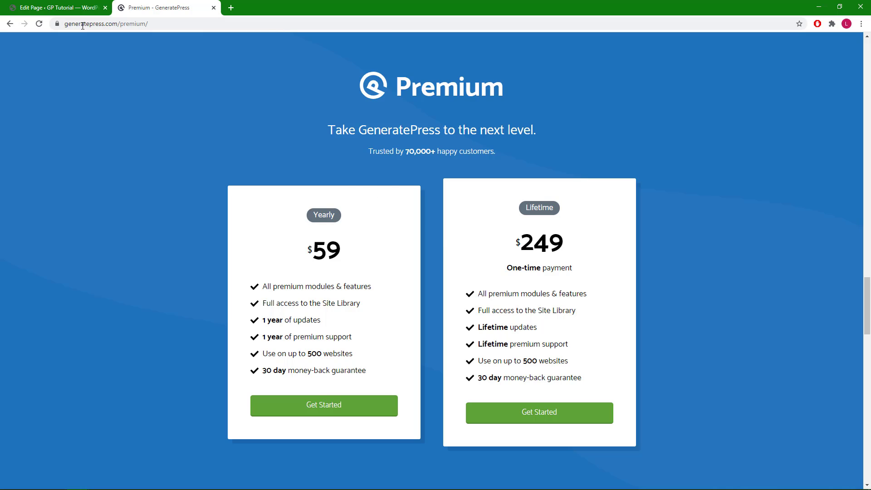
pyautogui.click(55, 7)
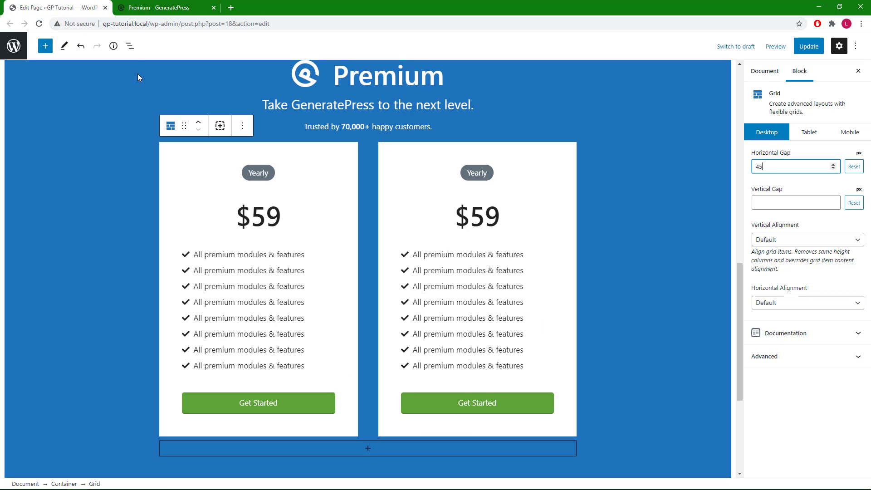
# Step: Enable a 0.5s Transition and a Box Shadow in the first pricing card's Effects panel
pyautogui.click(130, 46)
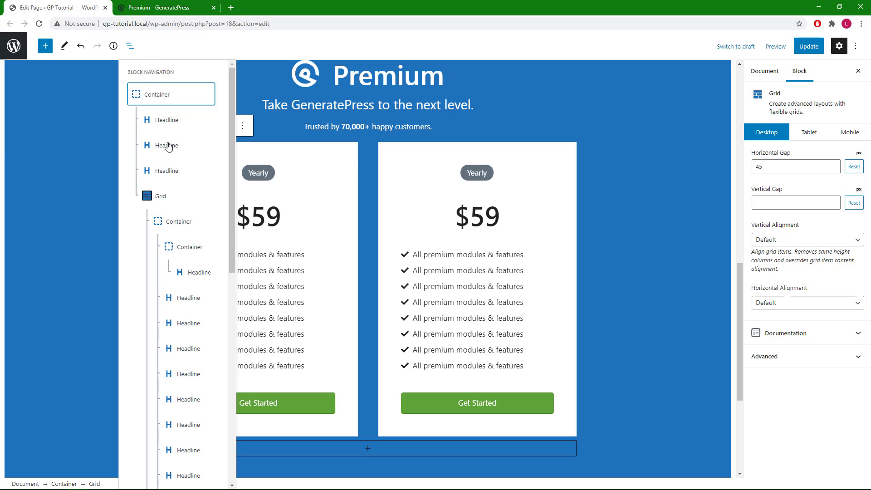
pyautogui.click(179, 221)
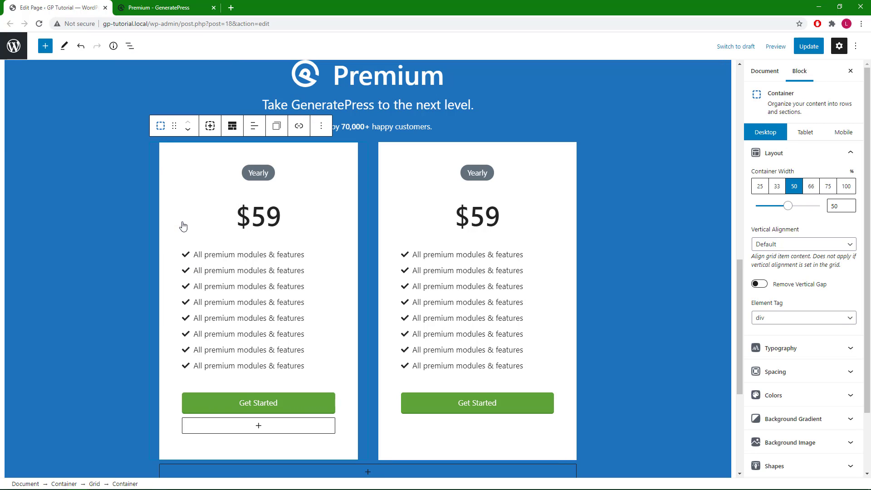
pyautogui.moveTo(865, 230)
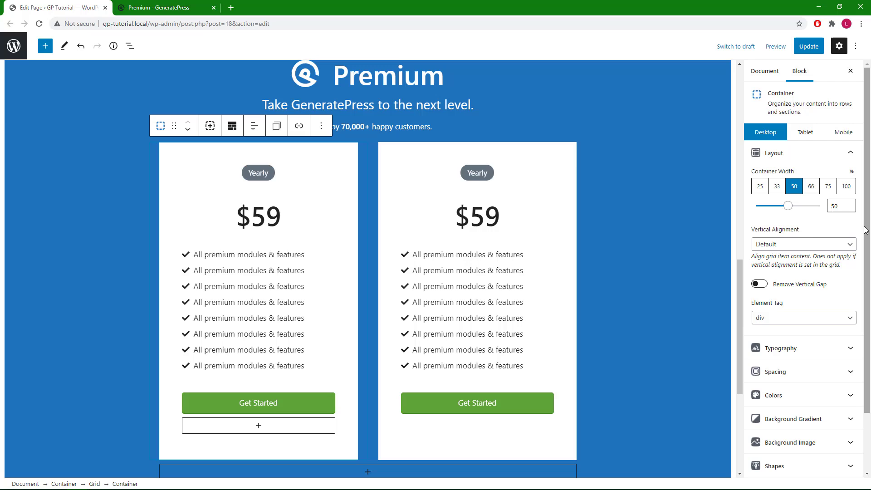
pyautogui.scroll(-3)
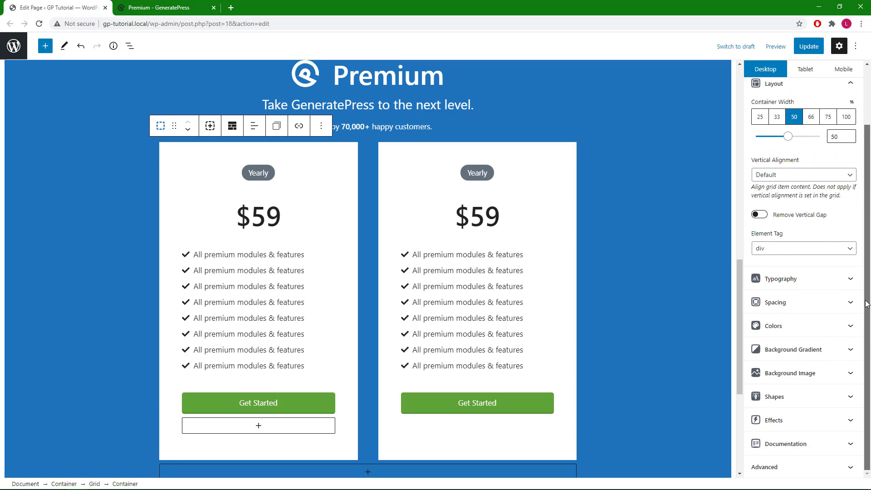
pyautogui.moveTo(850, 426)
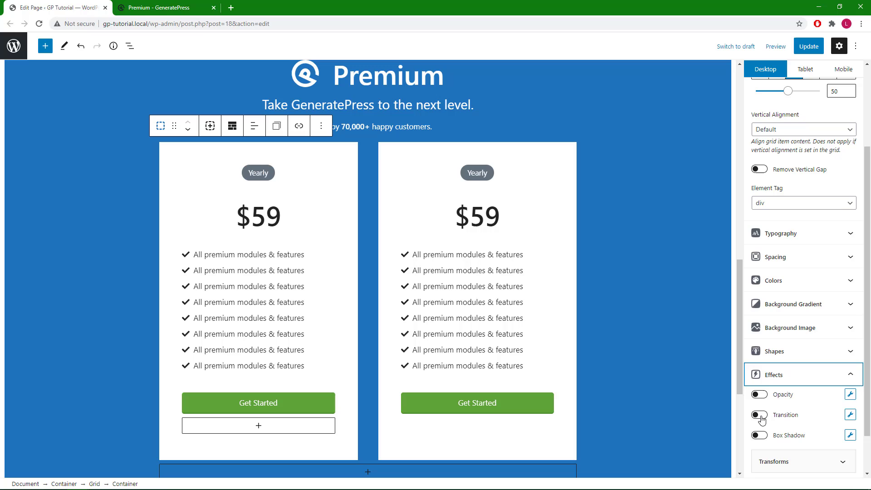
pyautogui.click(759, 415)
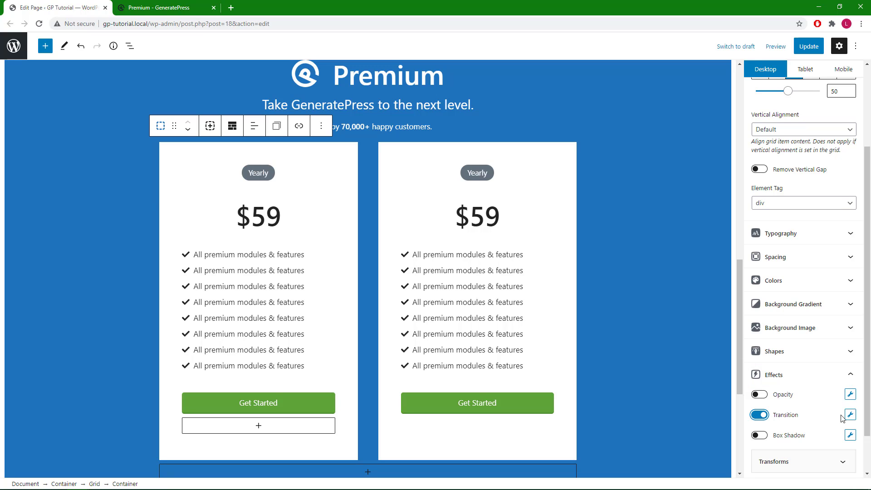
pyautogui.click(849, 414)
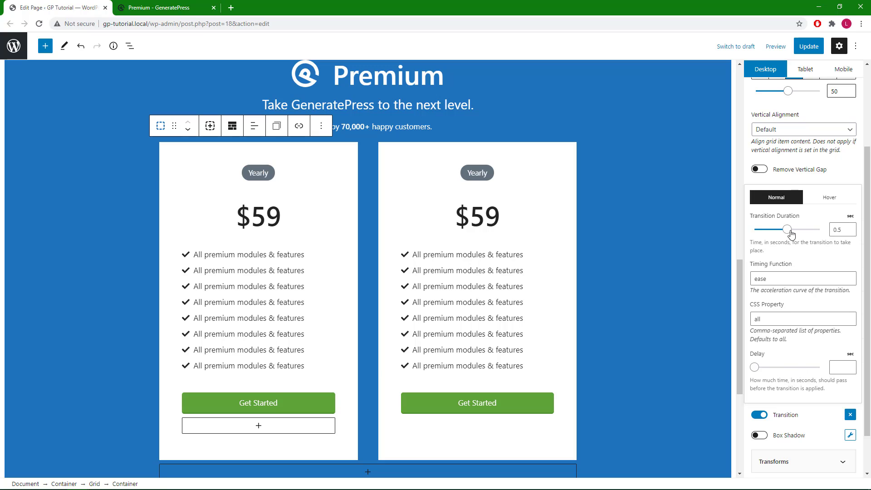
pyautogui.moveTo(767, 433)
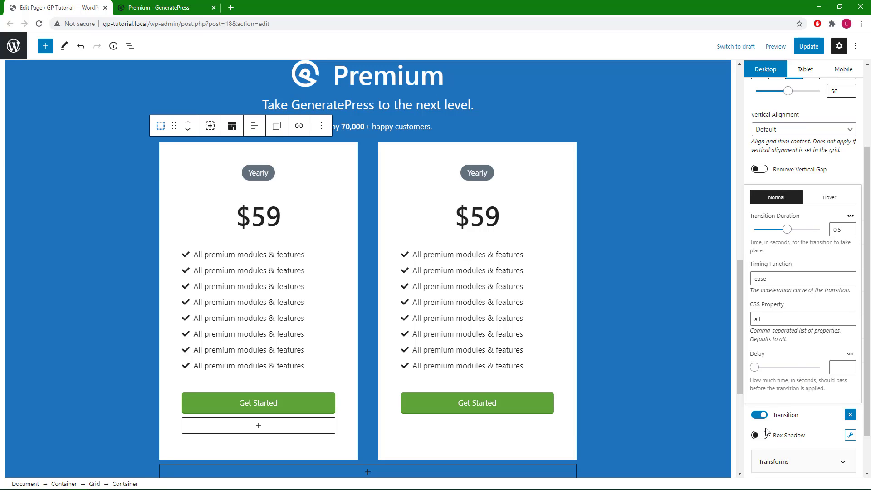
pyautogui.moveTo(759, 435)
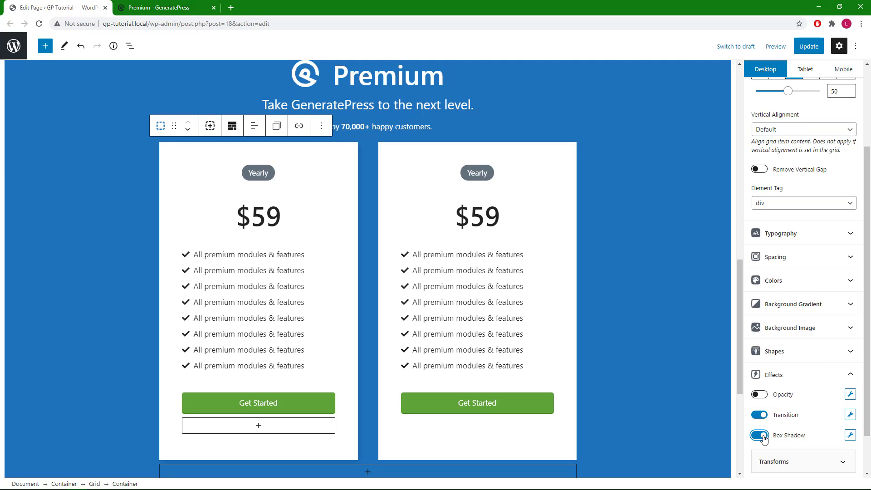
pyautogui.click(850, 435)
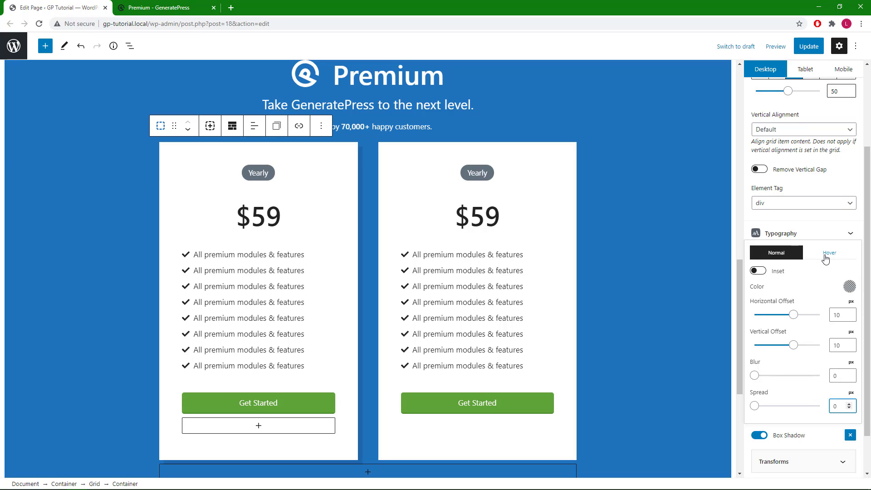
# Step: Set the first card's hover box shadow offsets to 5px, shrinking from 10px
pyautogui.click(829, 253)
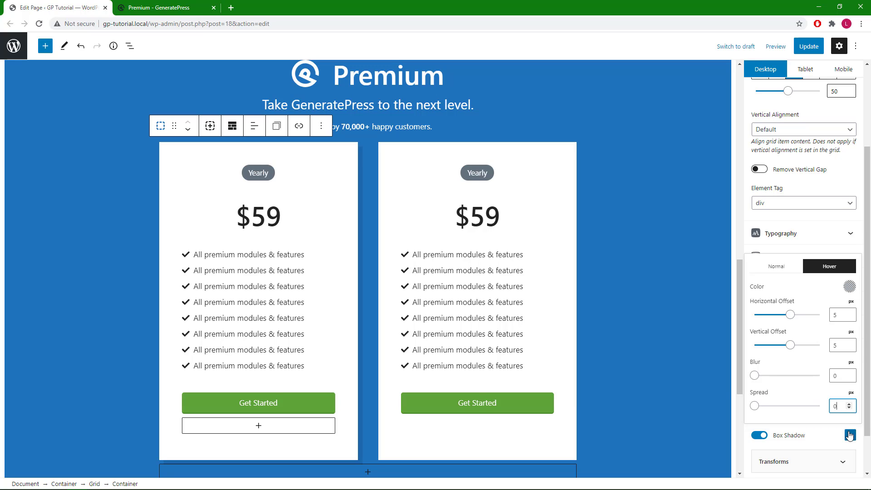
pyautogui.click(850, 435)
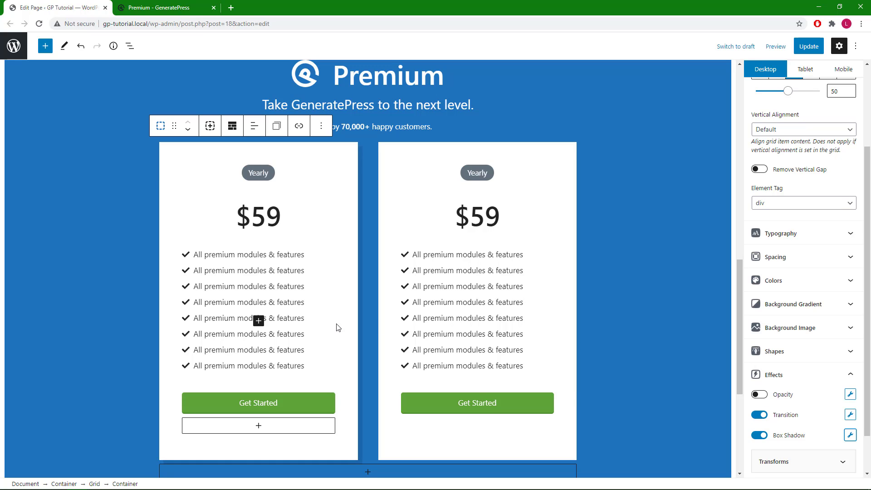
pyautogui.scroll(-3)
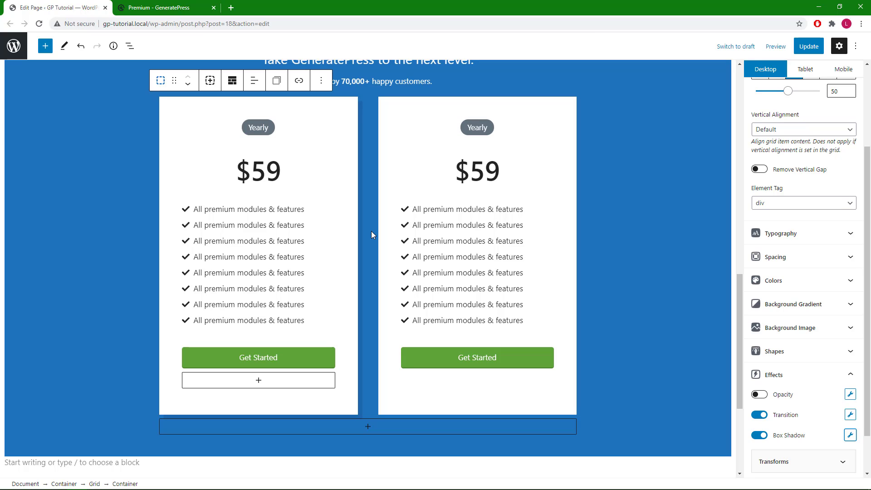
pyautogui.moveTo(502, 381)
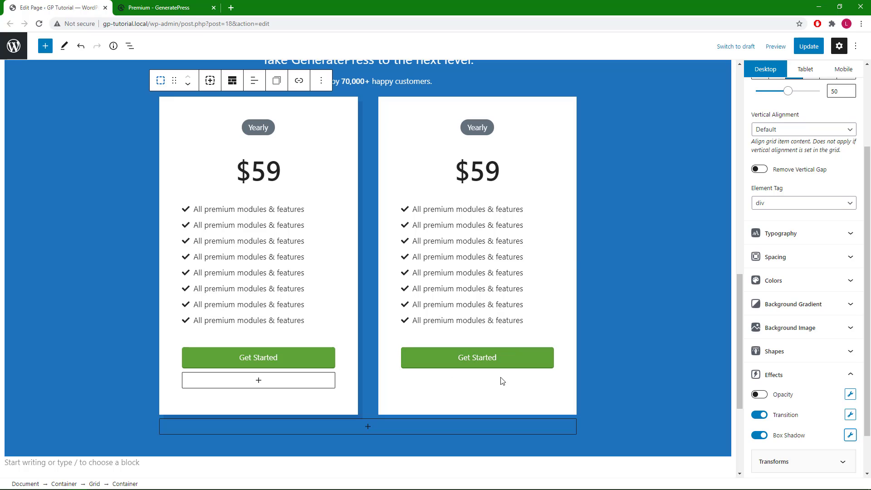
pyautogui.moveTo(366, 143)
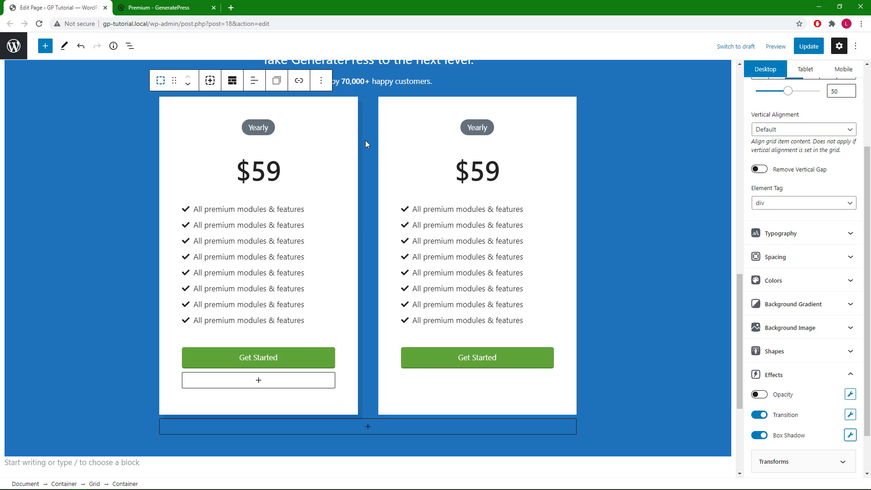
pyautogui.moveTo(203, 115)
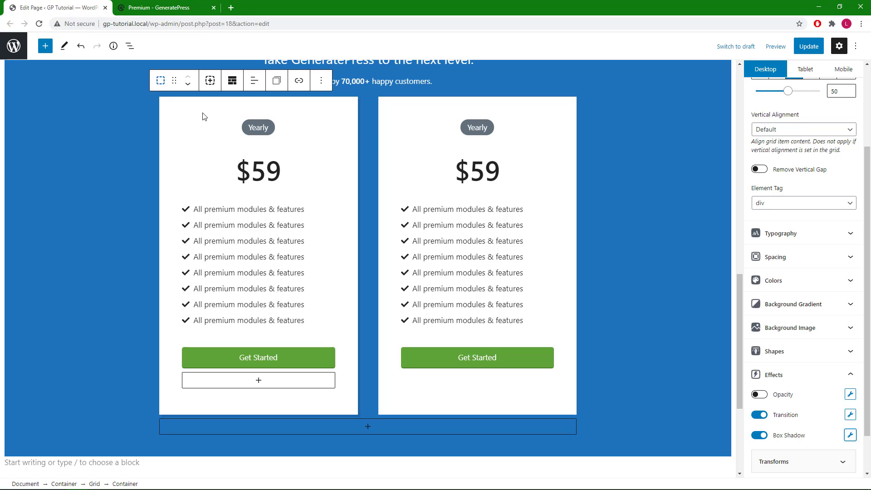
pyautogui.moveTo(178, 95)
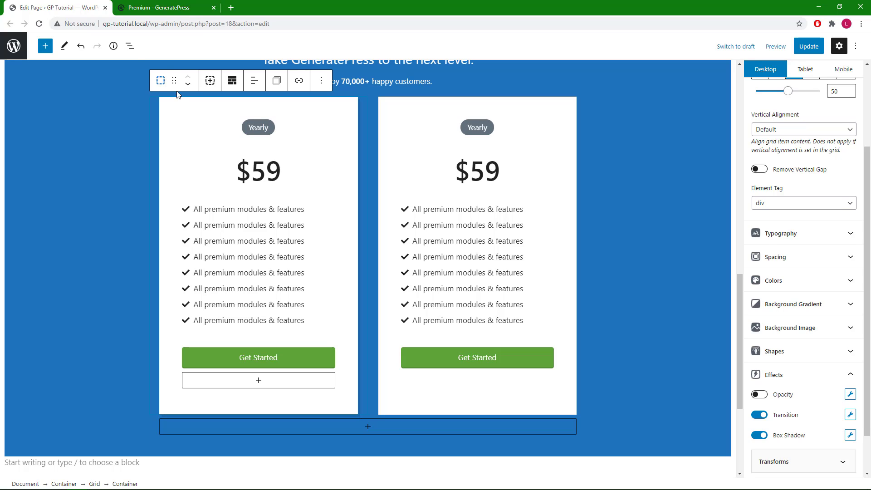
# Step: Copy the left card container's styles and paste them onto the right pricing card
pyautogui.click(130, 46)
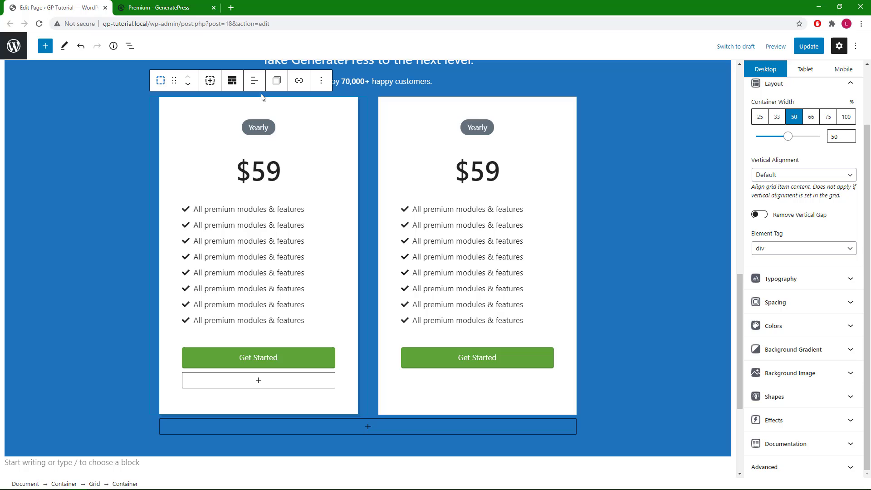
pyautogui.moveTo(276, 81)
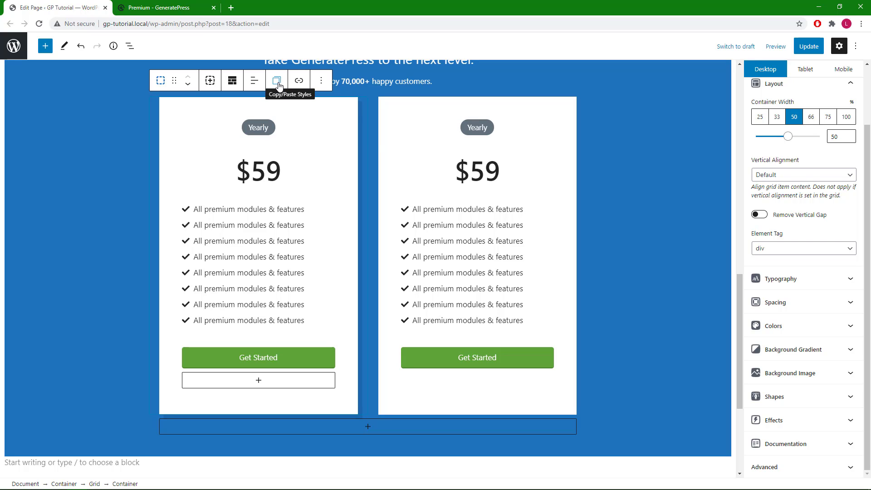
pyautogui.click(276, 81)
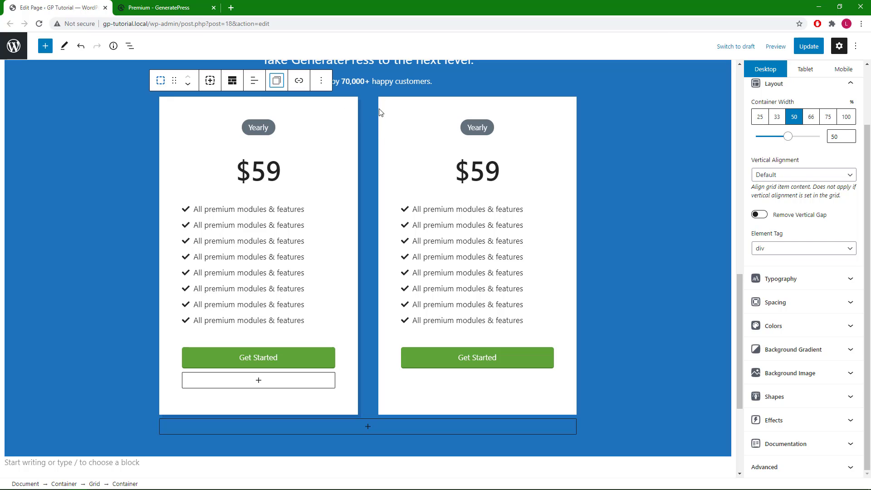
pyautogui.moveTo(314, 133)
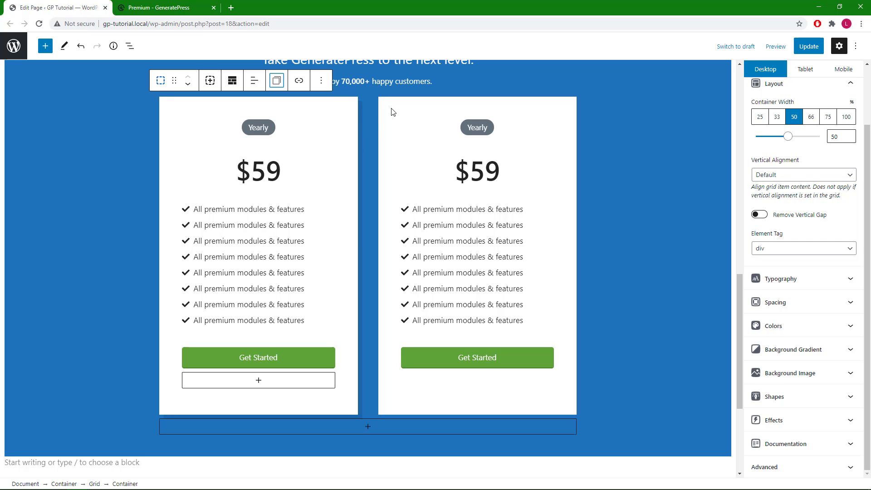
pyautogui.click(477, 253)
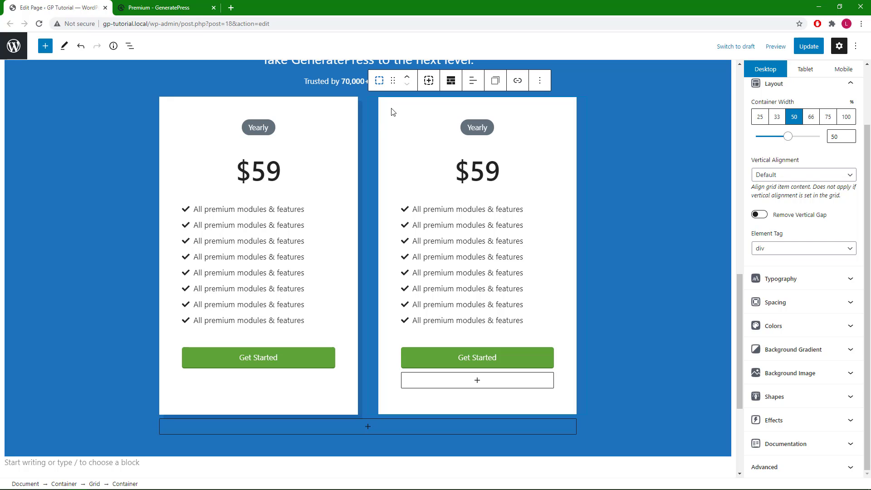
pyautogui.click(495, 80)
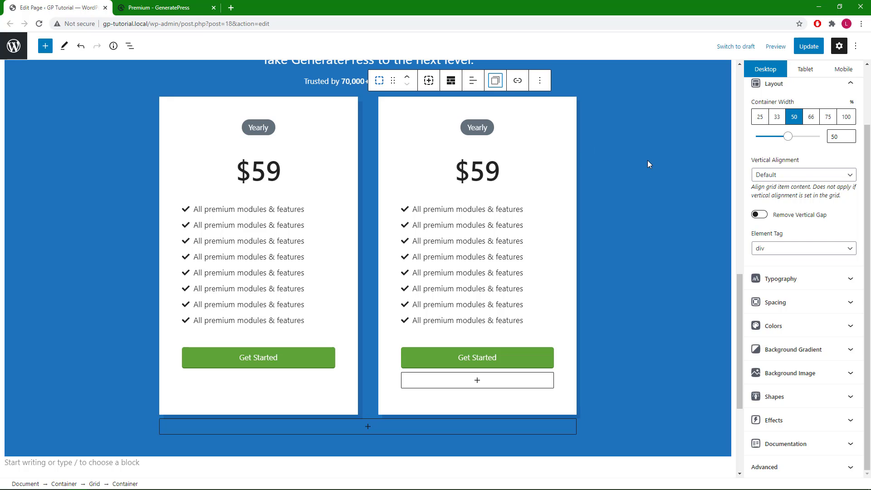
pyautogui.moveTo(603, 163)
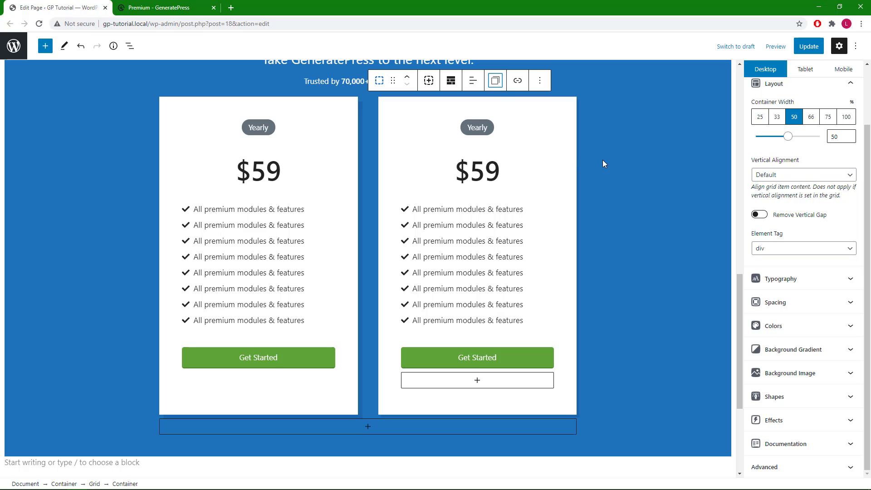
pyautogui.moveTo(614, 158)
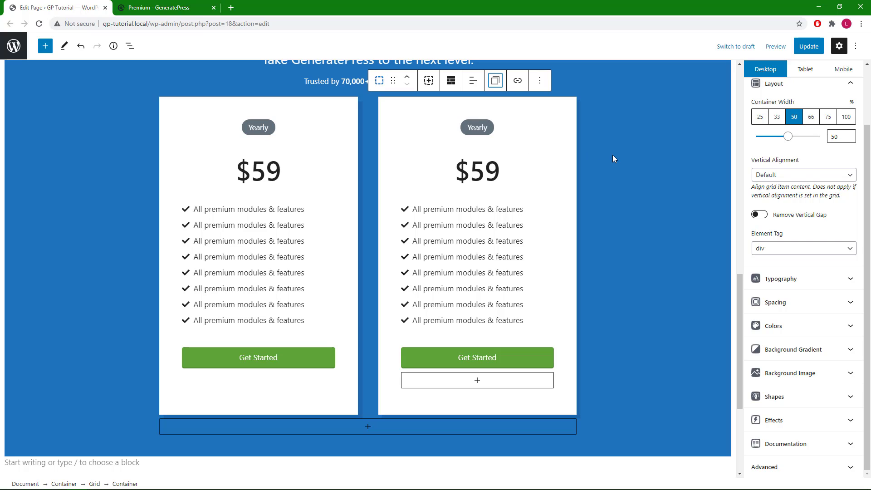
pyautogui.moveTo(397, 150)
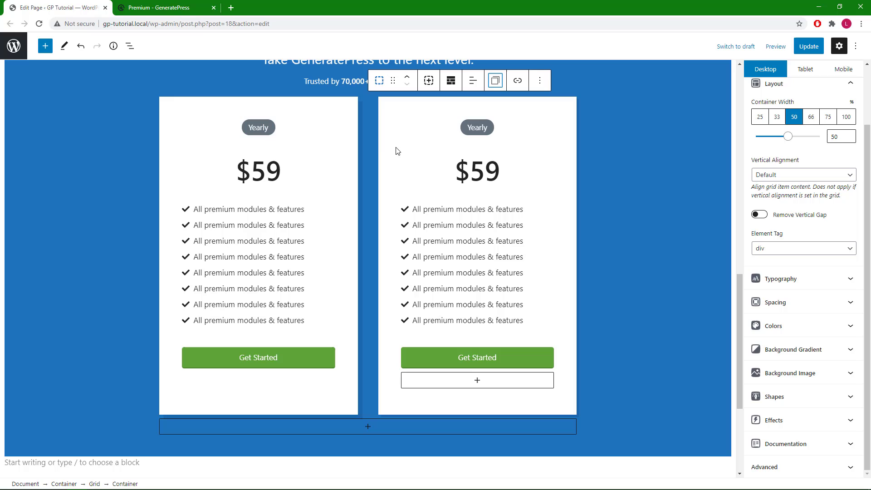
pyautogui.moveTo(314, 148)
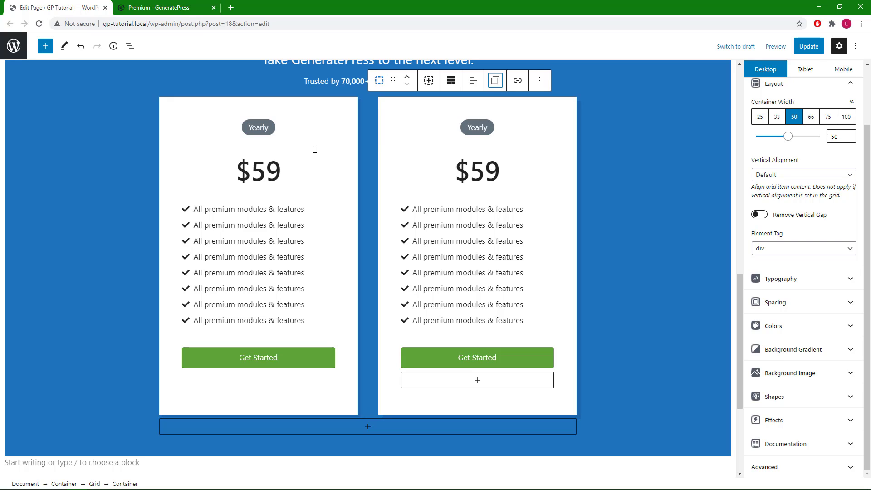
pyautogui.moveTo(808, 47)
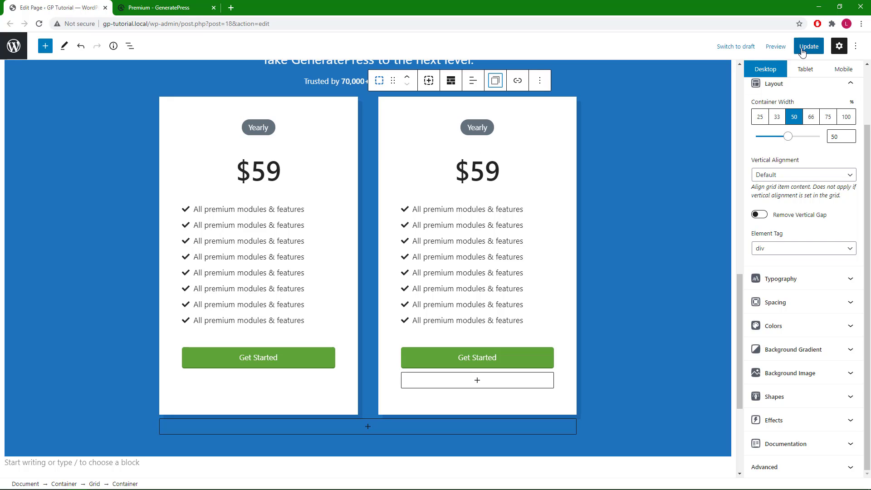
# Step: Update the page, view it live, and scroll down to the Premium section
pyautogui.click(807, 46)
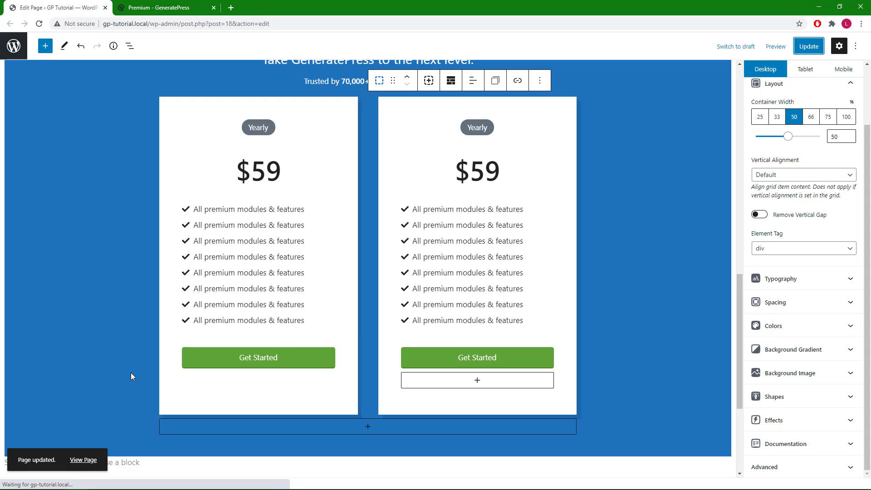
pyautogui.click(83, 459)
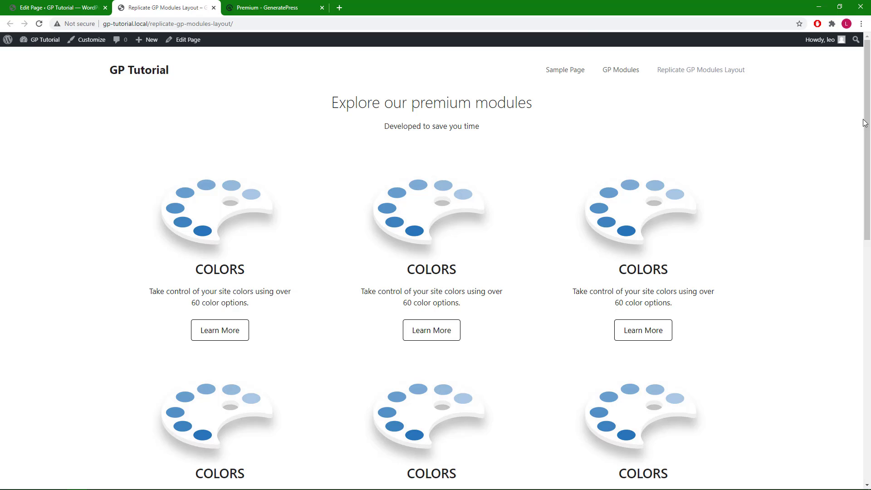
pyautogui.scroll(-3)
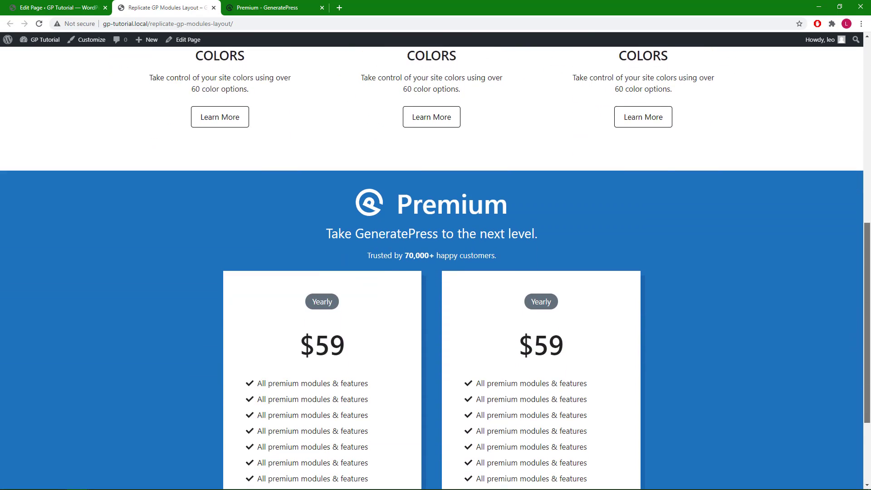
pyautogui.scroll(-3)
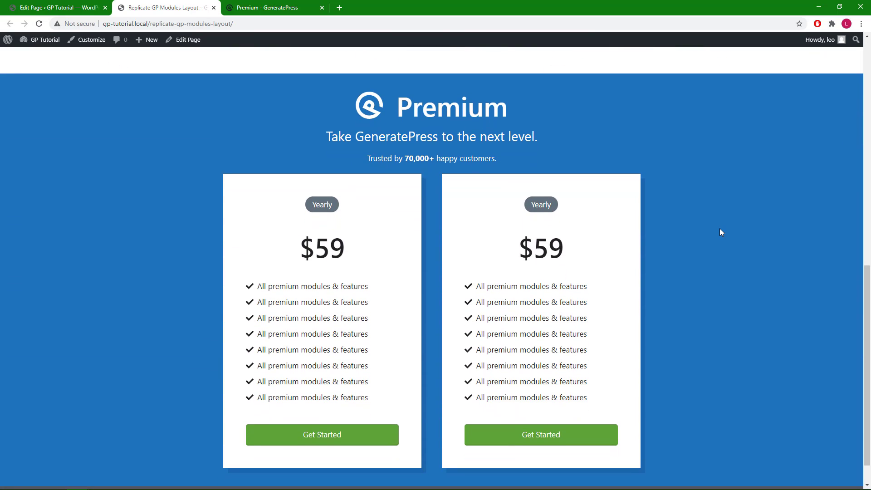
pyautogui.moveTo(612, 231)
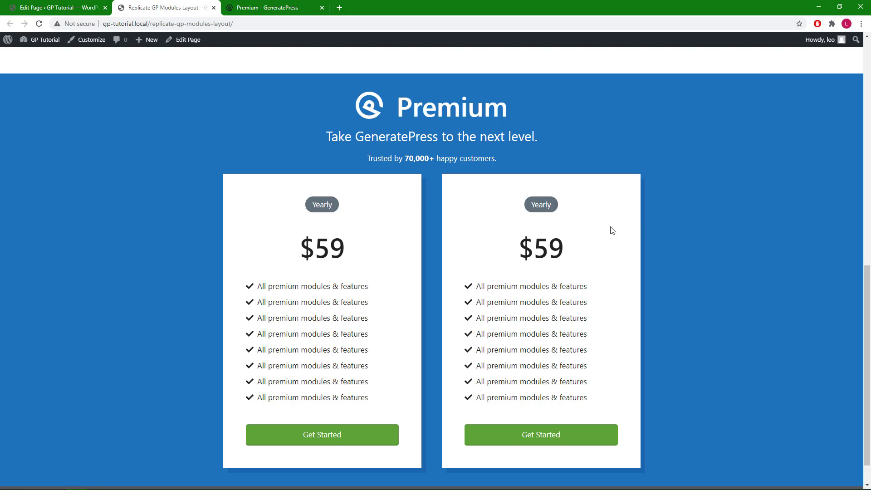
pyautogui.moveTo(482, 228)
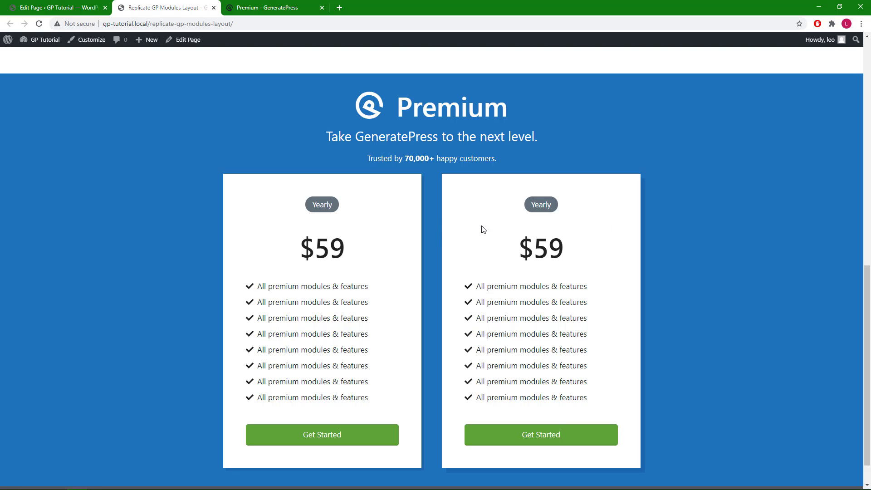
pyautogui.moveTo(693, 221)
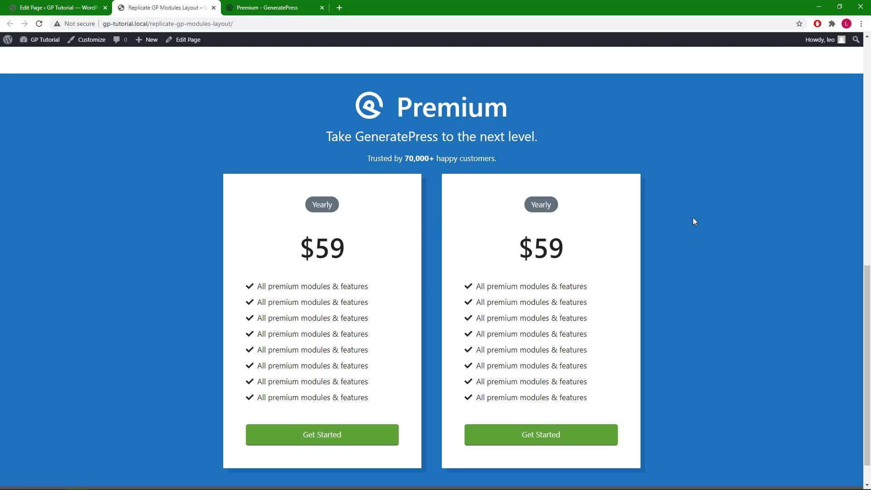